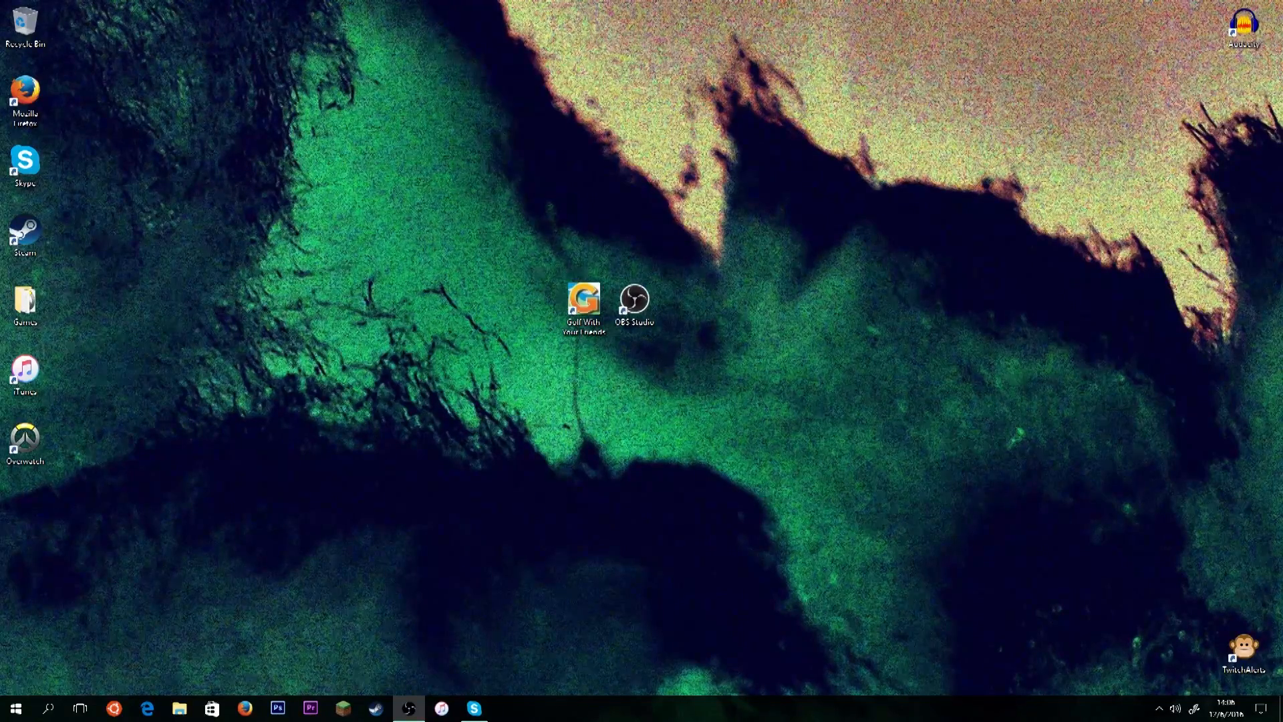
- Launch Firefox from the taskbar icon
left_click(634, 302)
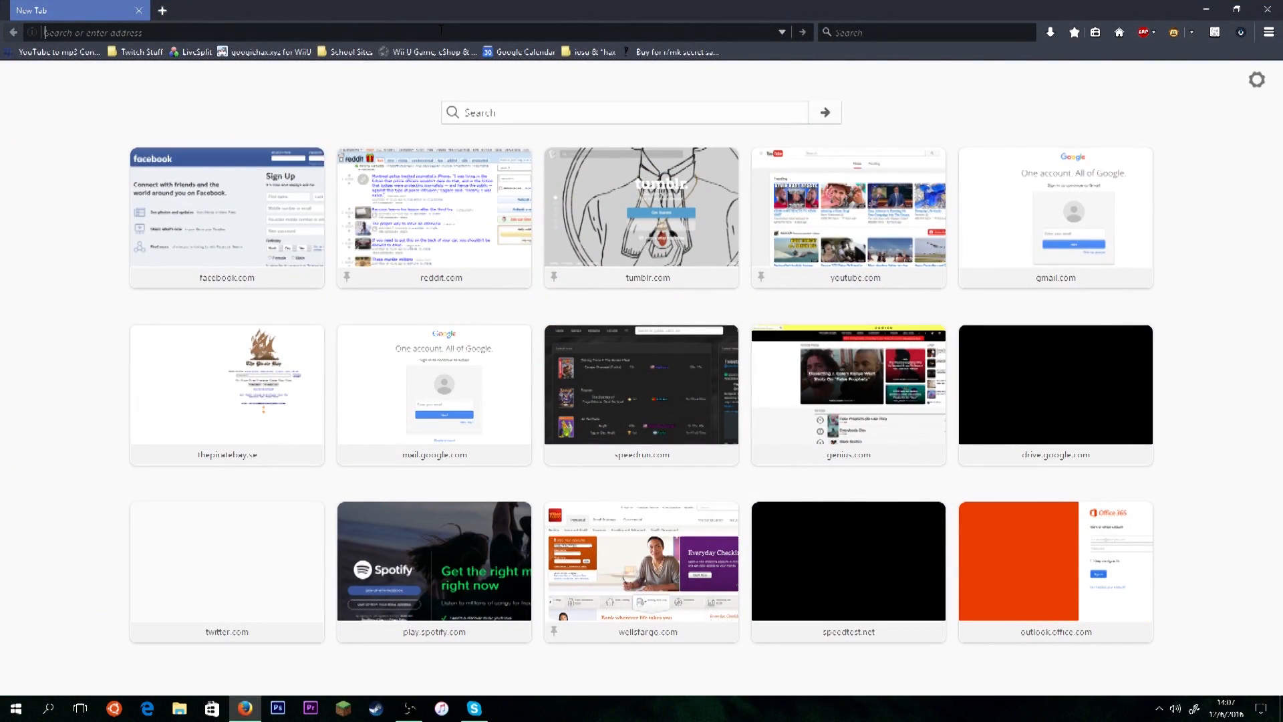
- Enter obsproject.com in the address bar to load the OBS Studio site
type("obsproject.com/")
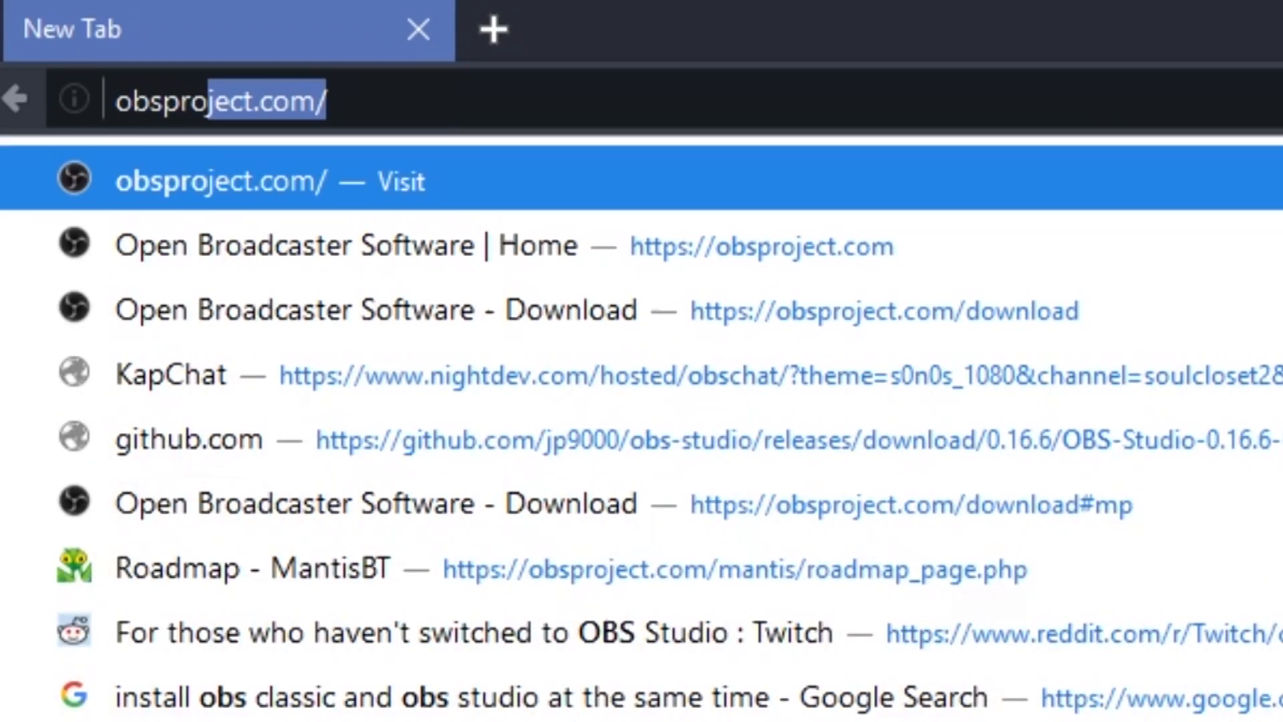
key("Backspace")
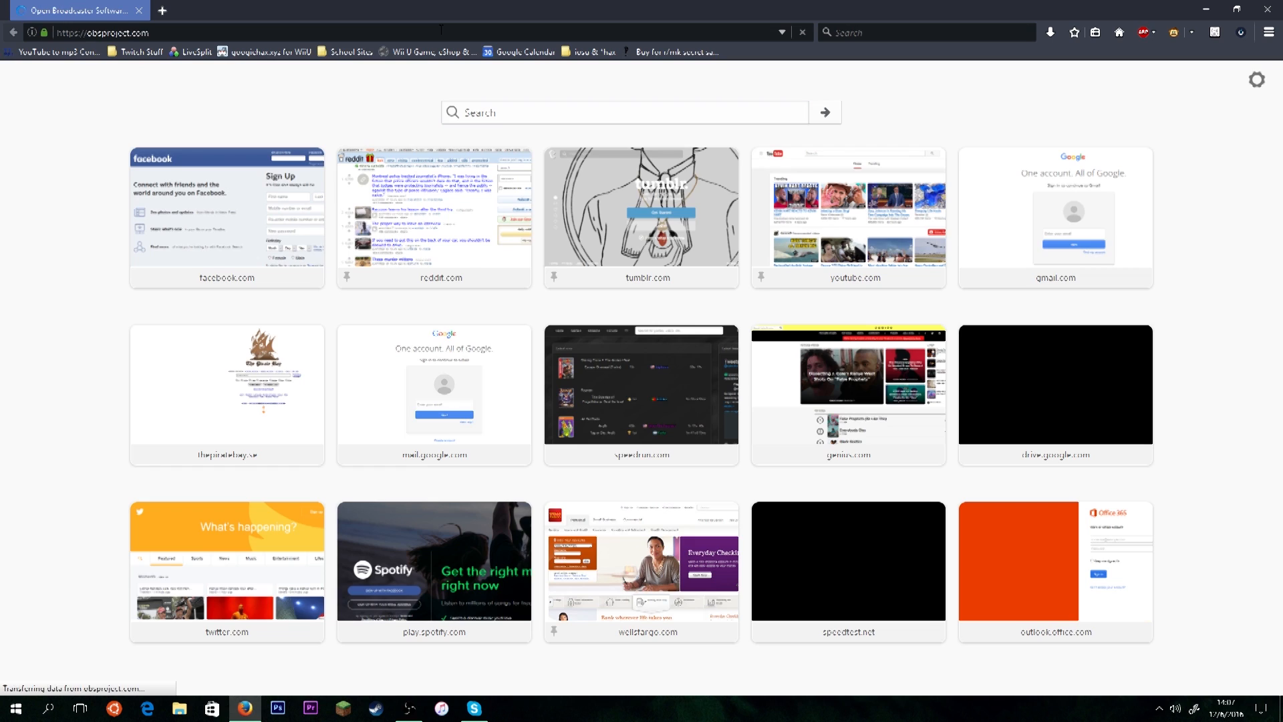
left_click(103, 33)
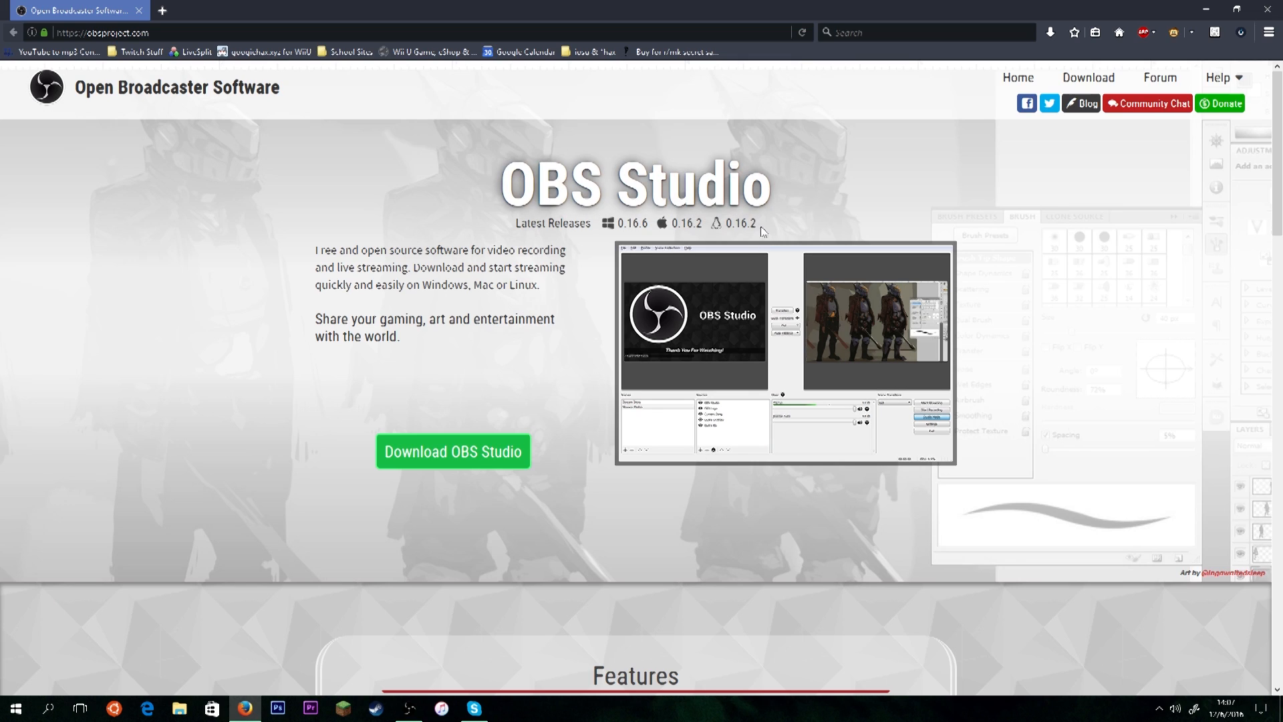
mouse_move(607, 226)
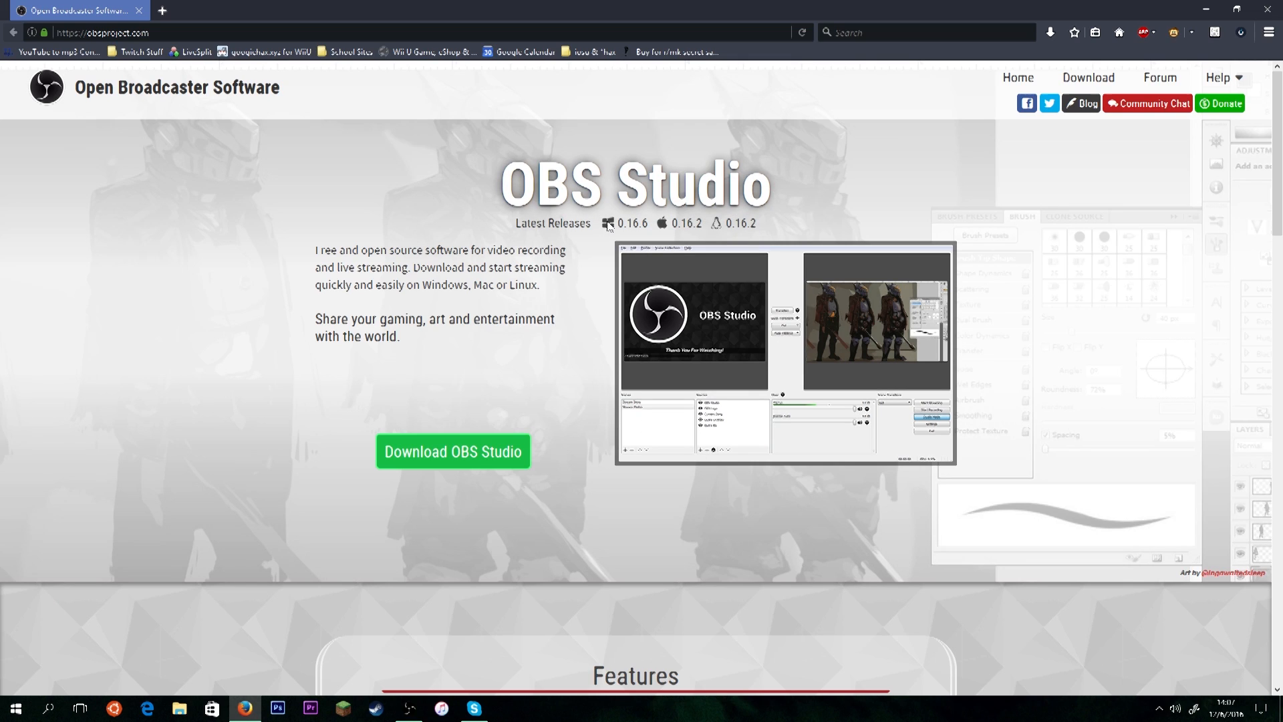
mouse_move(669, 237)
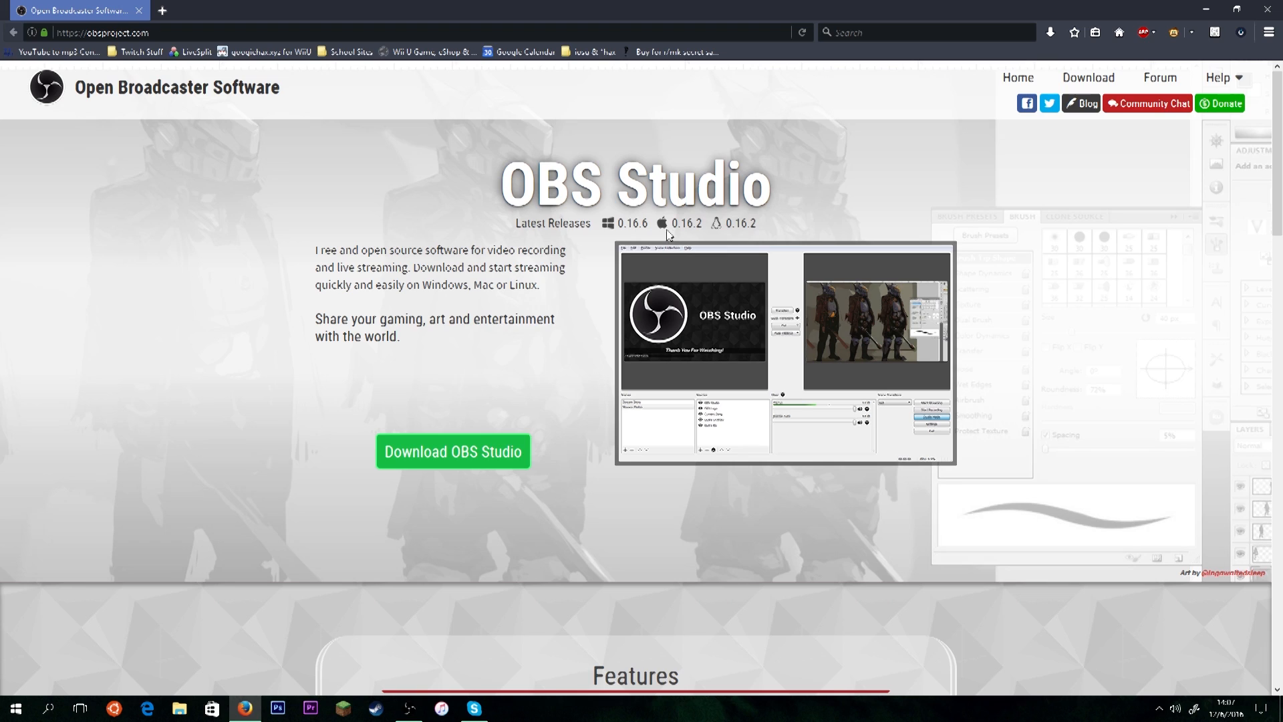
mouse_move(544, 168)
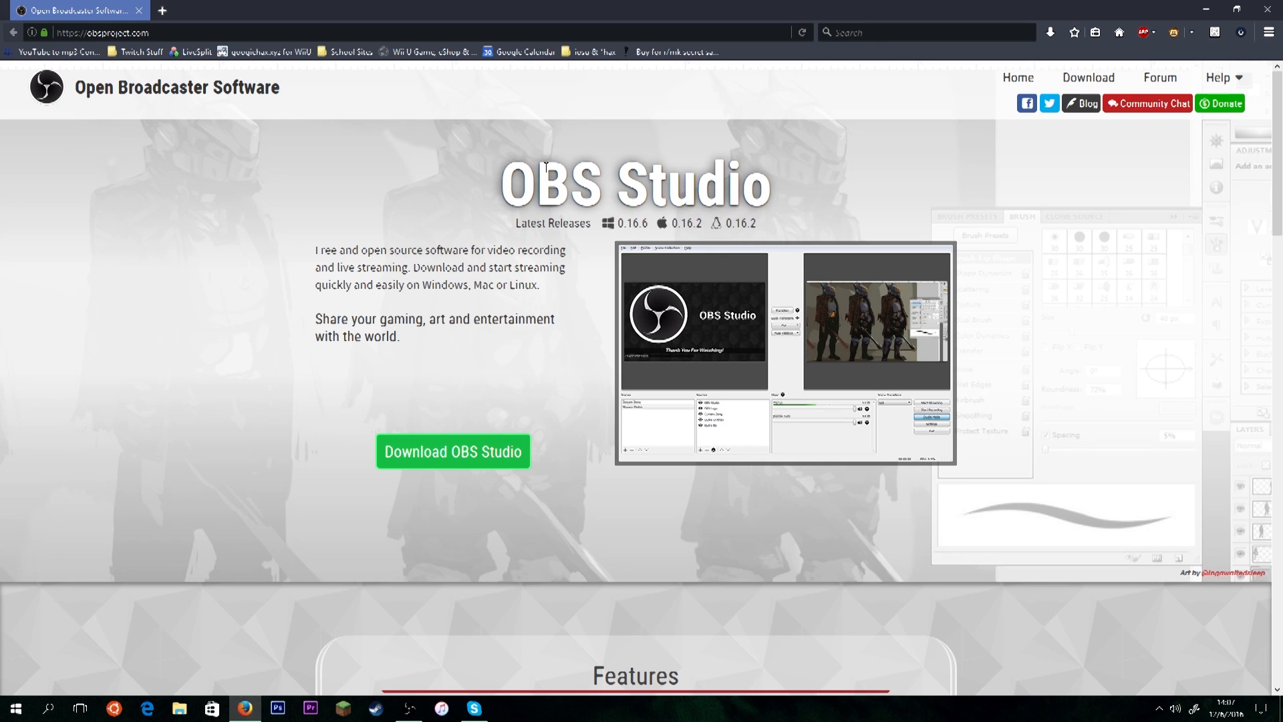
mouse_move(493, 181)
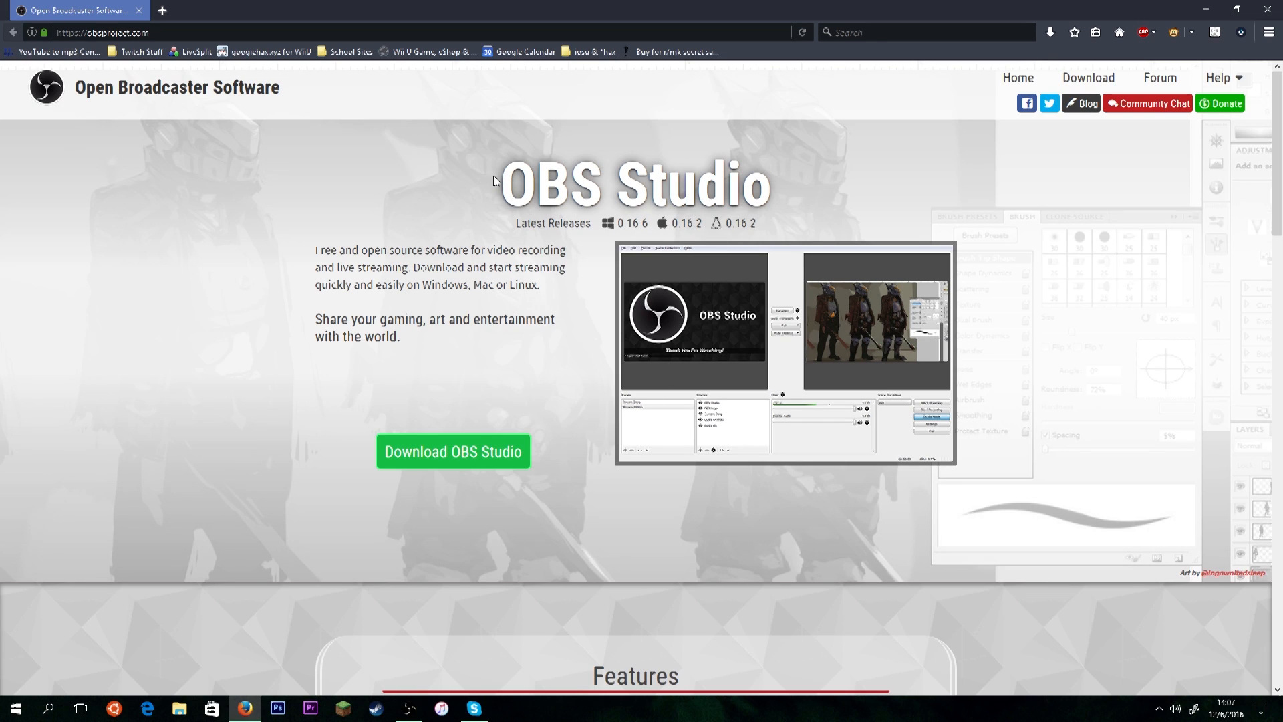
mouse_move(718, 228)
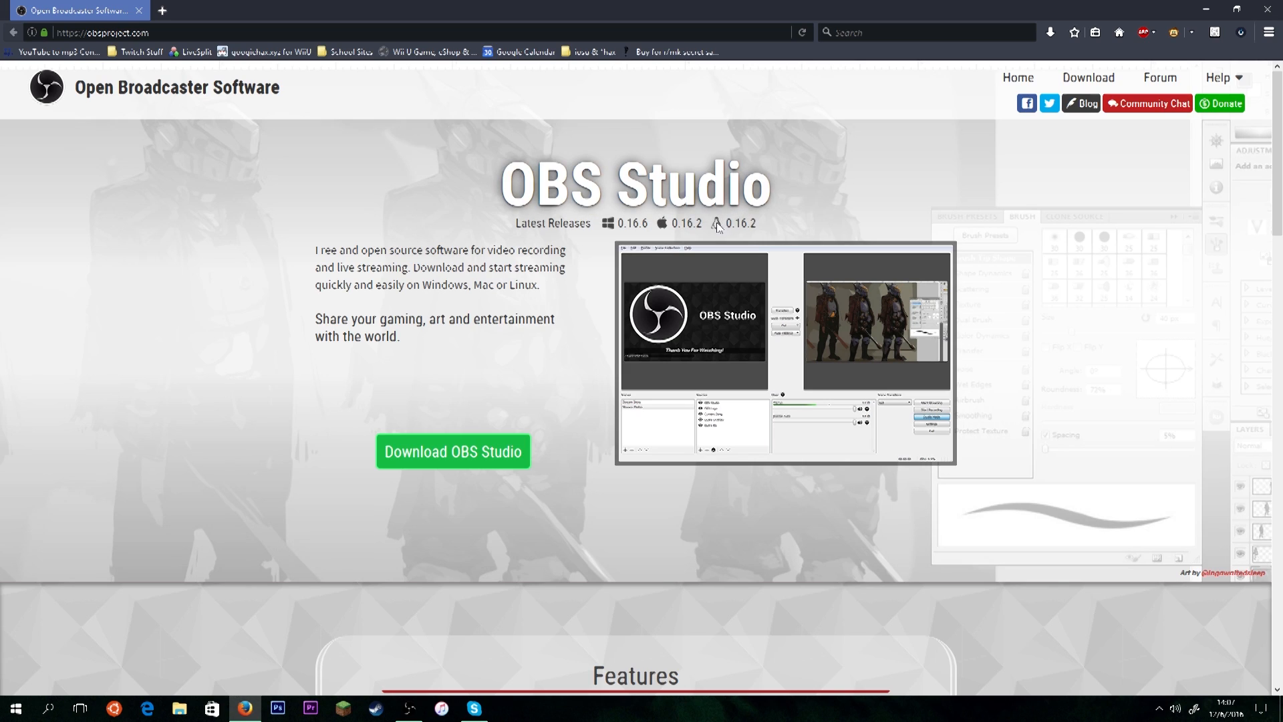
mouse_move(741, 223)
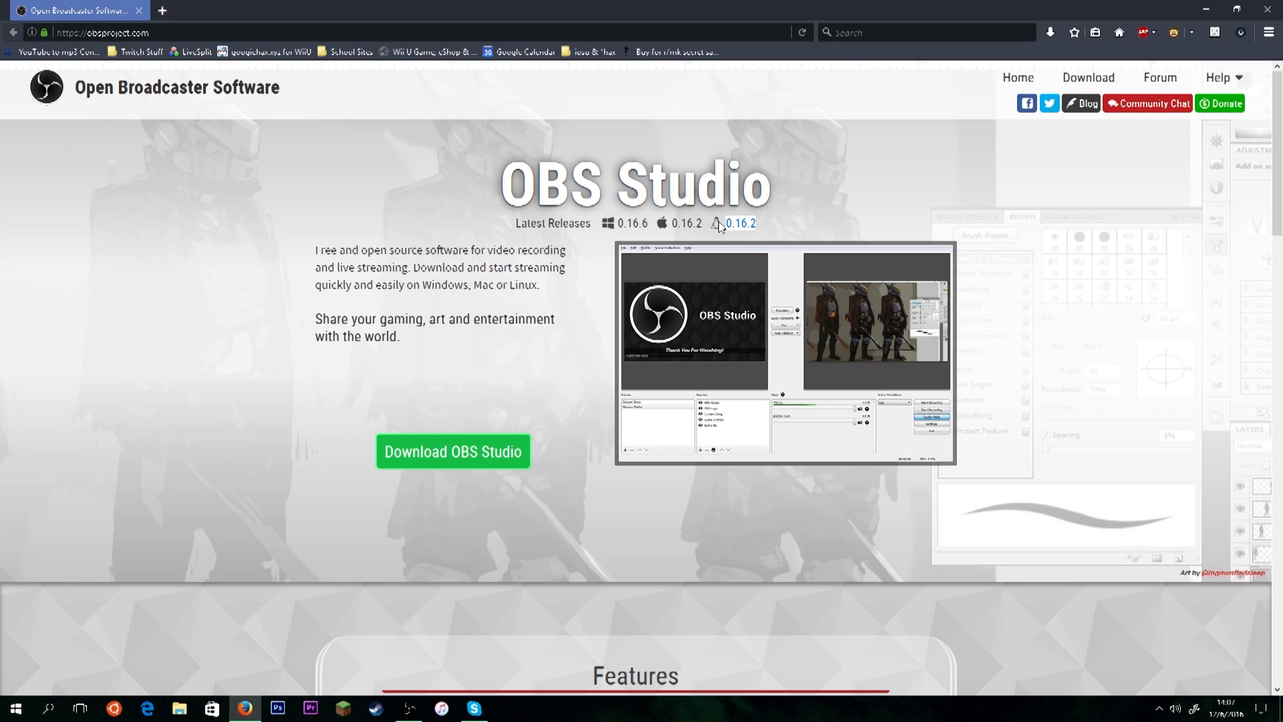
mouse_move(423, 440)
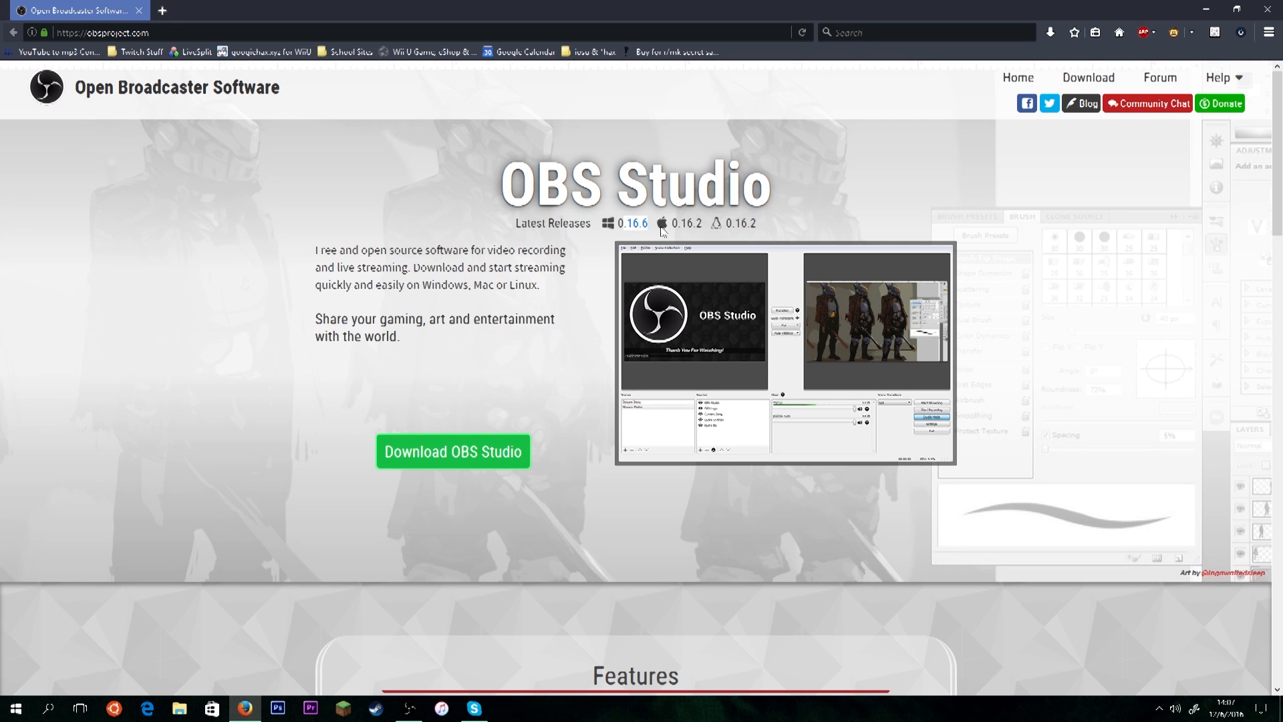
- Download the OBS Studio 0.16.6 Windows 7+ installer and choose Save File
left_click(453, 451)
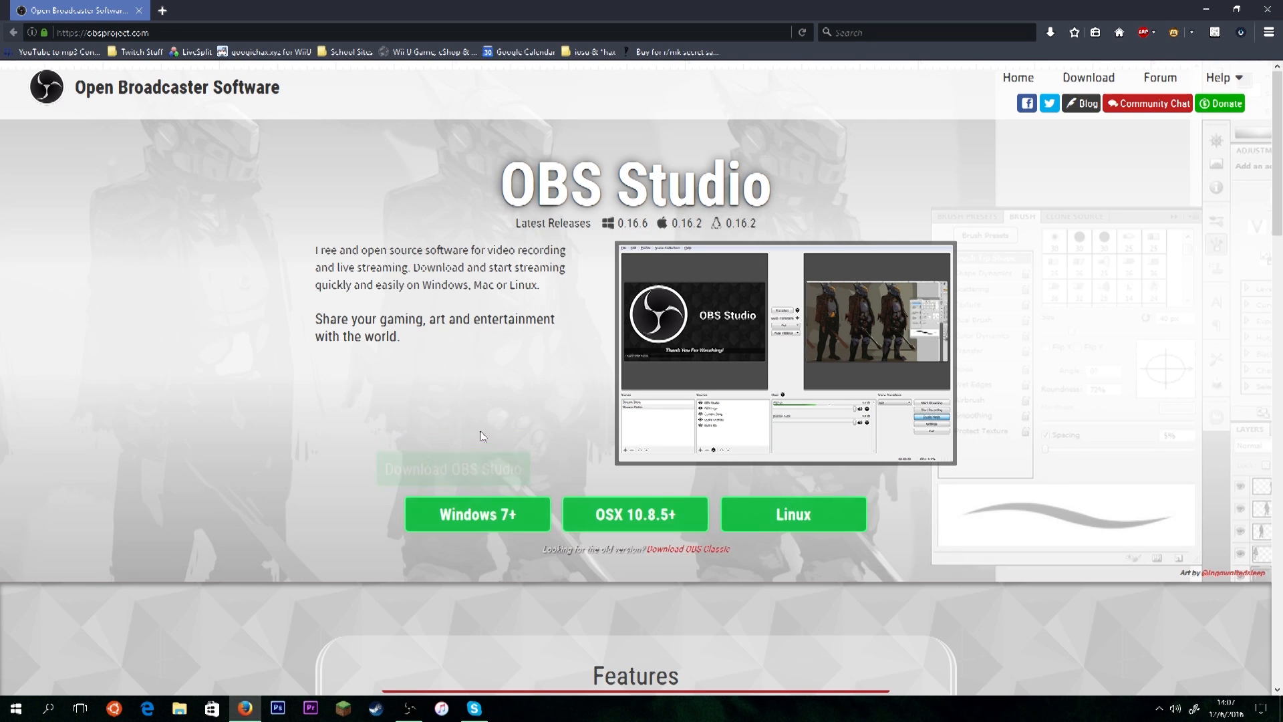
scroll("down", 3)
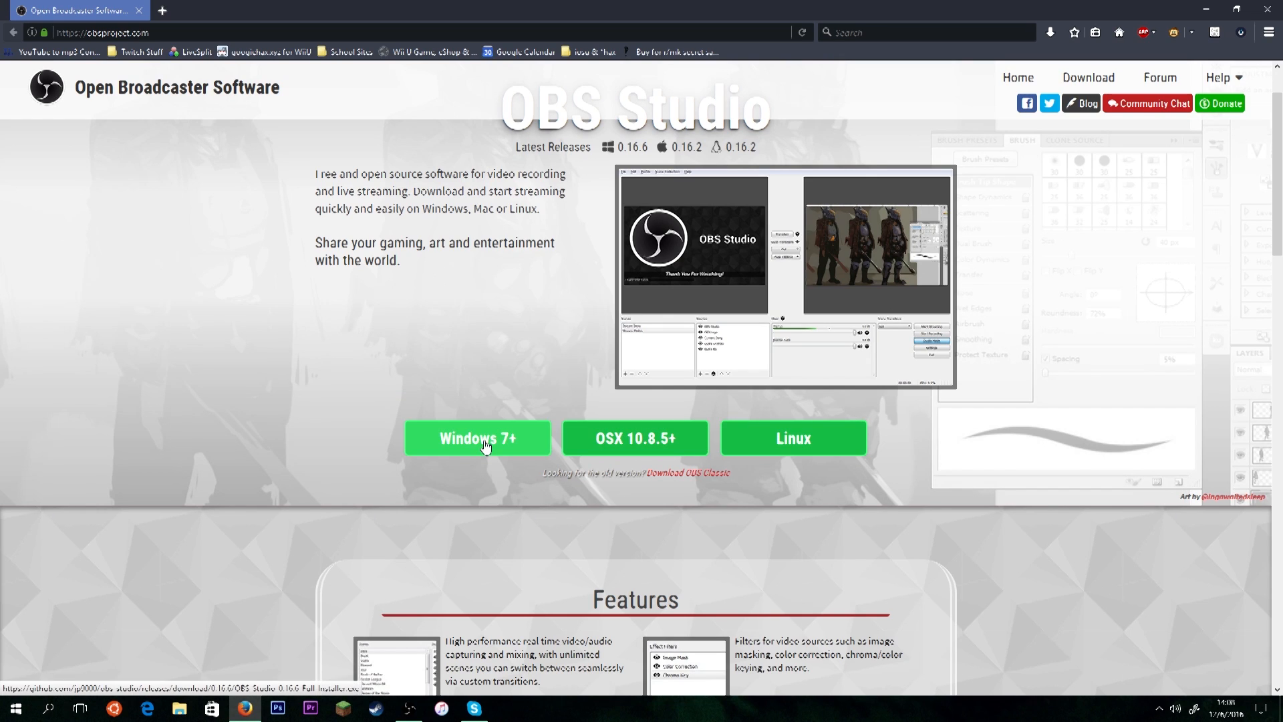
left_click(477, 438)
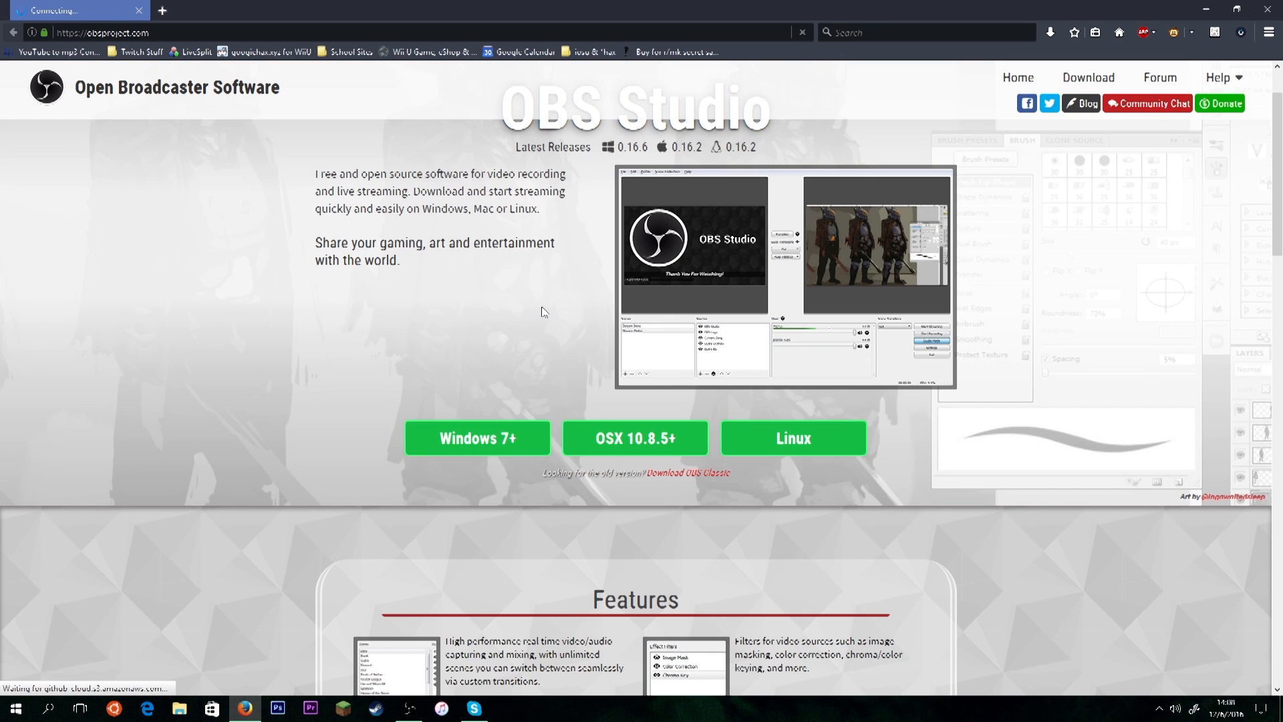
left_click(477, 437)
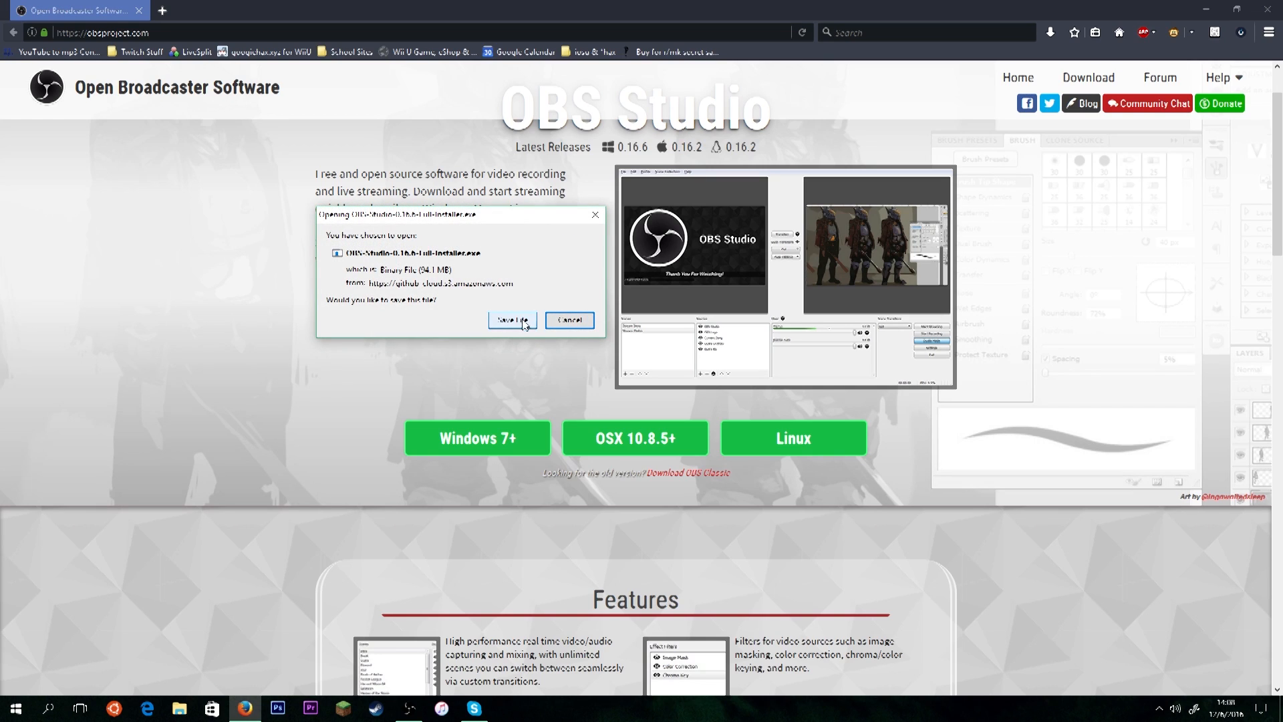
mouse_move(421, 264)
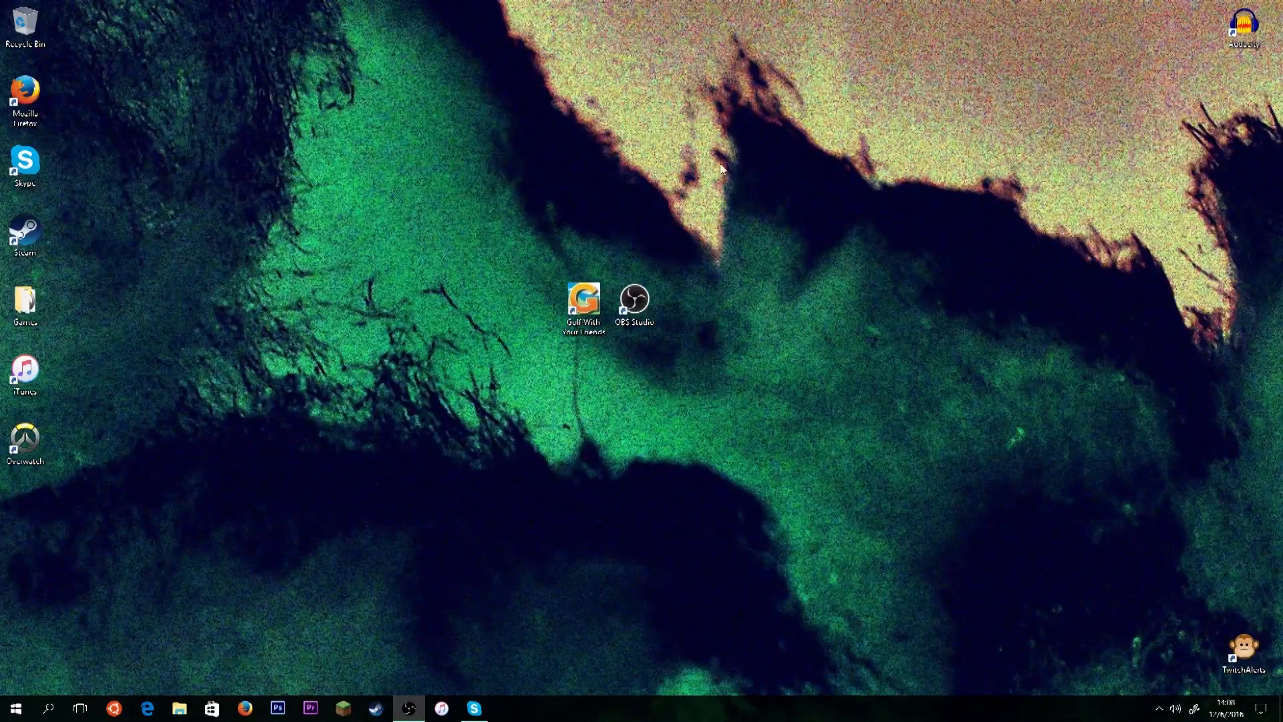
mouse_move(612, 177)
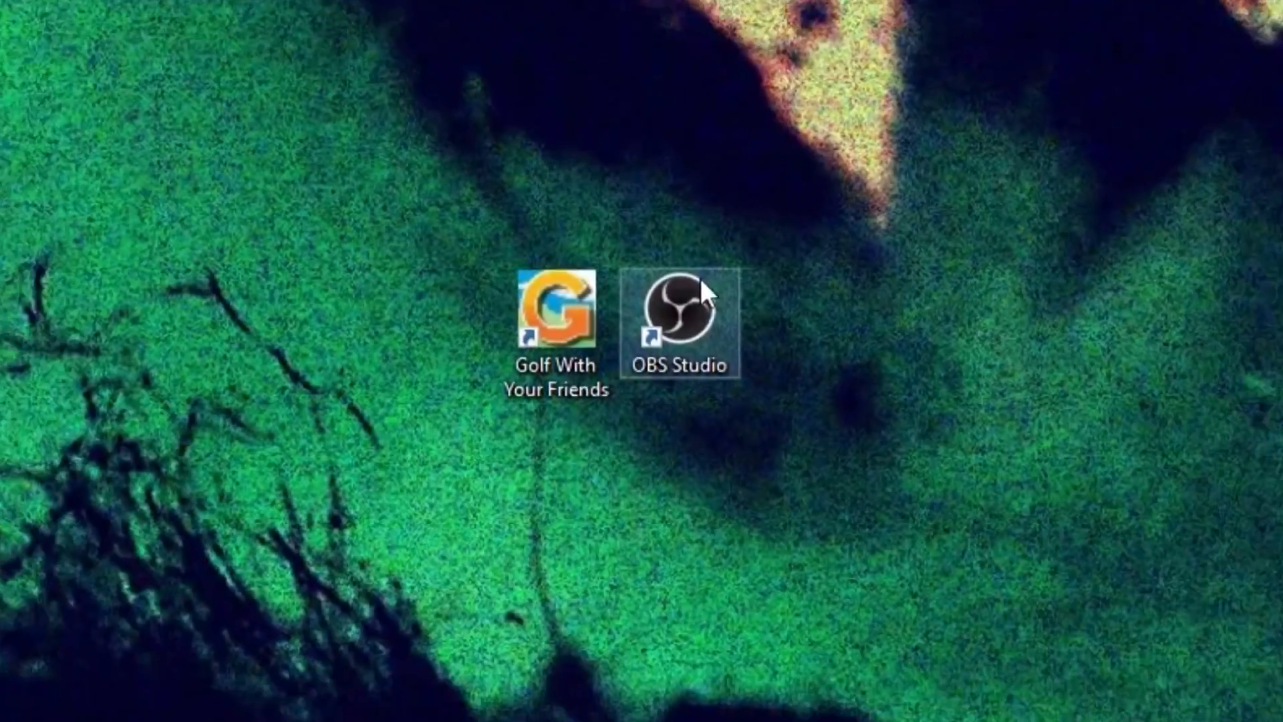
- Launch OBS Studio from its desktop shortcut
double_click(679, 315)
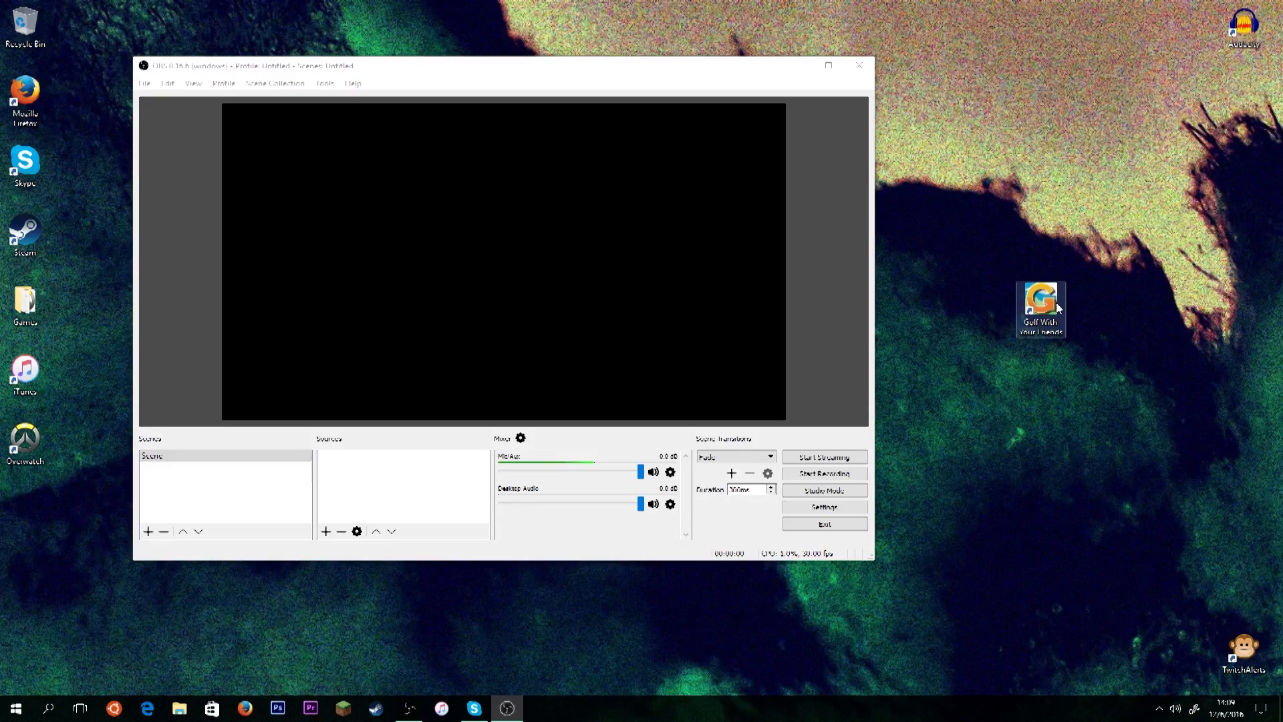
- Launch Golf With Your Friends in windowed mode, then return to OBS
double_click(1039, 303)
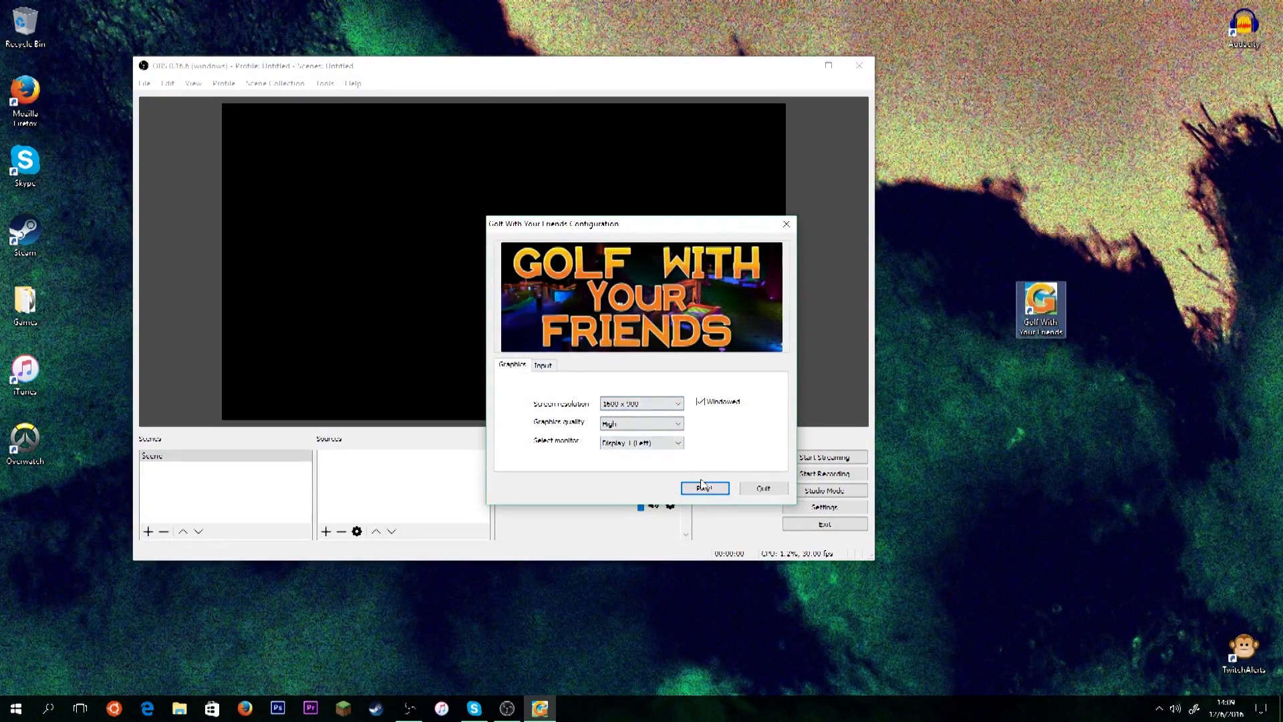
left_click(703, 488)
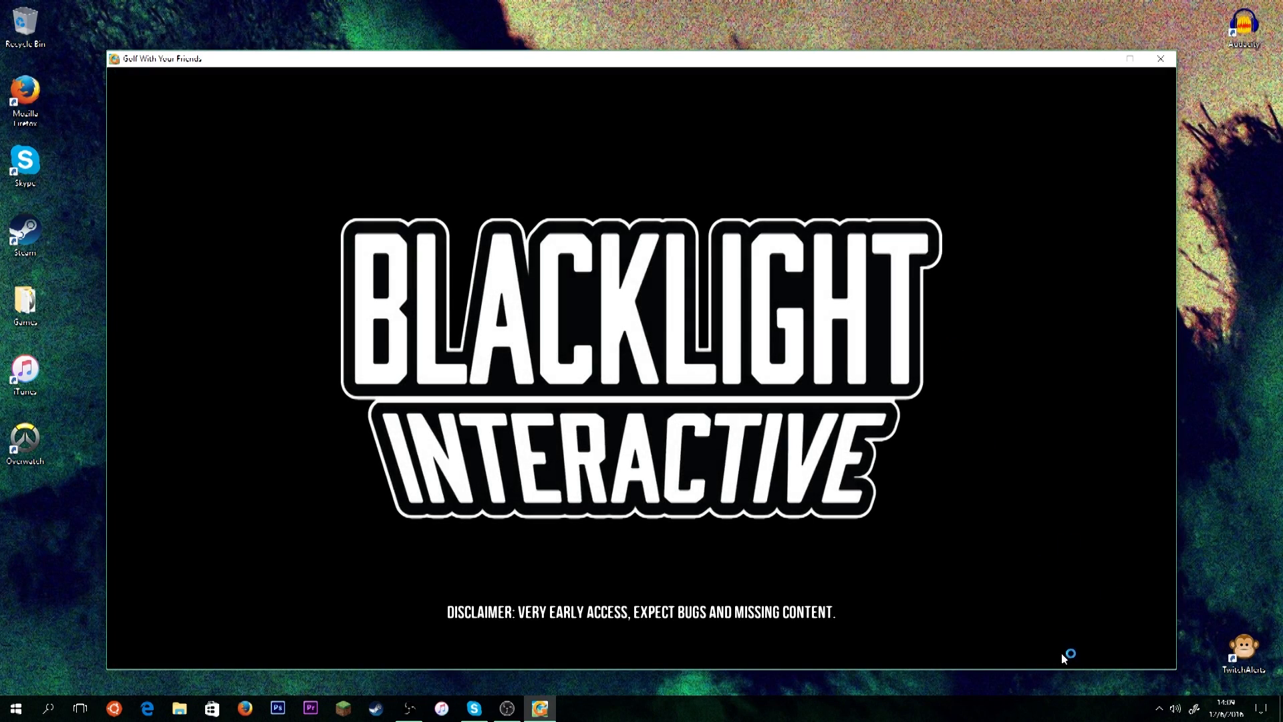
left_click(1174, 708)
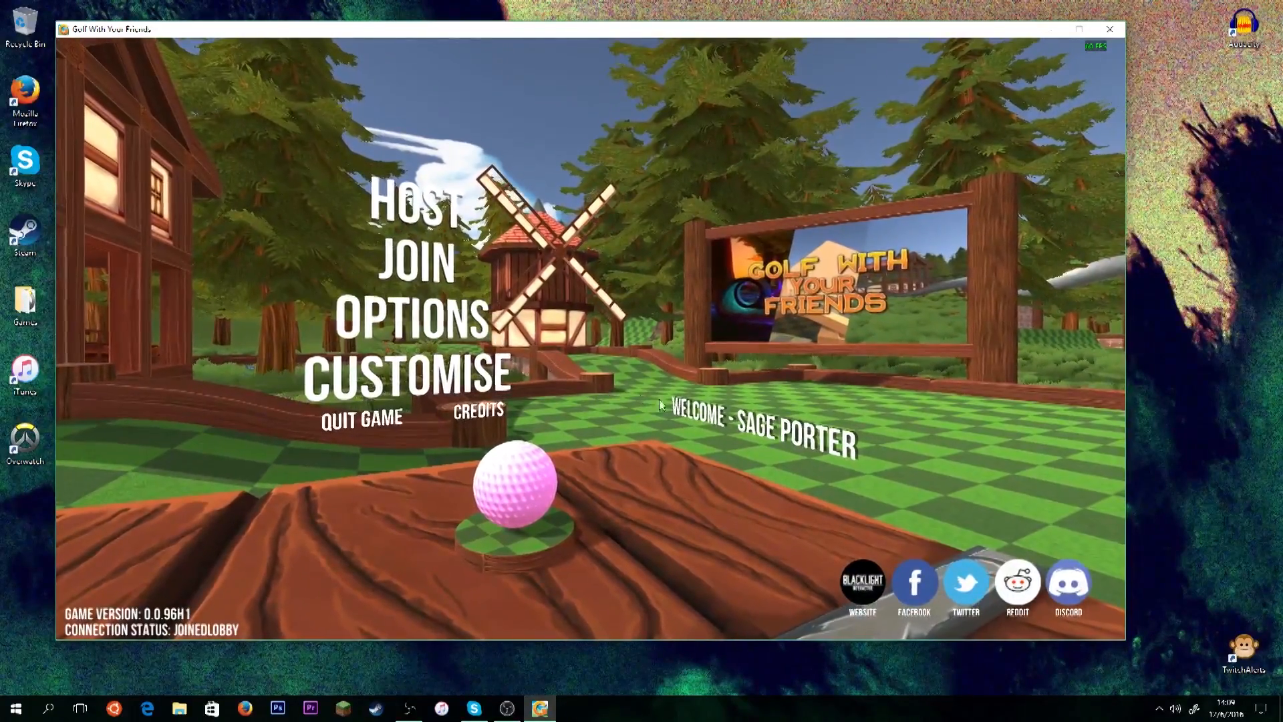
mouse_move(653, 568)
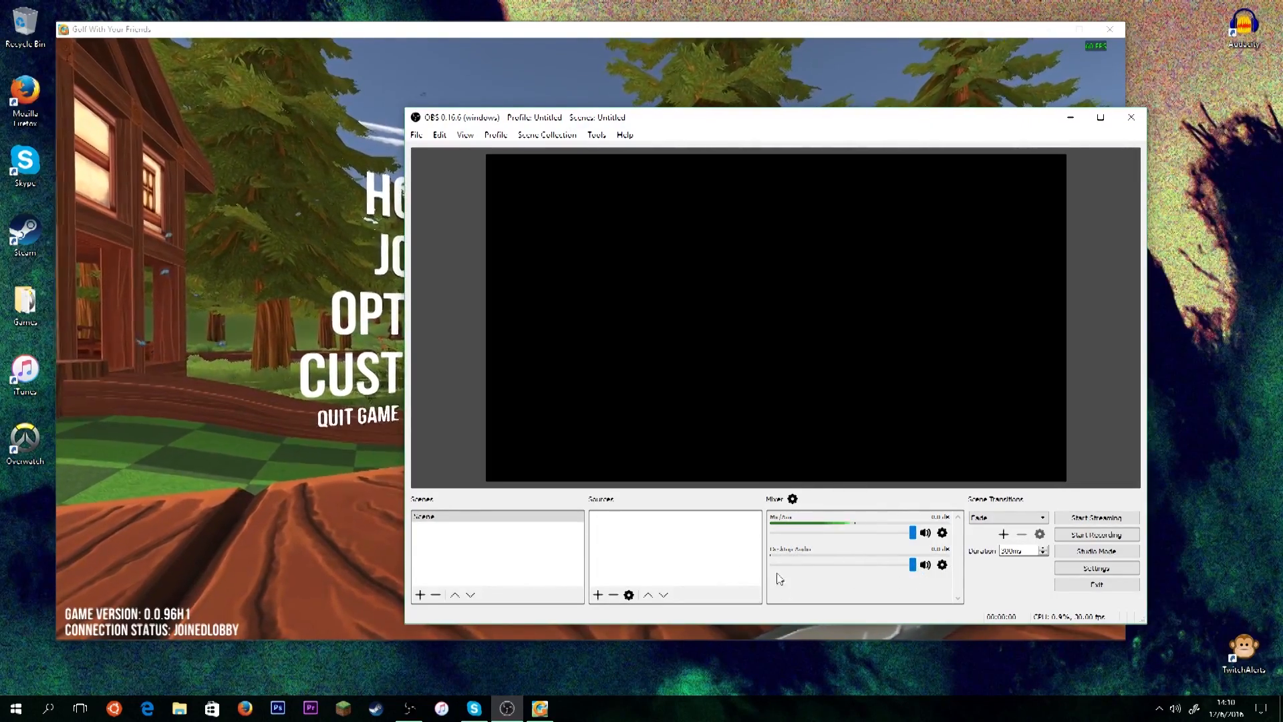
- Open OBS Settings from the File menu
left_click(416, 134)
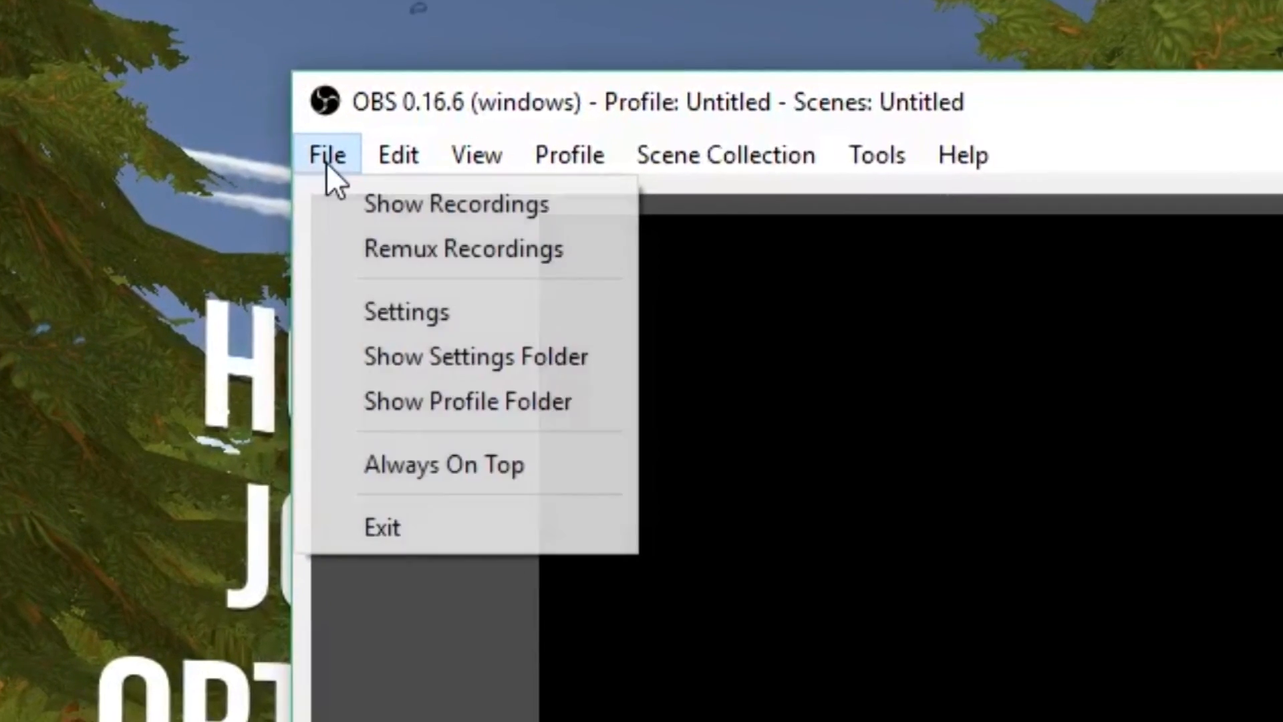
mouse_move(401, 378)
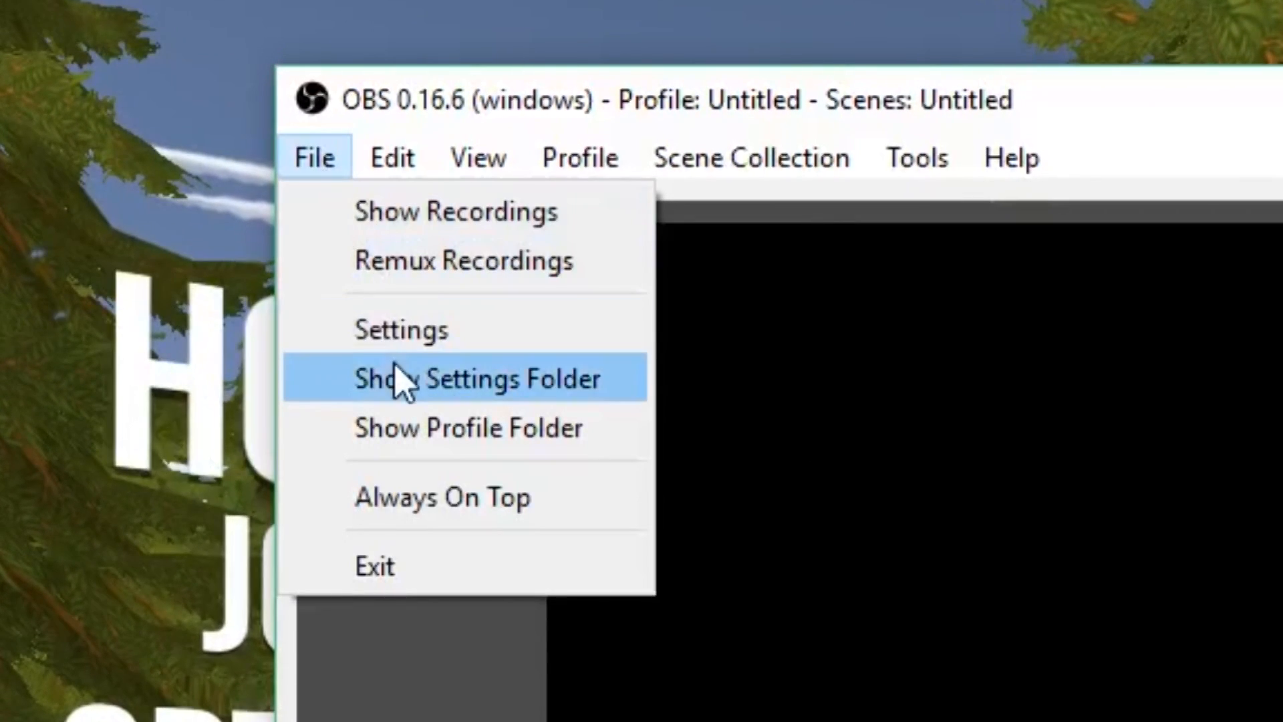
left_click(401, 329)
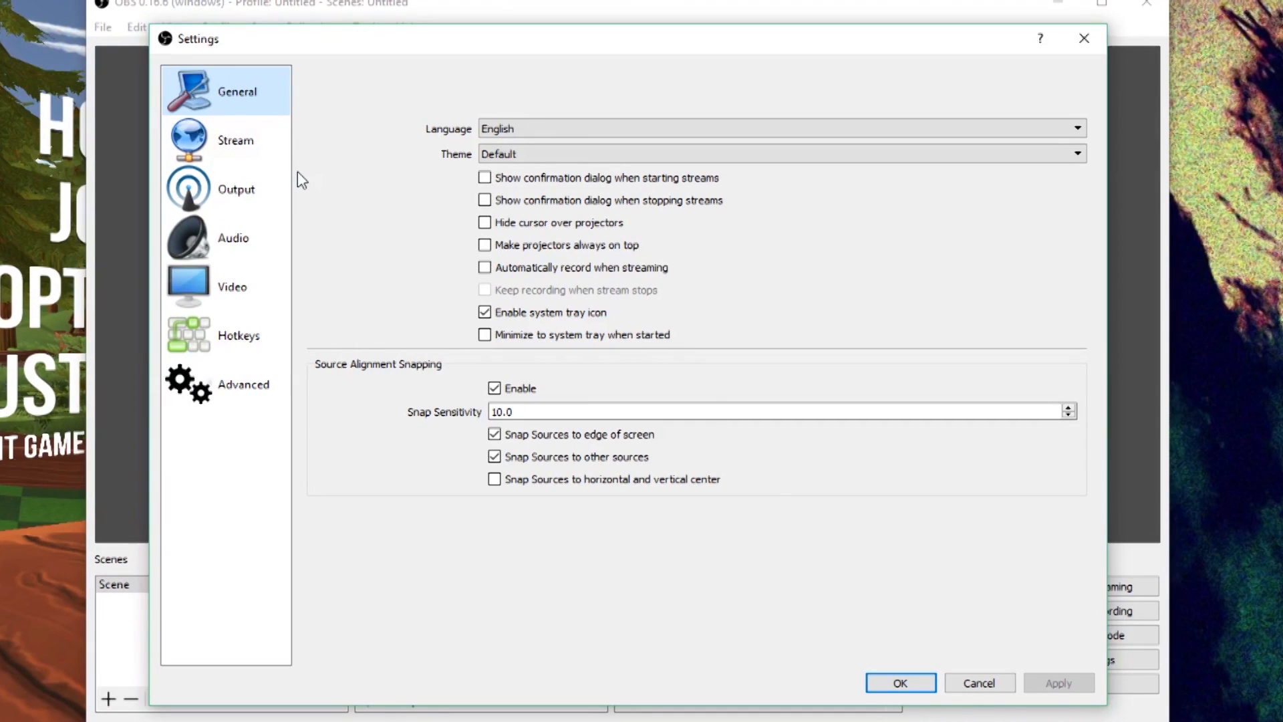
mouse_move(575, 344)
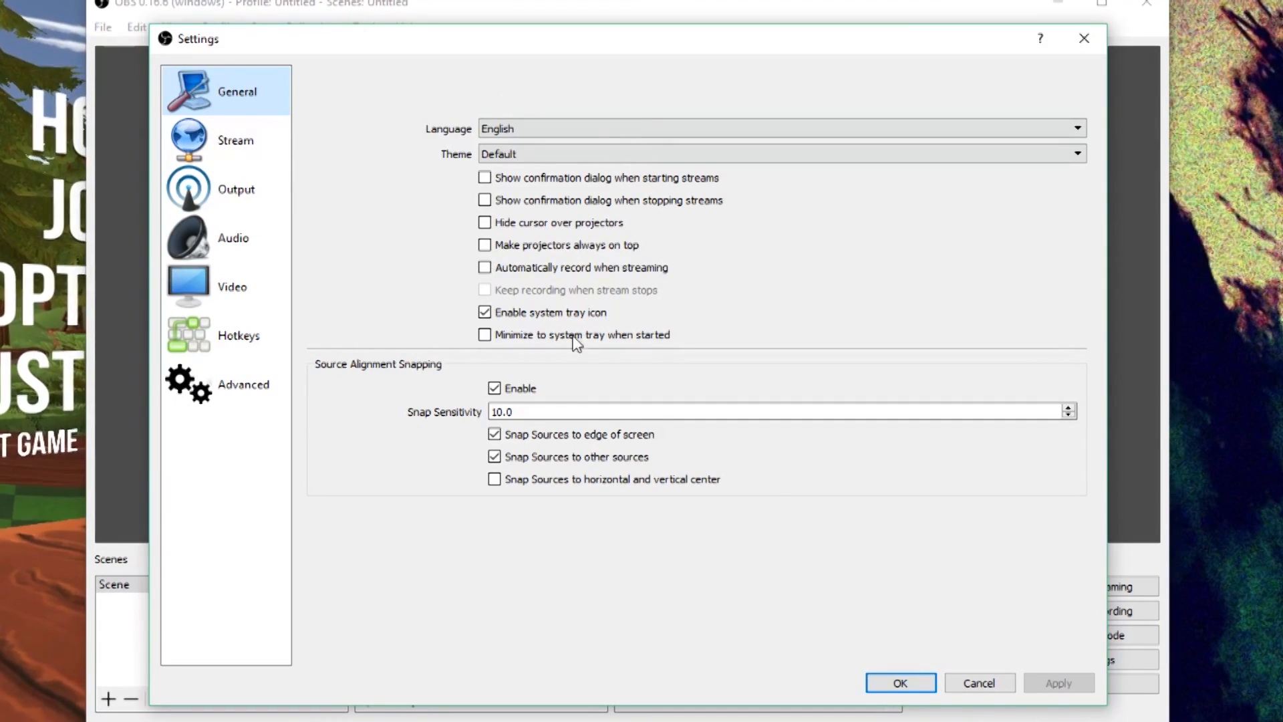
mouse_move(236, 140)
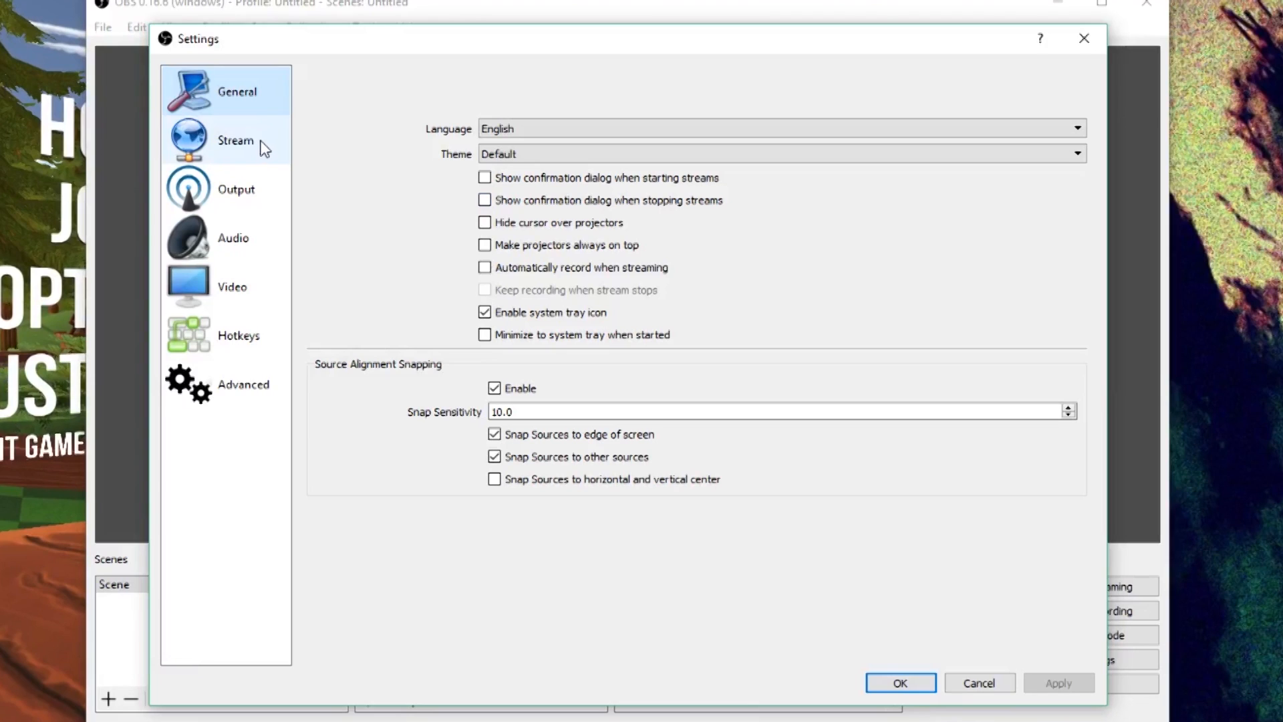
mouse_move(356, 162)
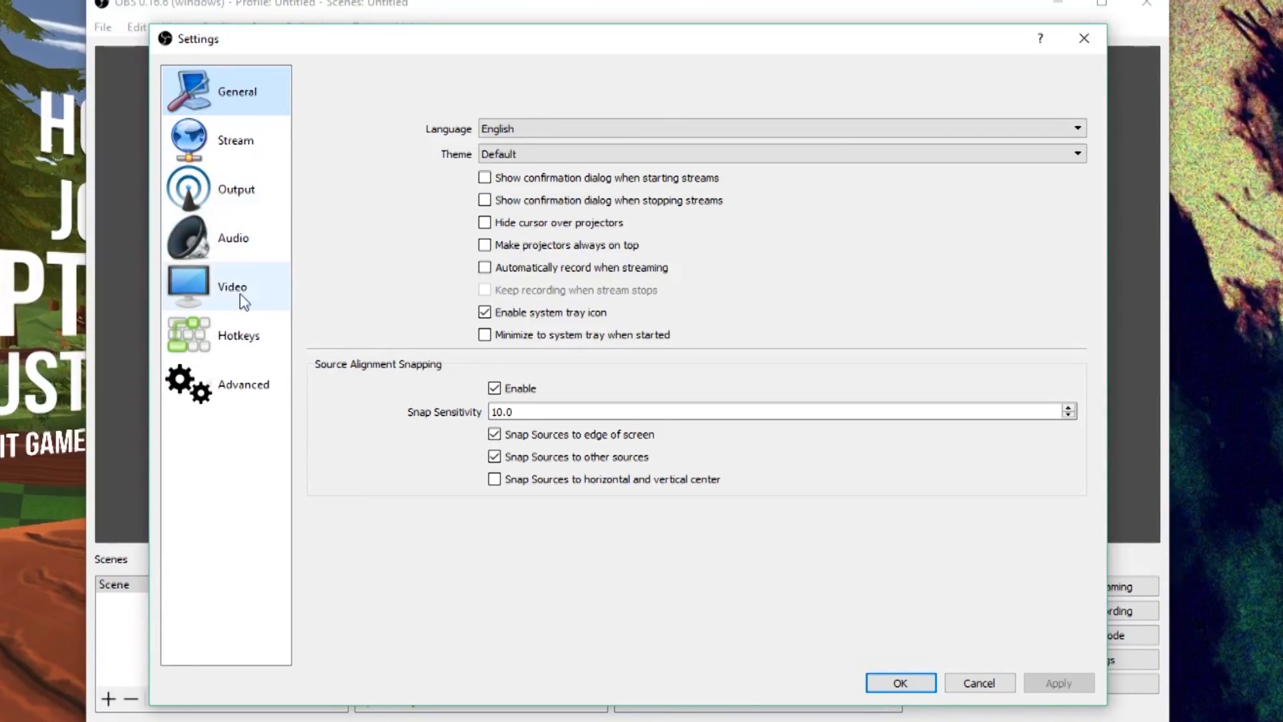
- Keep video at 1920x1080 canvas, 1280x720 output, Bicubic, 30 FPS; go to Audio
left_click(232, 287)
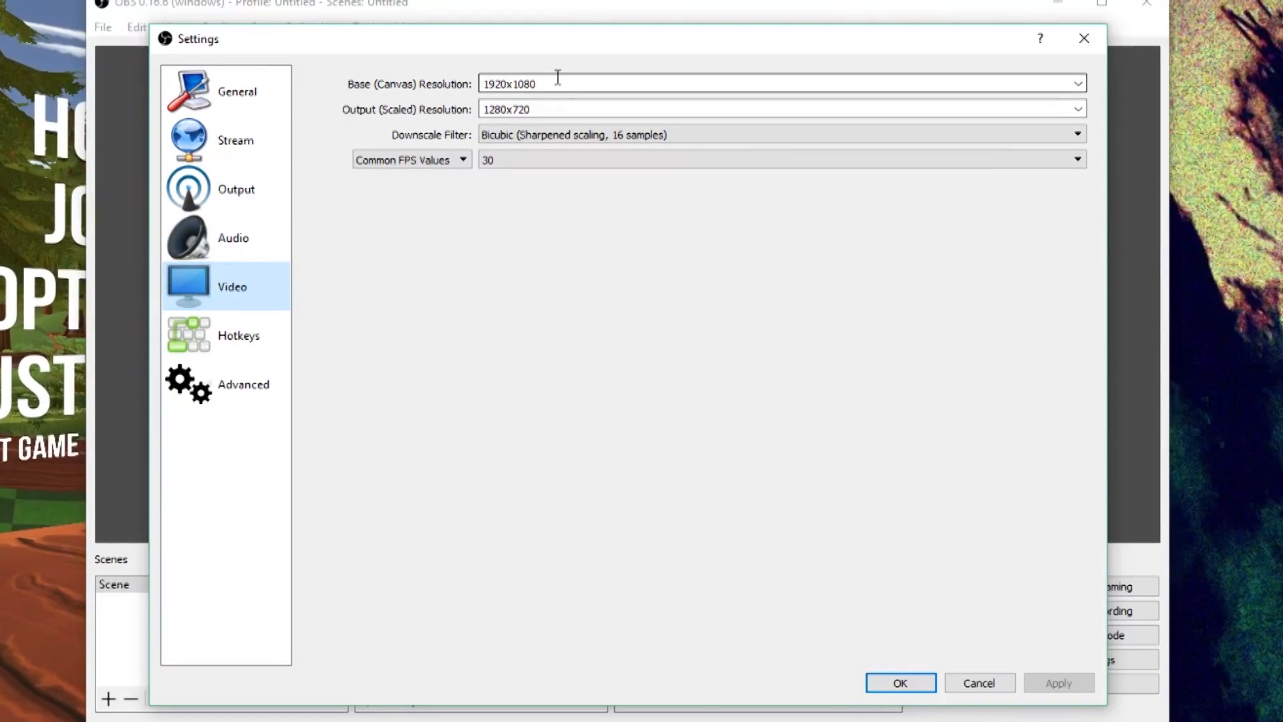
left_click(1078, 83)
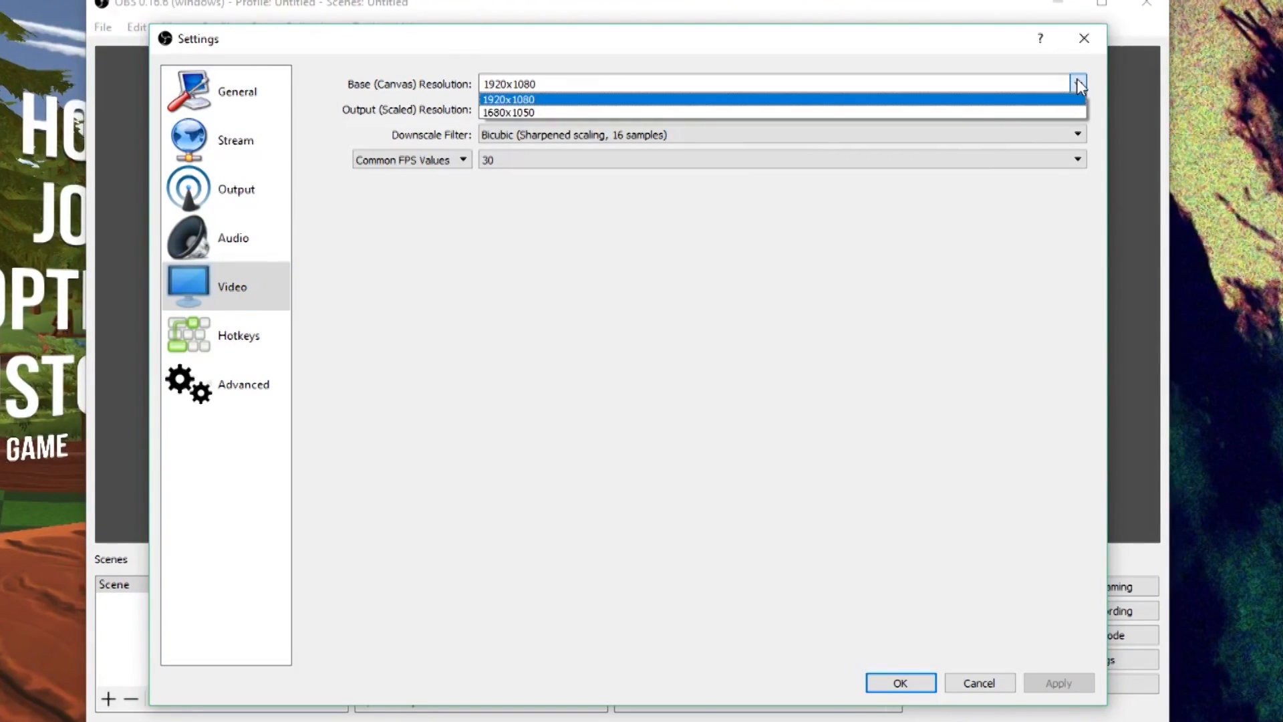
left_click(509, 99)
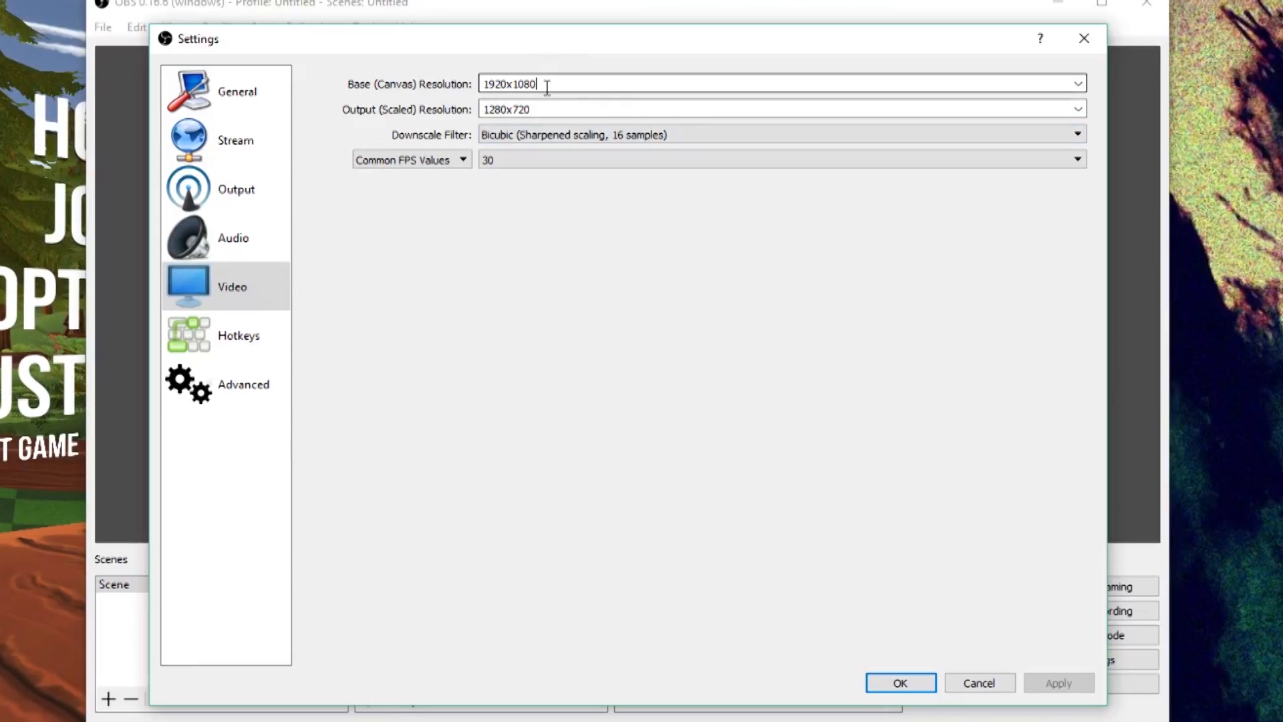
mouse_move(456, 84)
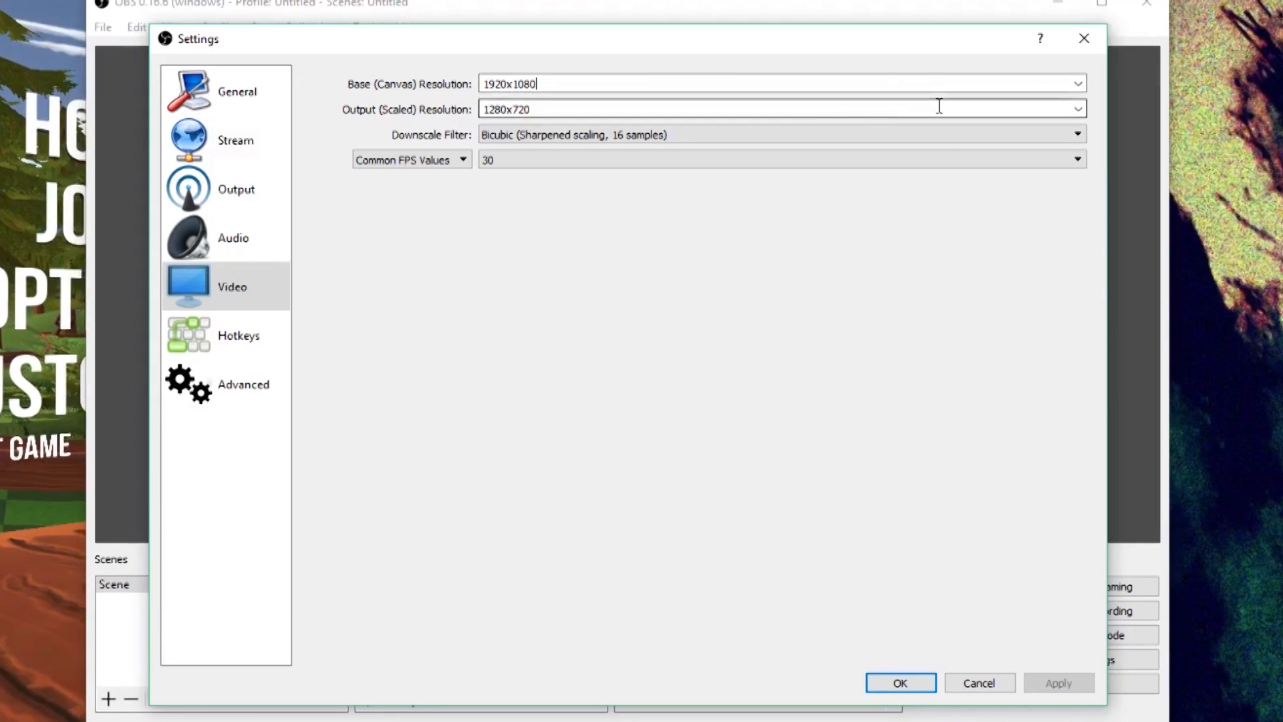
left_click(1076, 109)
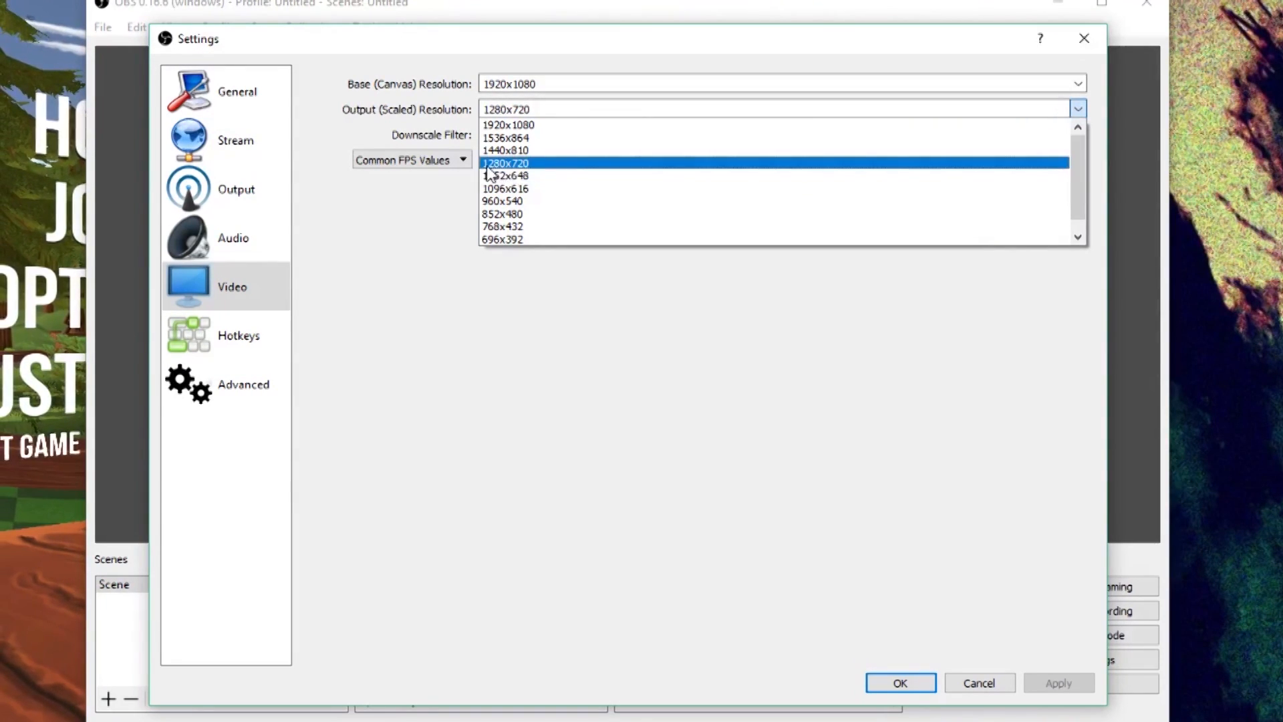
mouse_move(511, 168)
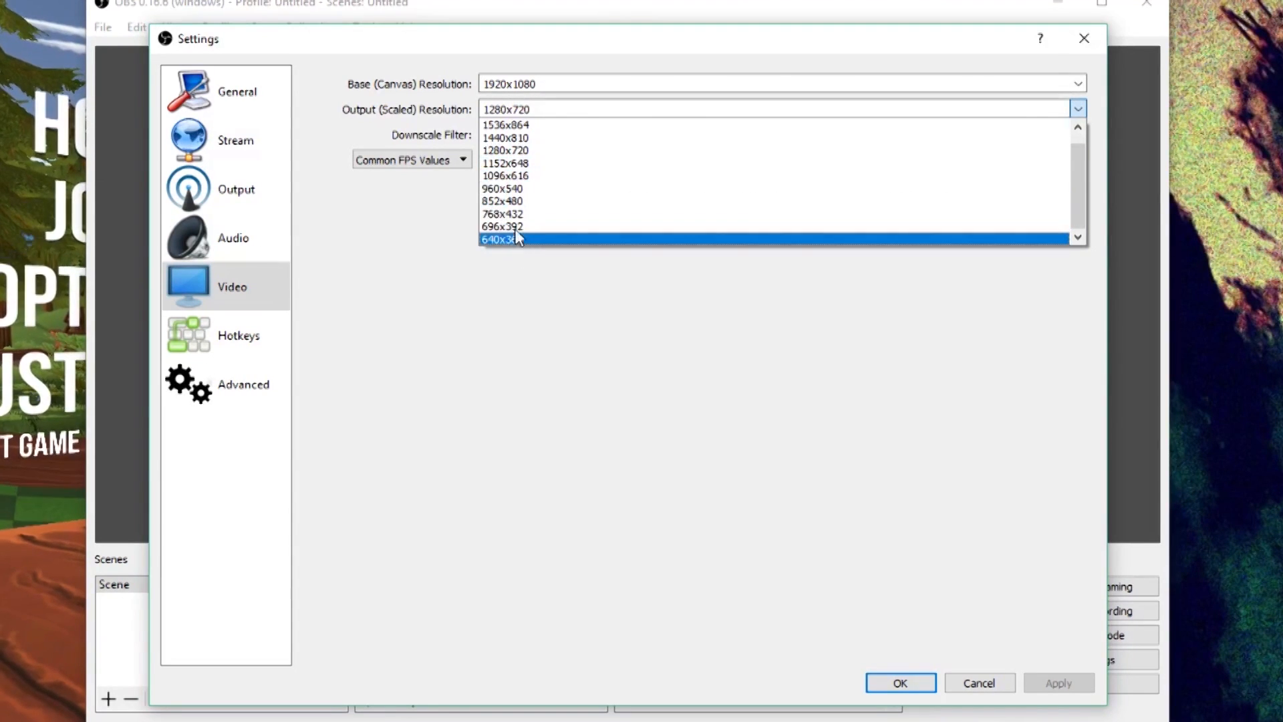
scroll("up", 3)
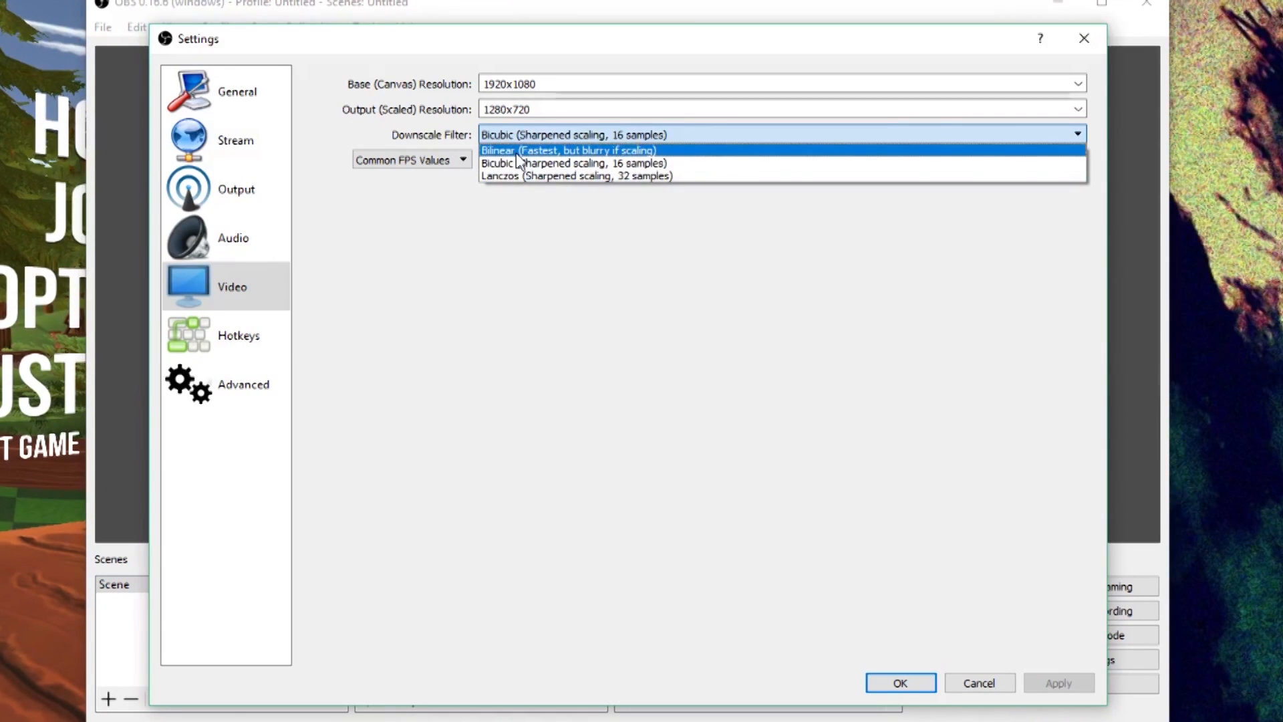
mouse_move(520, 163)
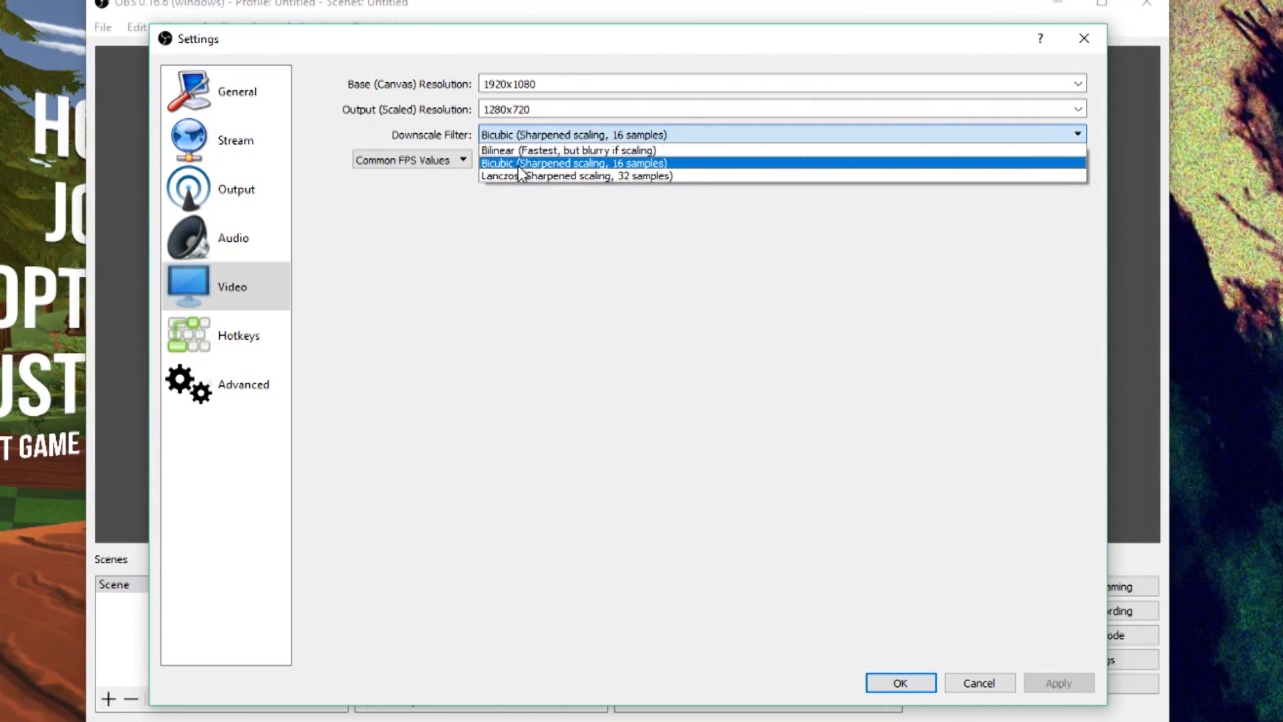
mouse_move(568, 150)
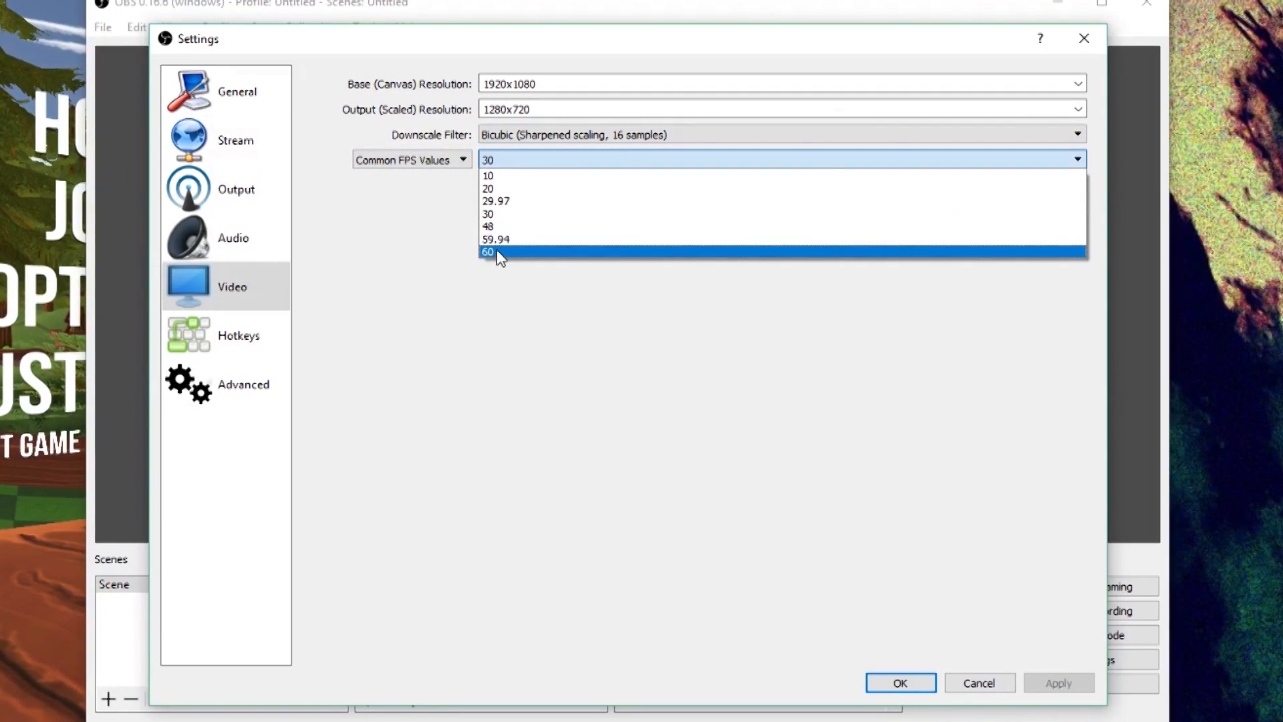
mouse_move(499, 214)
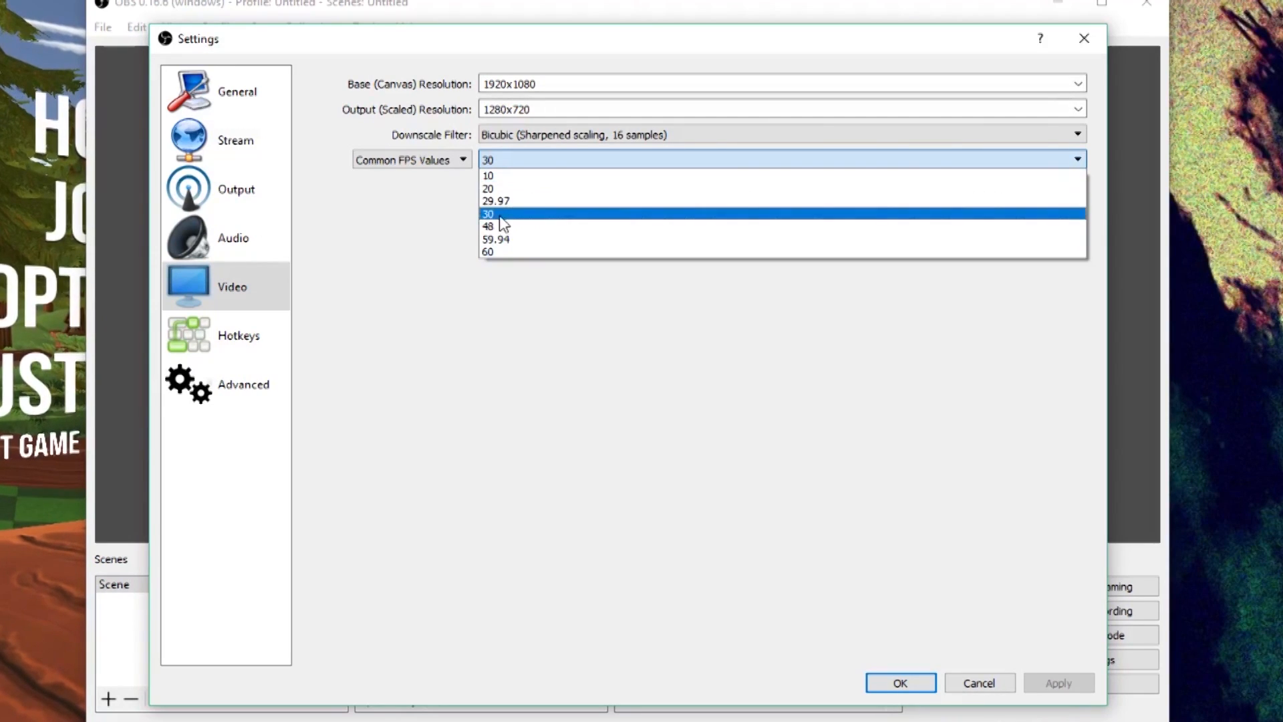
mouse_move(540, 189)
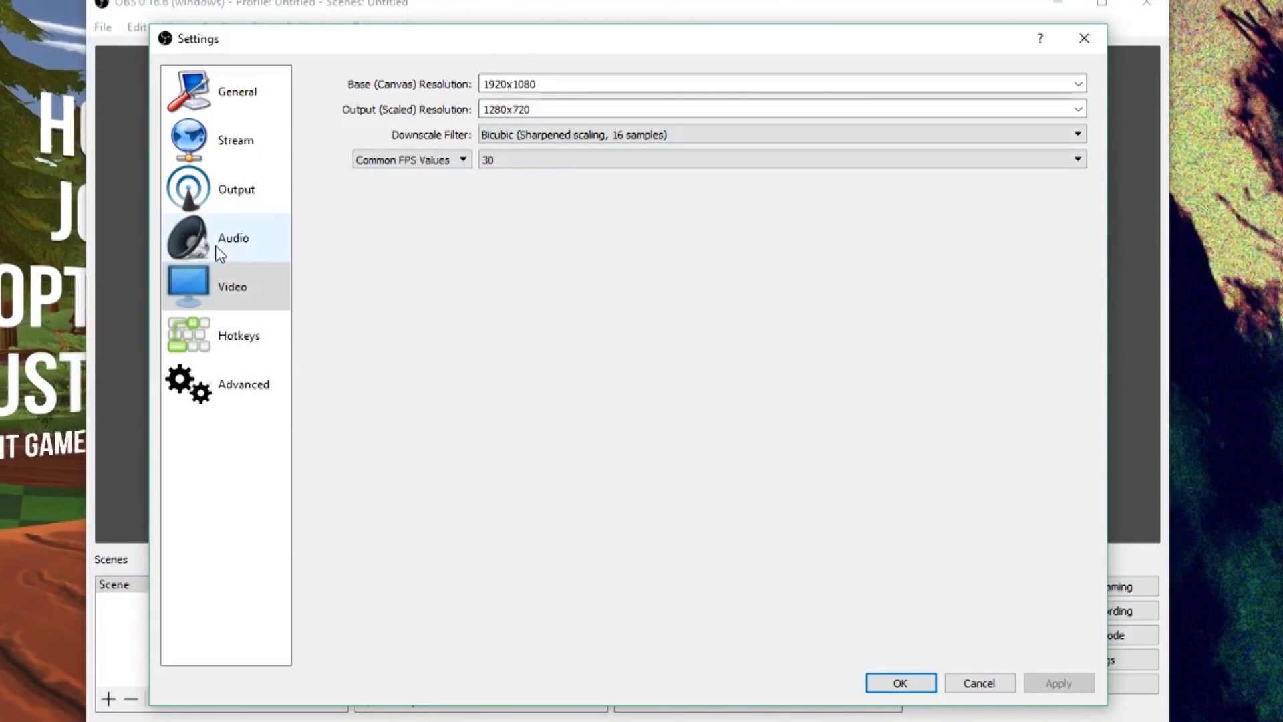
left_click(233, 237)
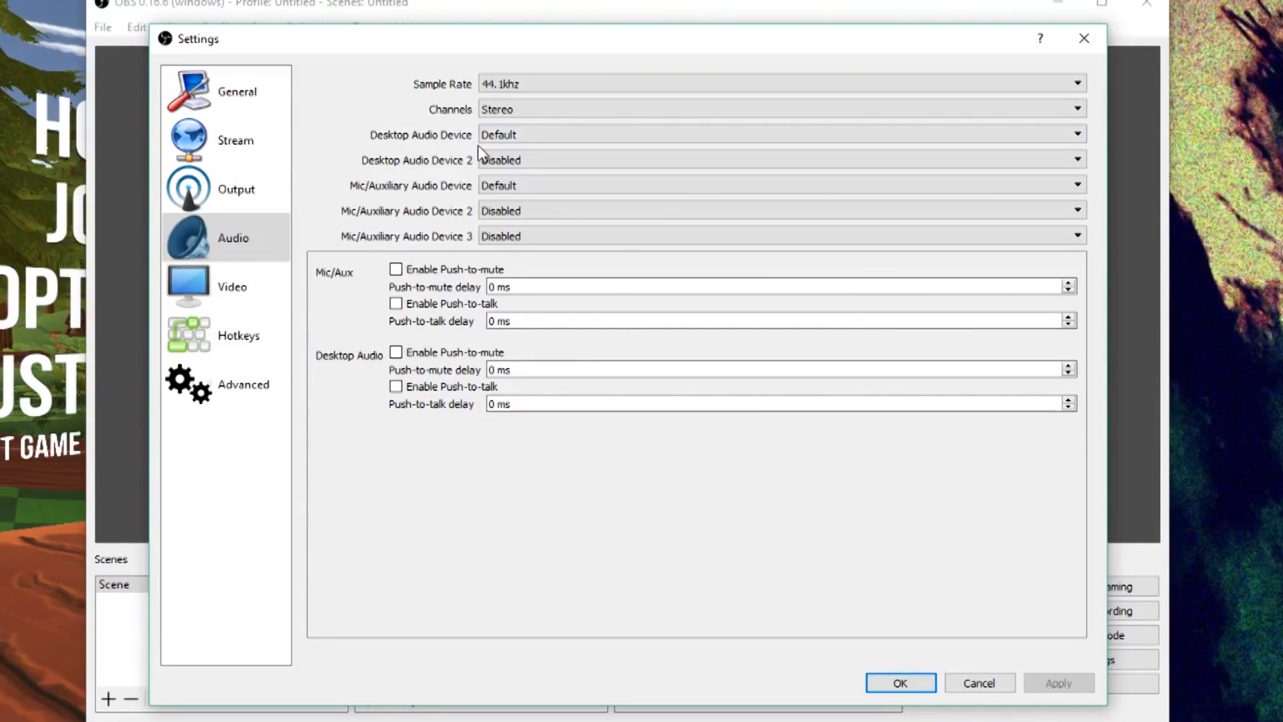
mouse_move(491, 199)
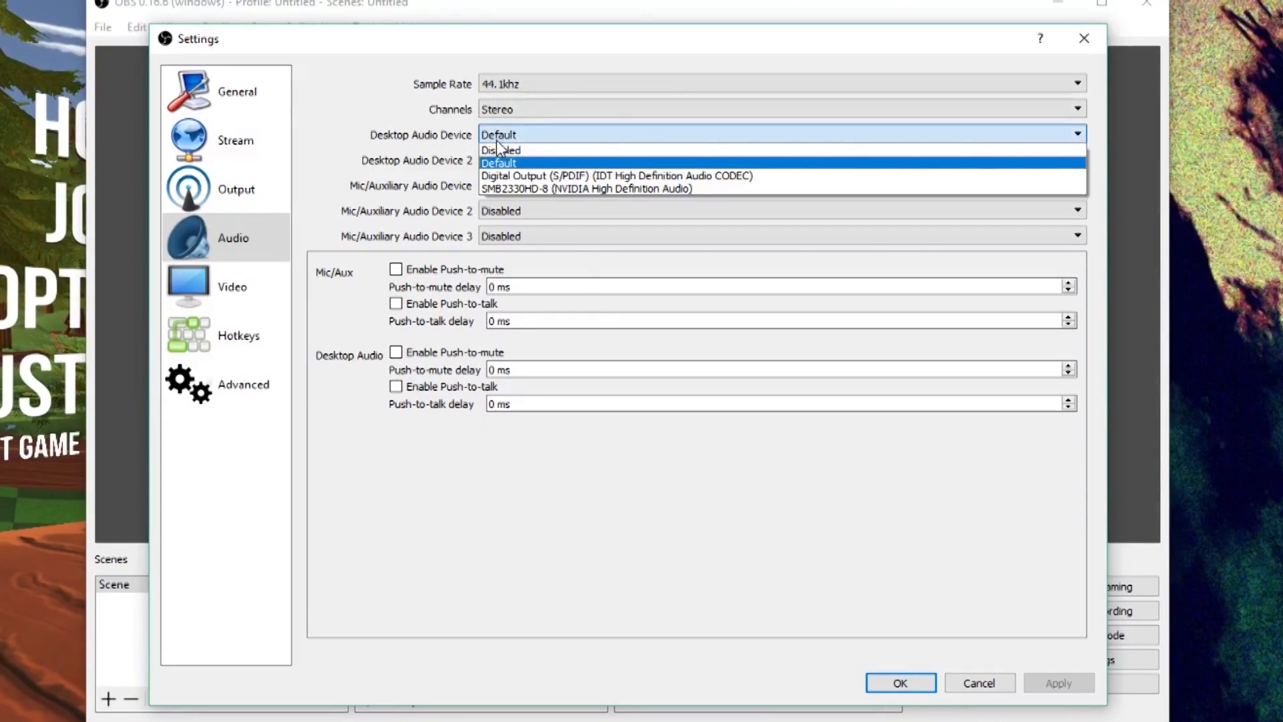
mouse_move(500, 150)
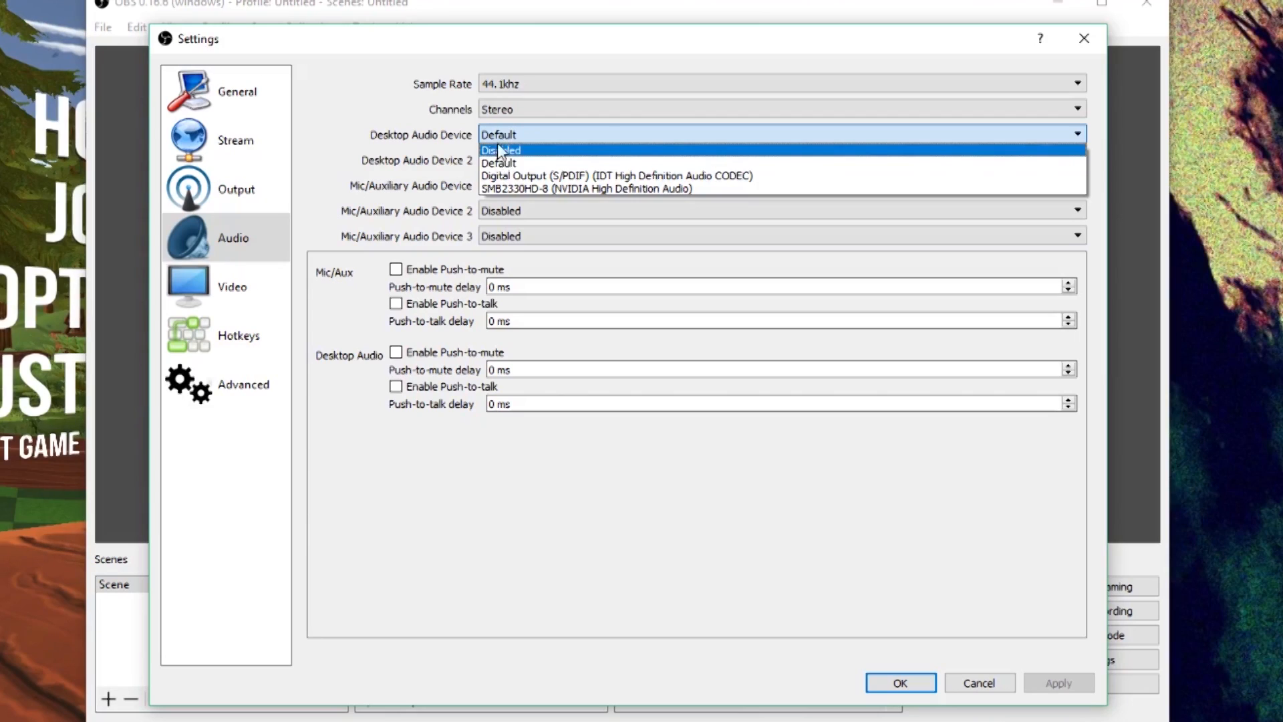
left_click(499, 163)
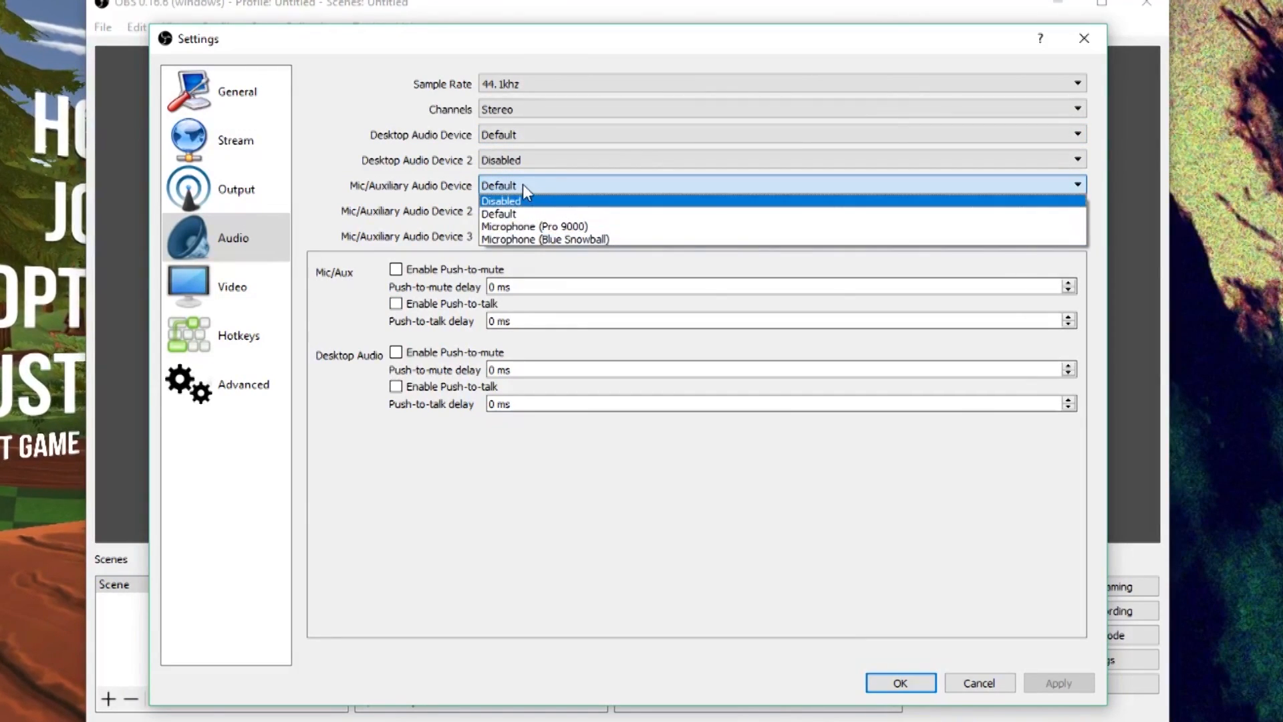
mouse_move(544, 240)
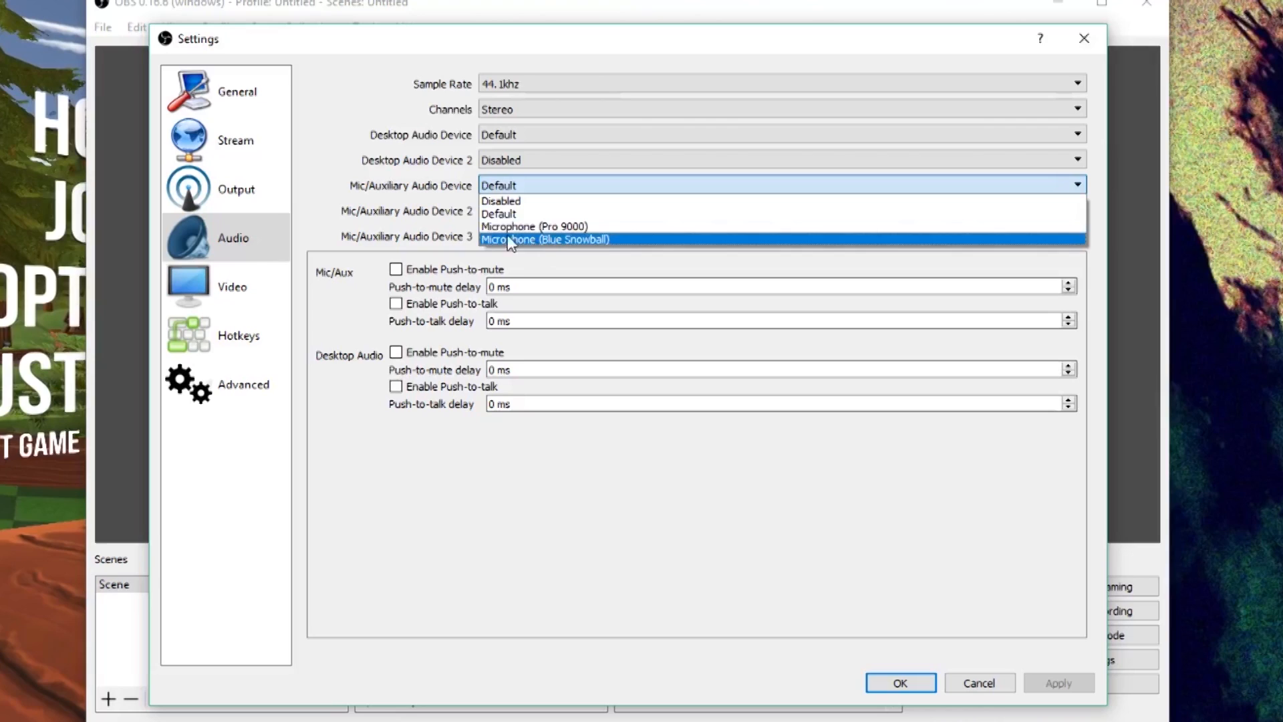
mouse_move(511, 214)
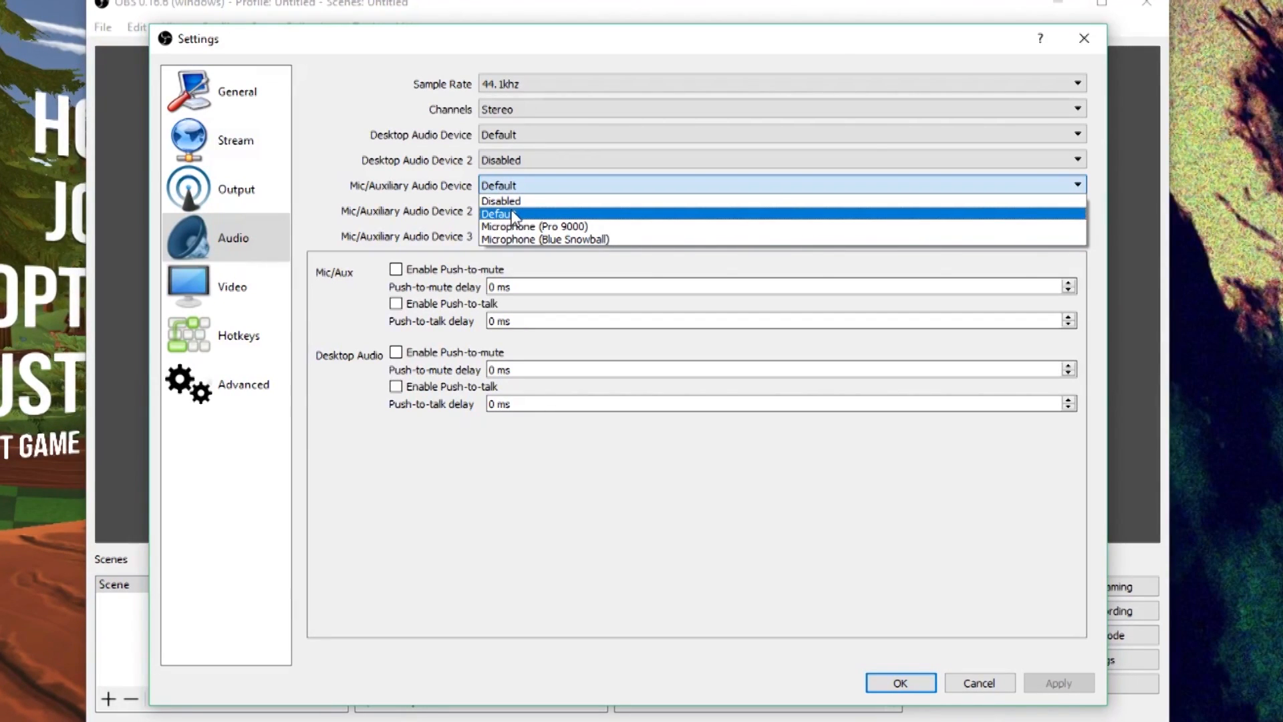
mouse_move(544, 239)
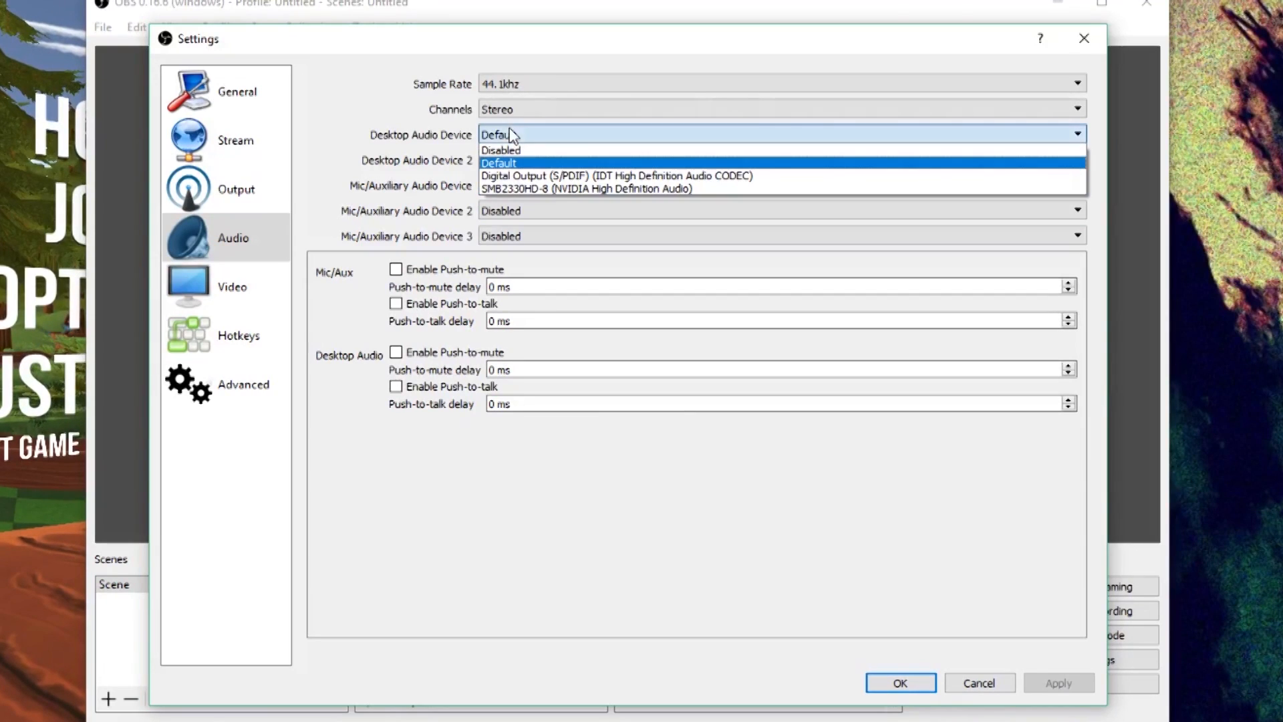
mouse_move(586, 188)
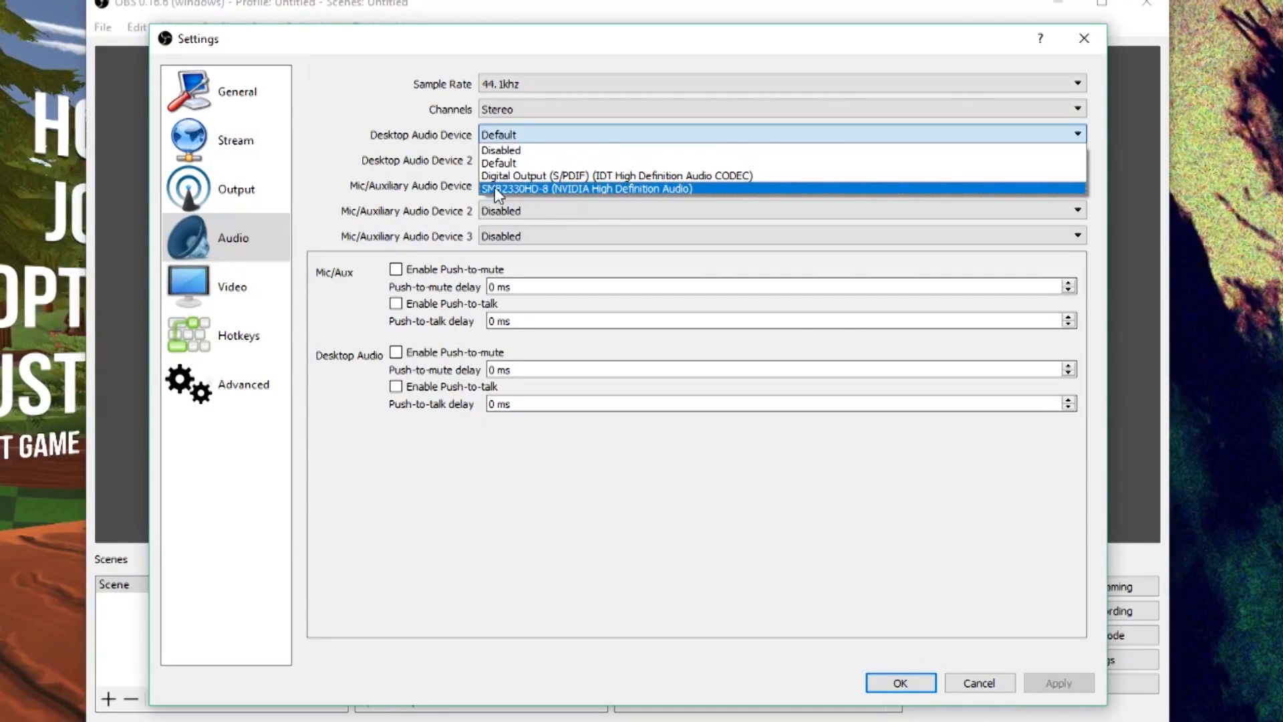
left_click(499, 163)
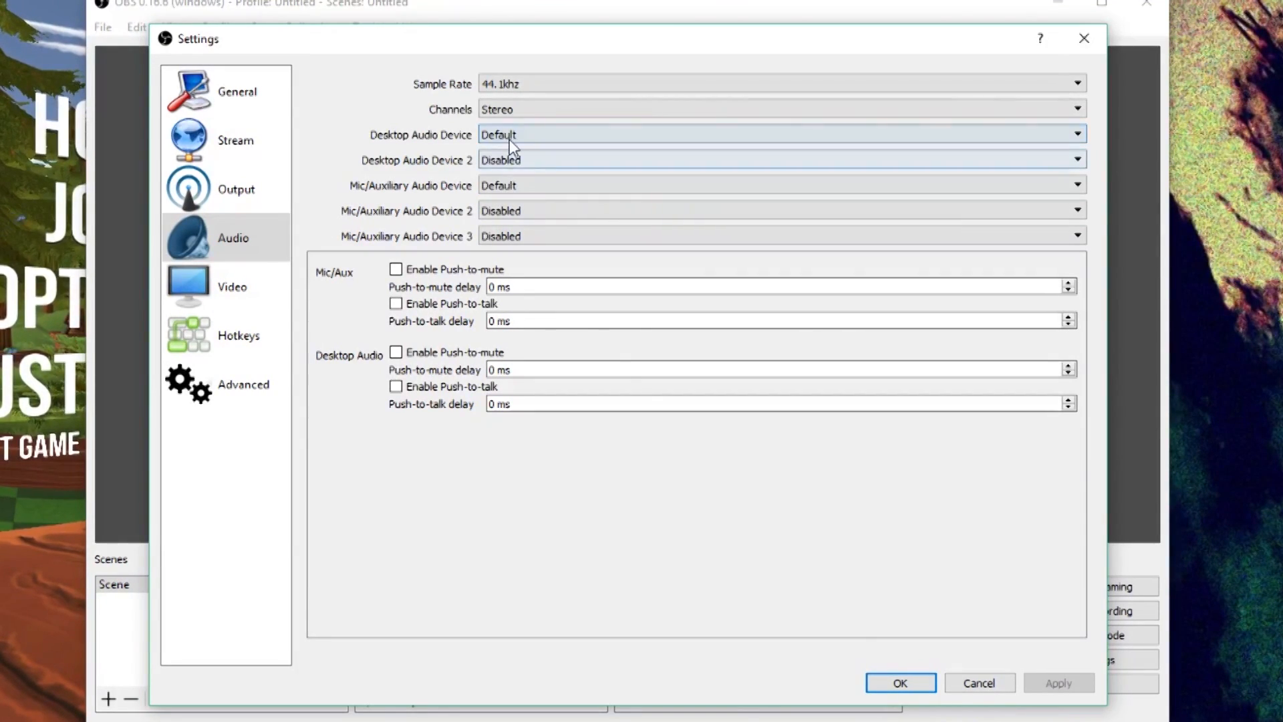
mouse_move(539, 158)
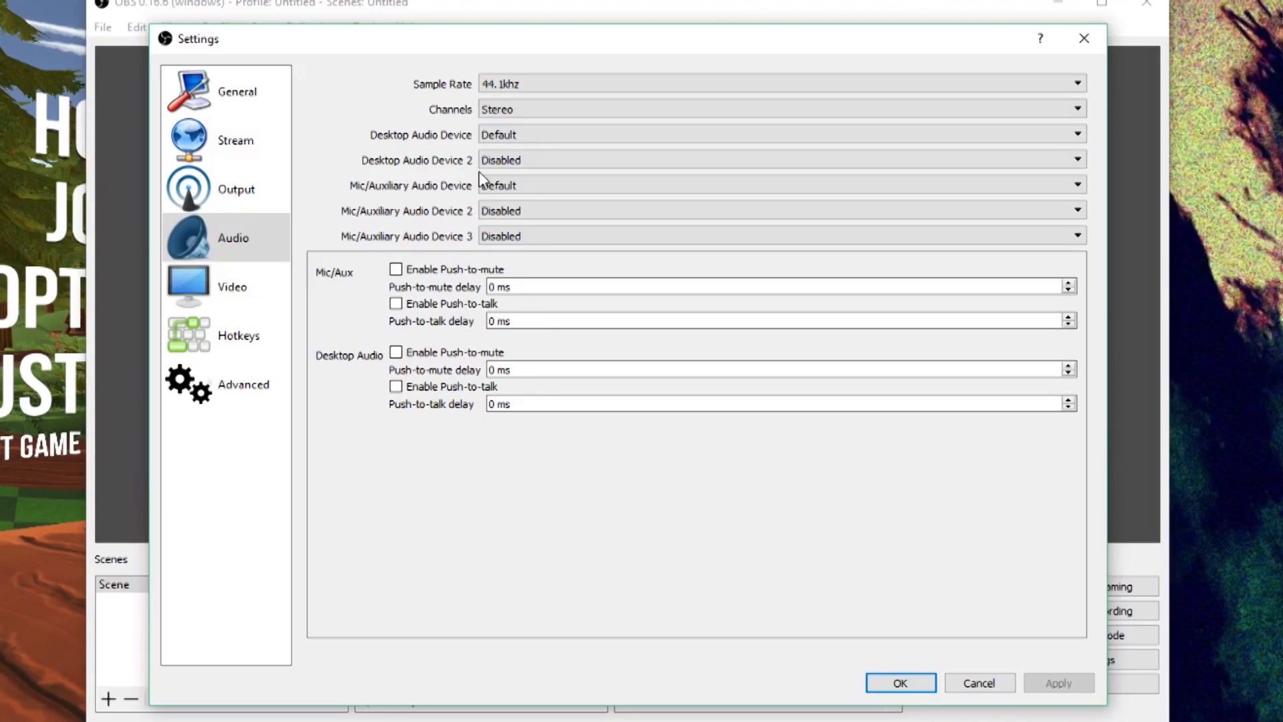
mouse_move(273, 173)
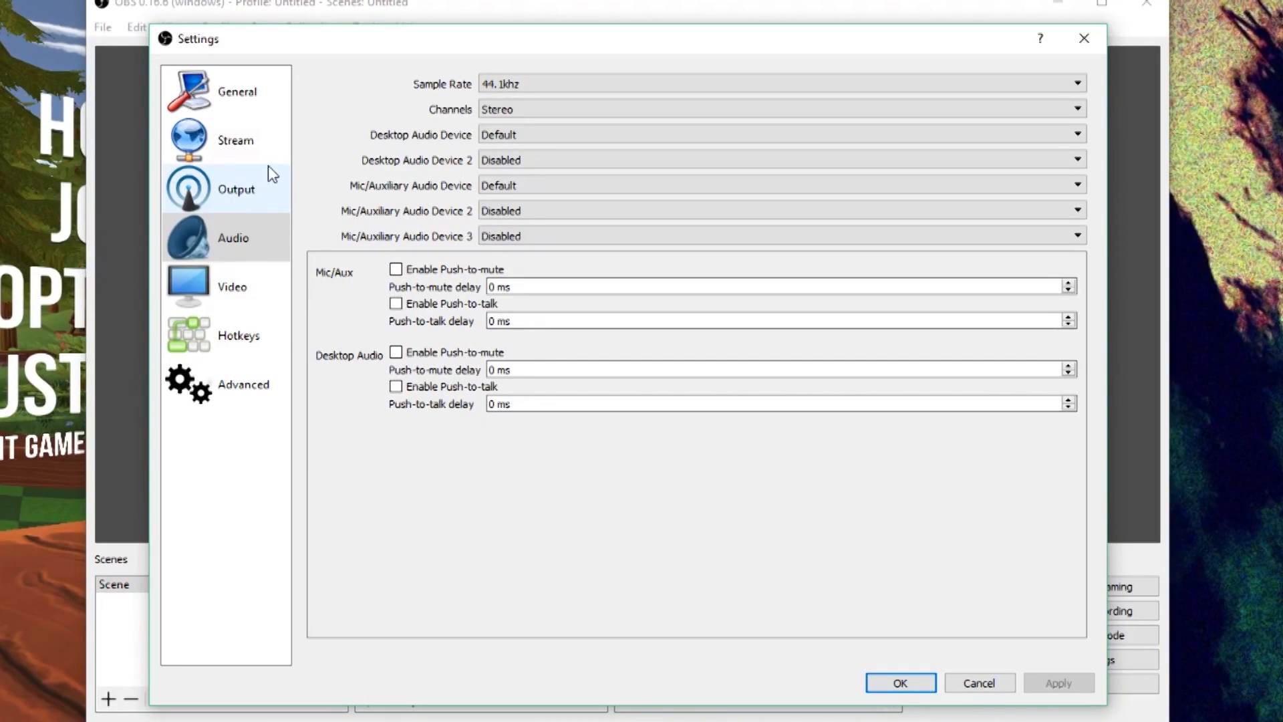
- On the Output page, keep the x264 encoder and 2500 video bitrate; review audio bitrate
left_click(235, 189)
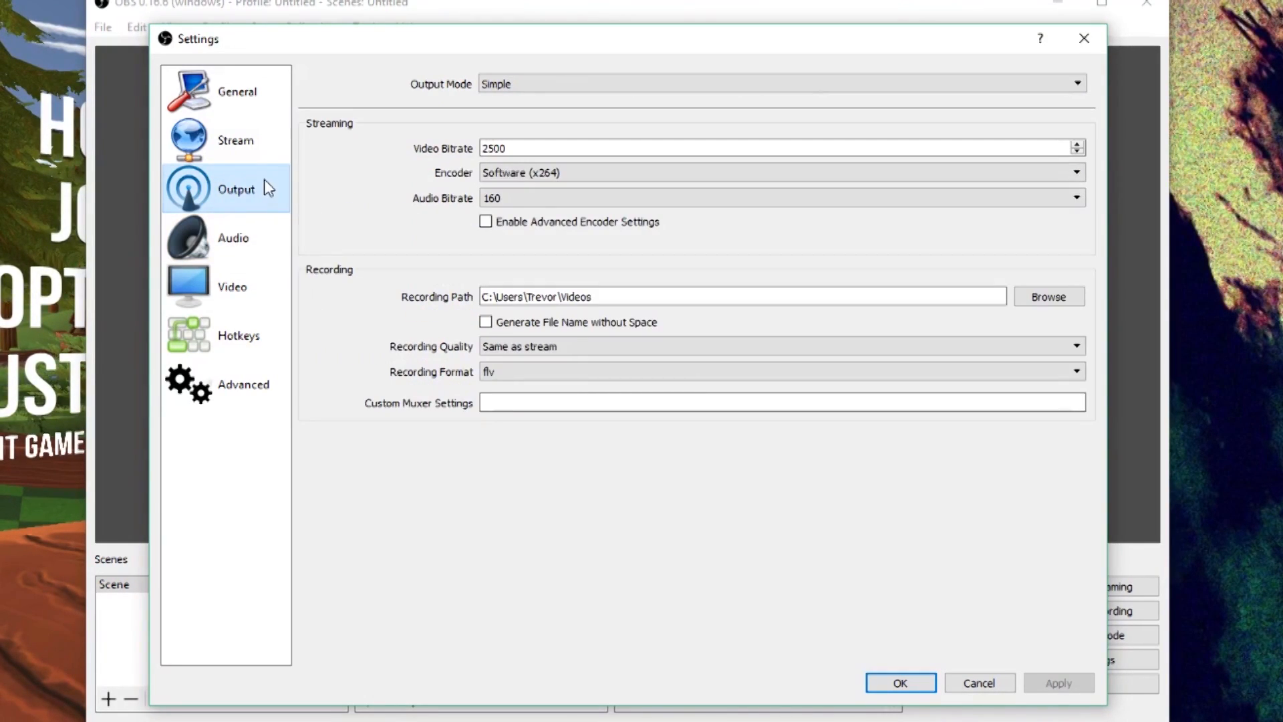
mouse_move(513, 106)
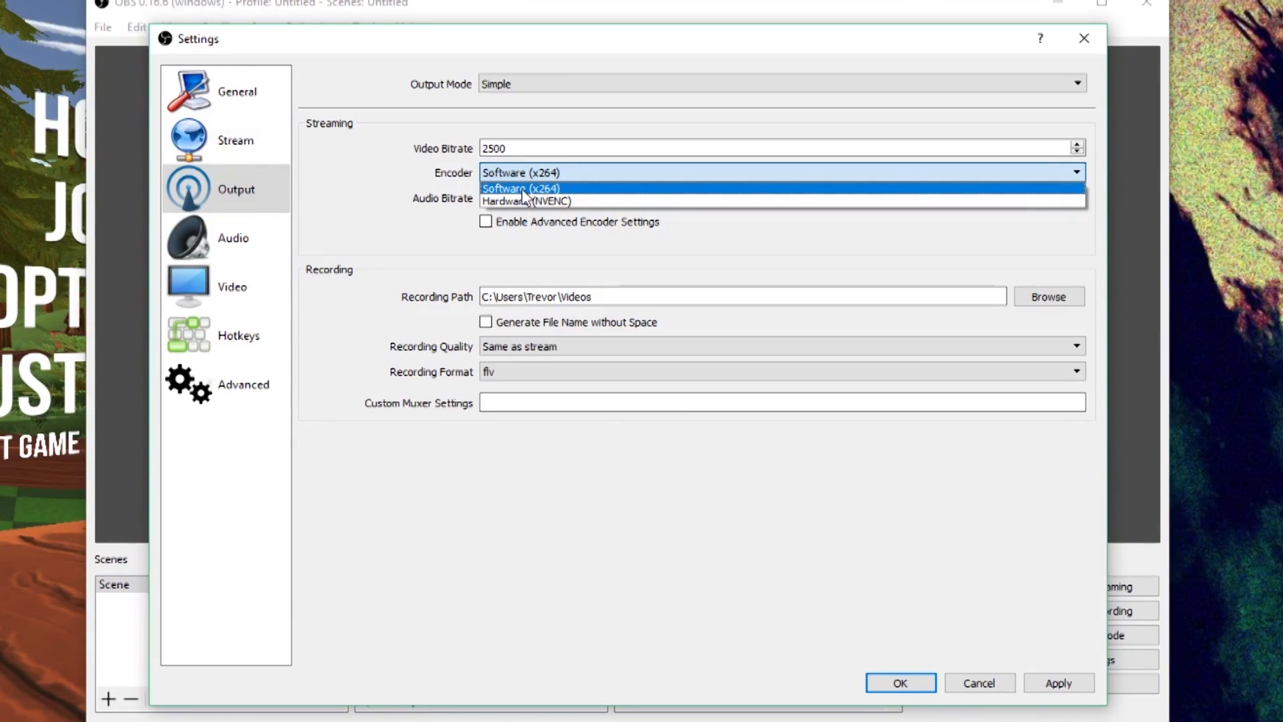
left_click(521, 188)
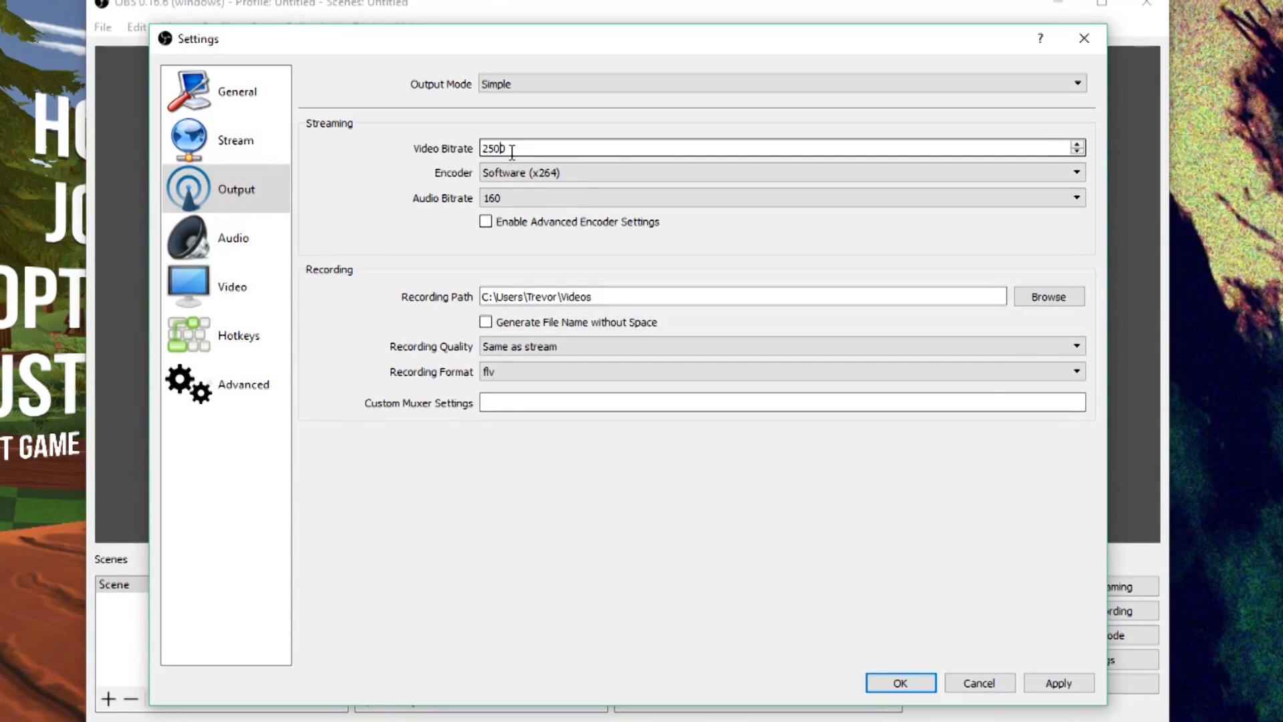
type("0")
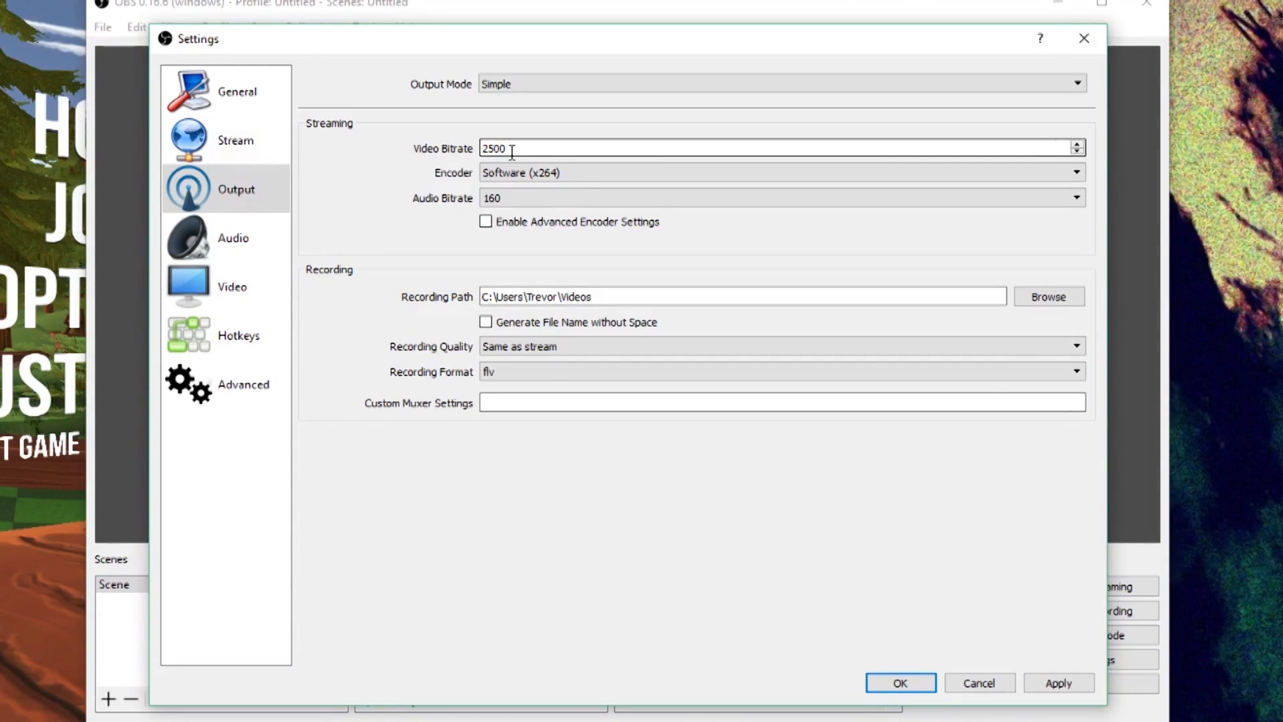
left_click(1075, 198)
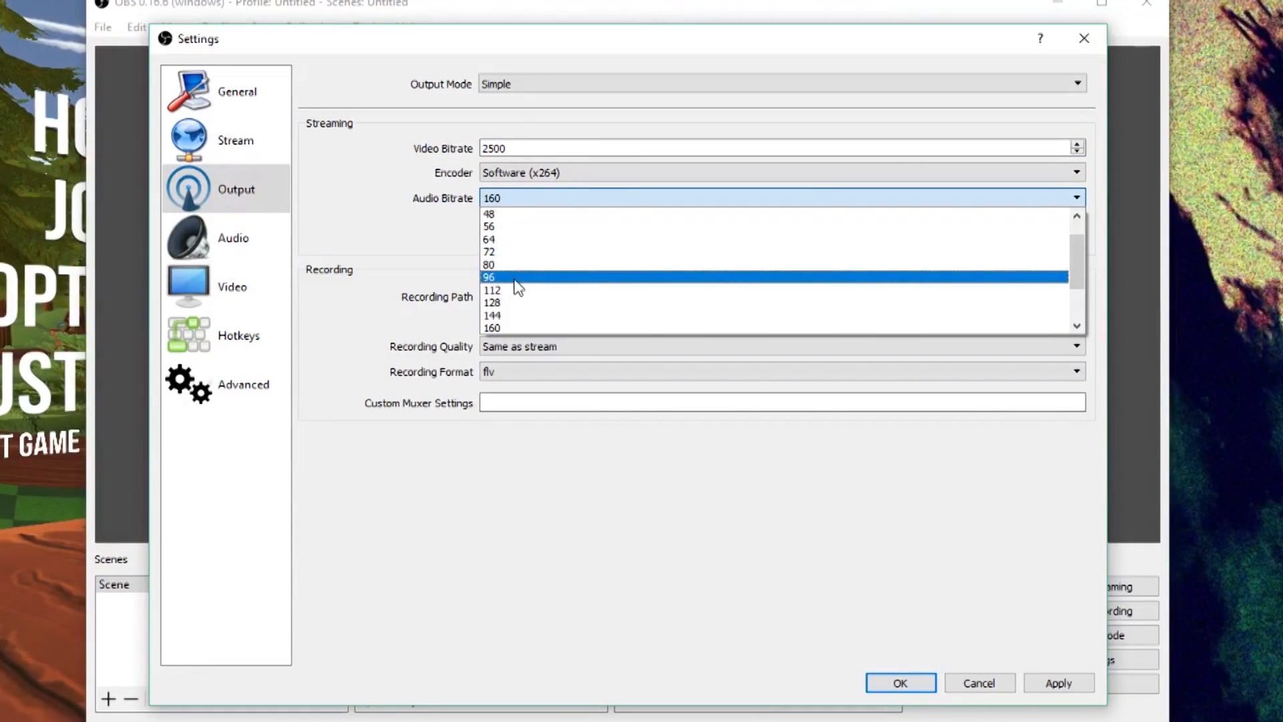
mouse_move(511, 288)
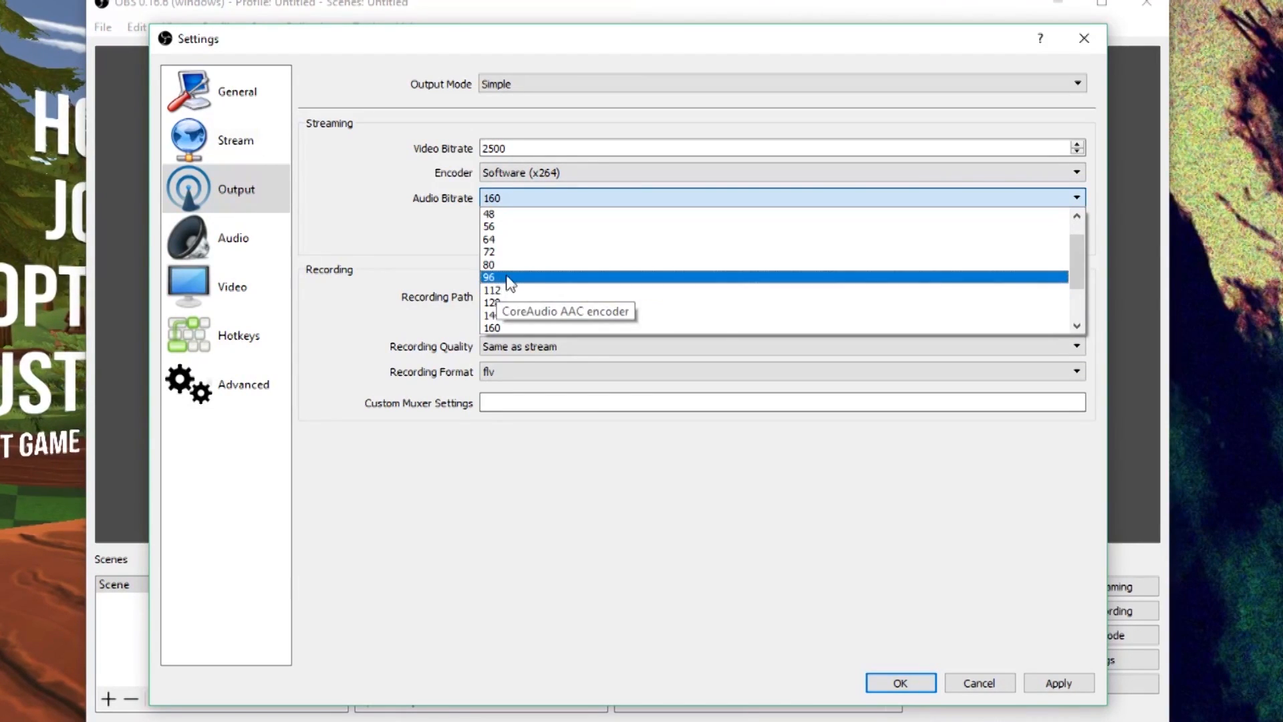
mouse_move(503, 302)
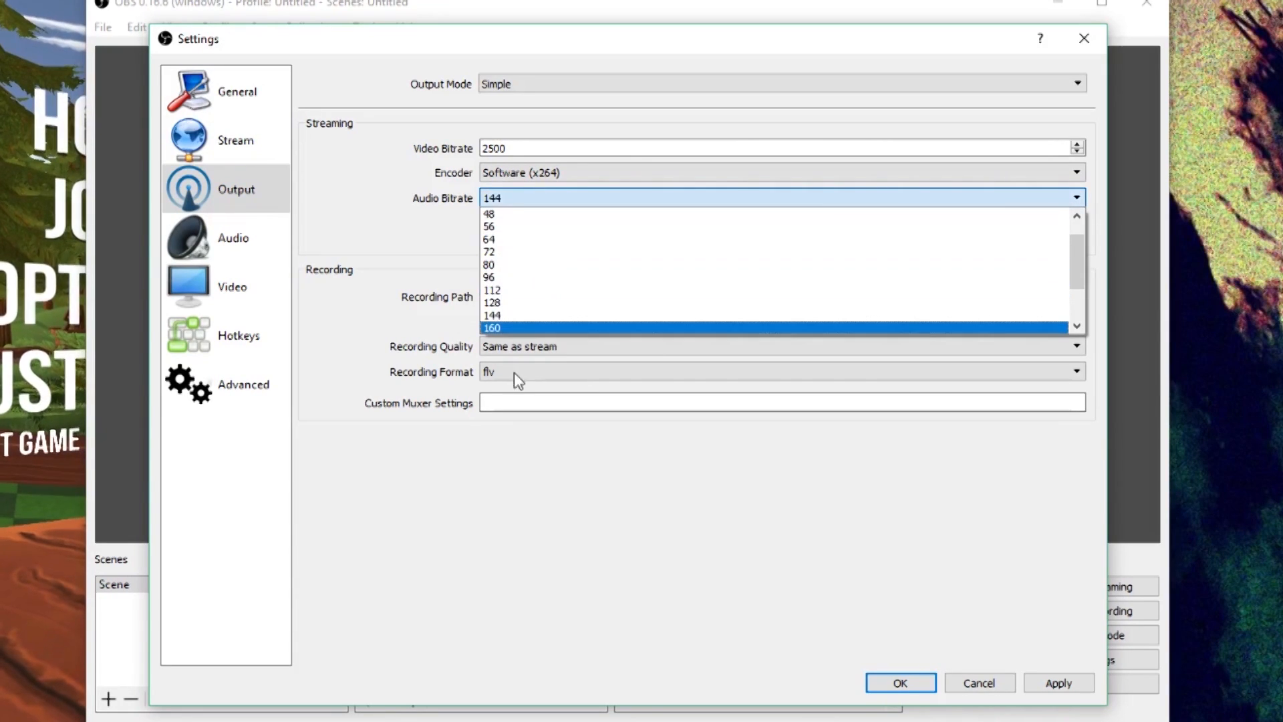
left_click(492, 315)
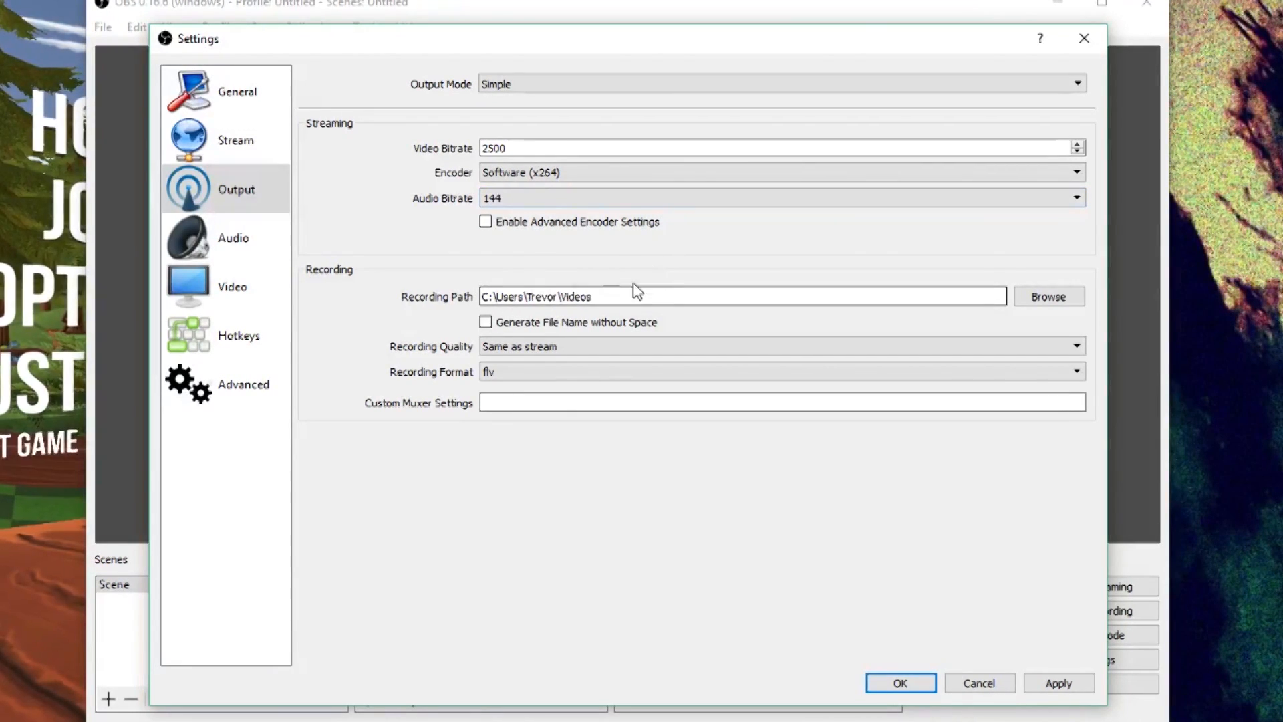
mouse_move(1093, 365)
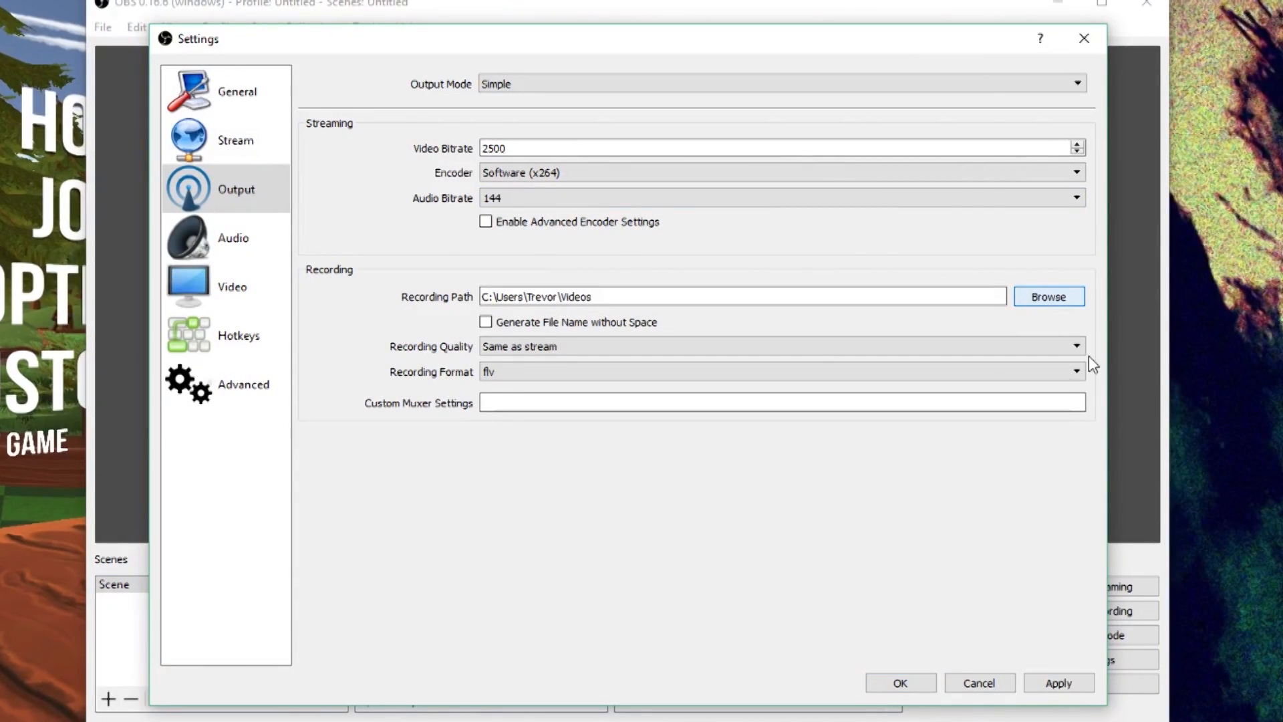
- Set the recording path to the Videos\OBs Stream Recordings folder
left_click(1048, 296)
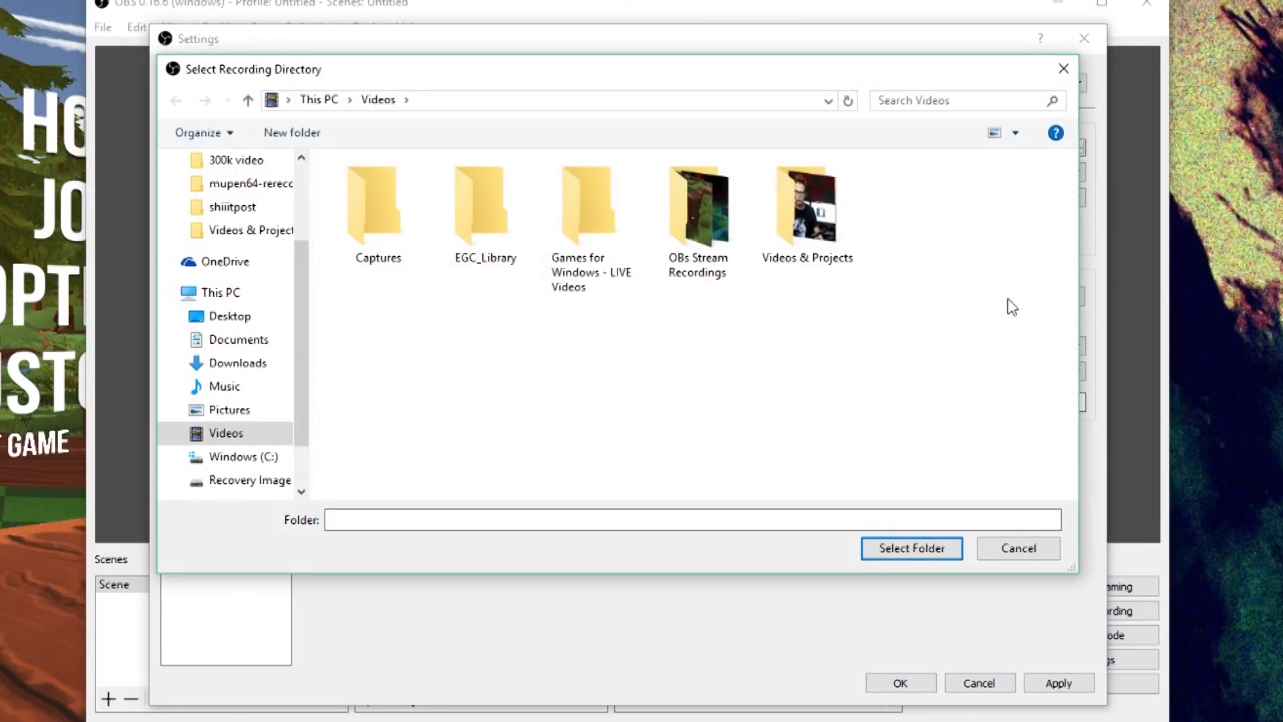
mouse_move(481, 331)
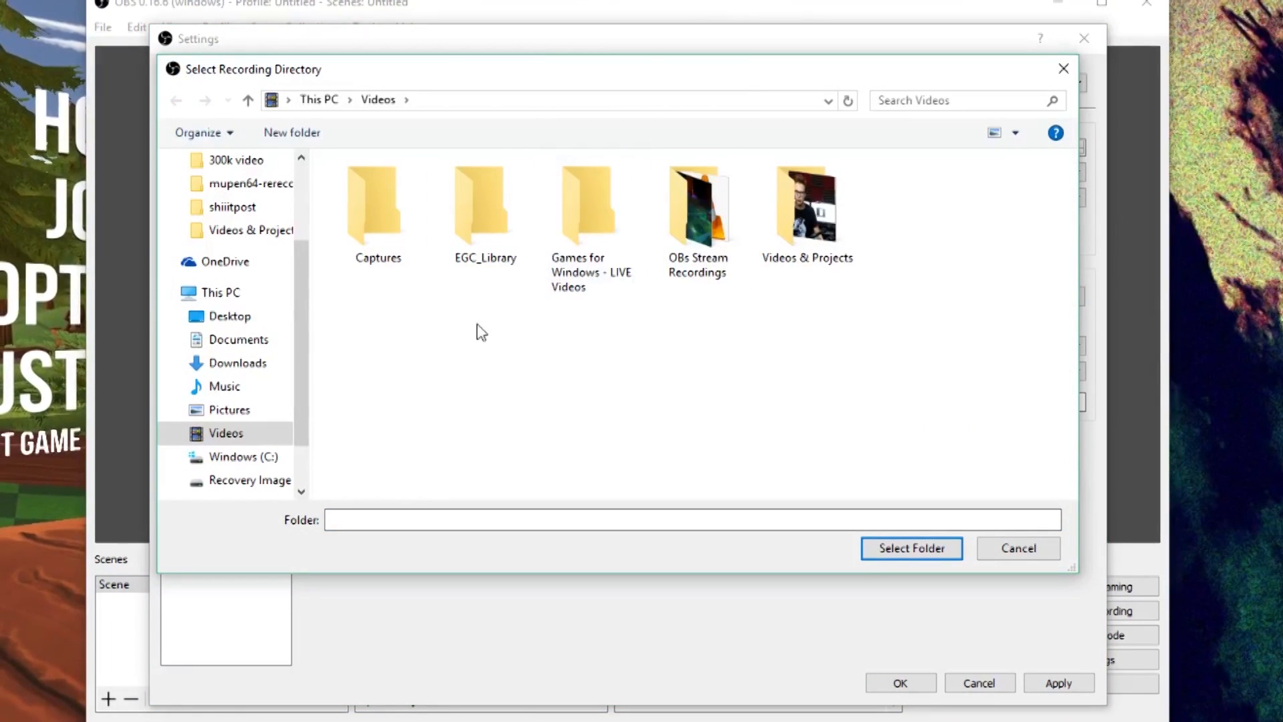
mouse_move(773, 356)
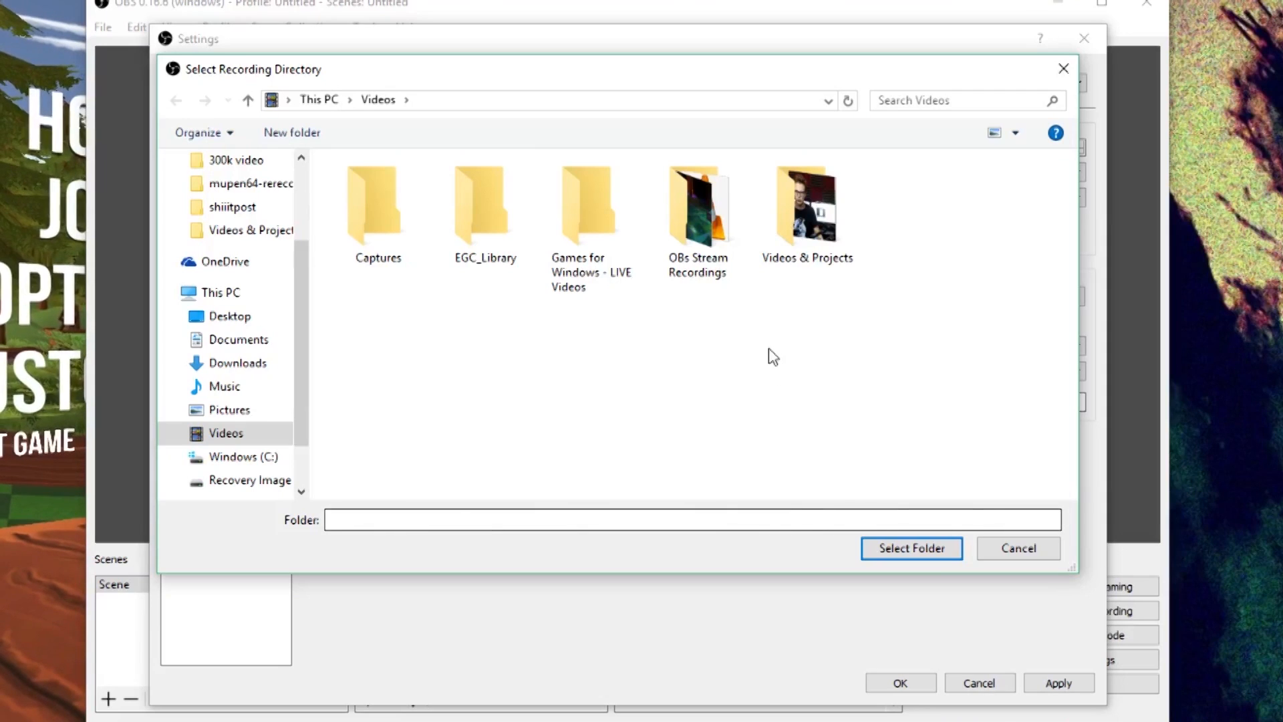
double_click(696, 205)
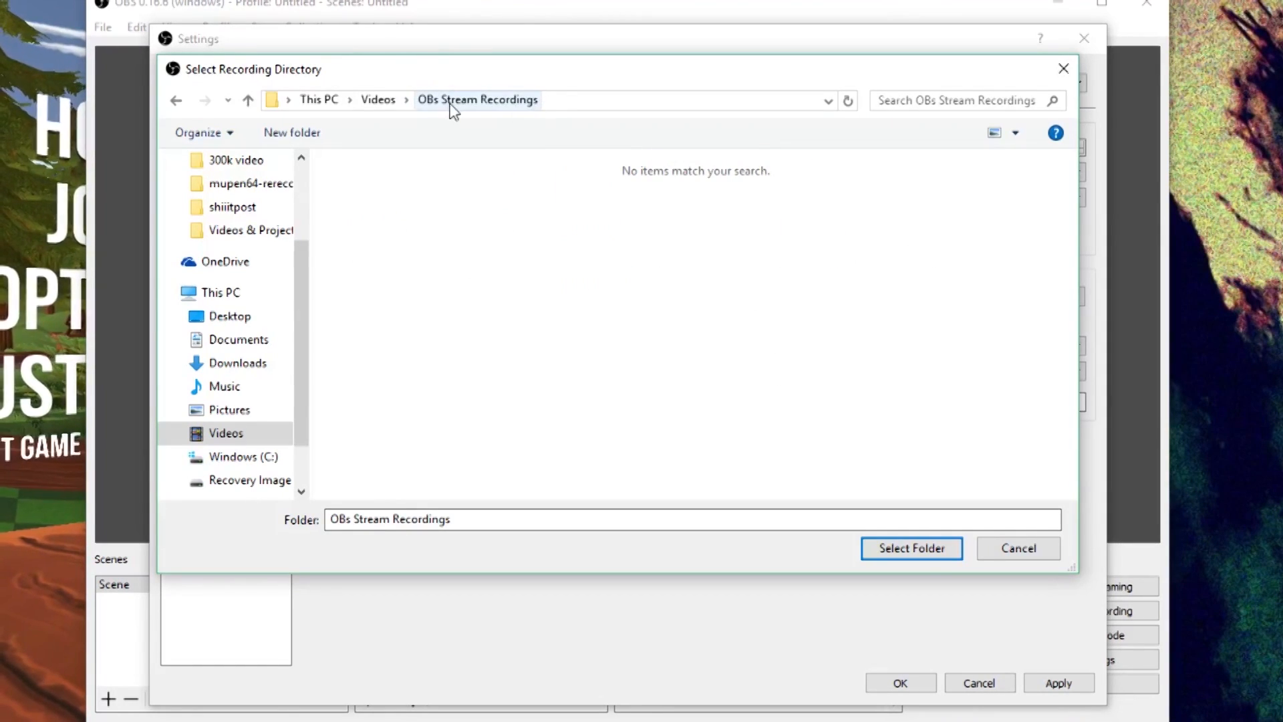
mouse_move(911, 548)
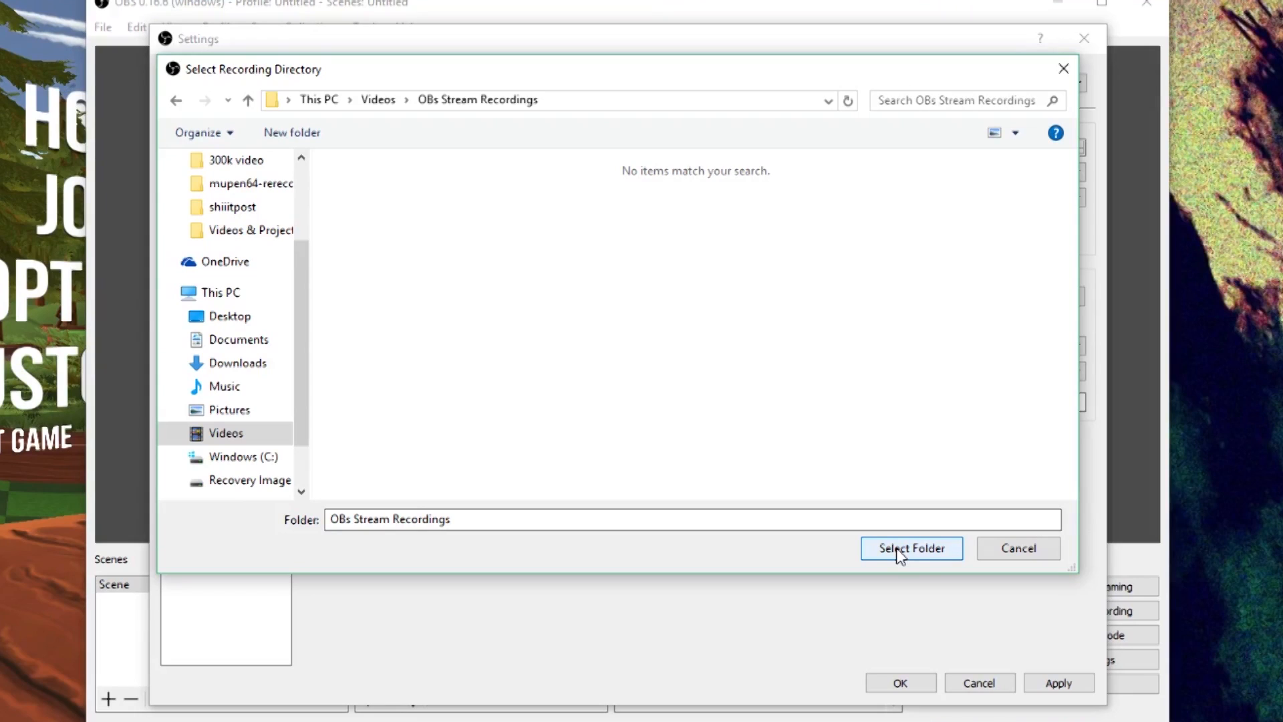
left_click(911, 547)
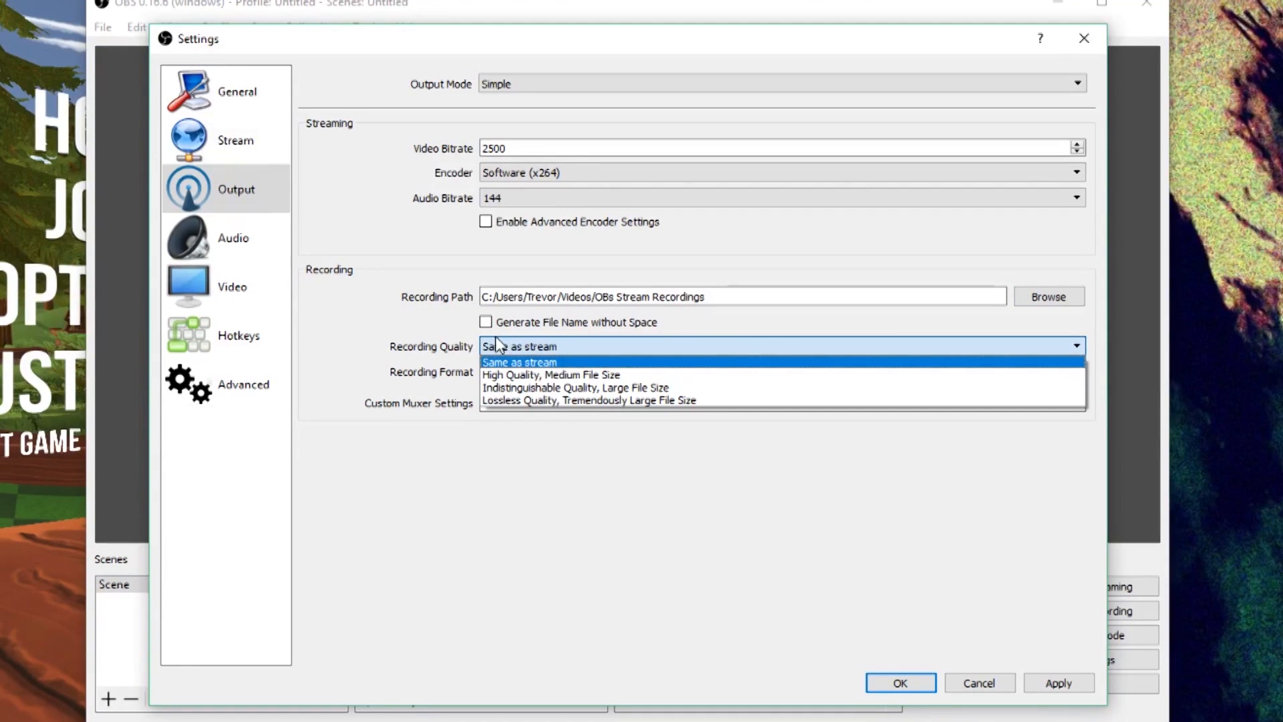
mouse_move(621, 400)
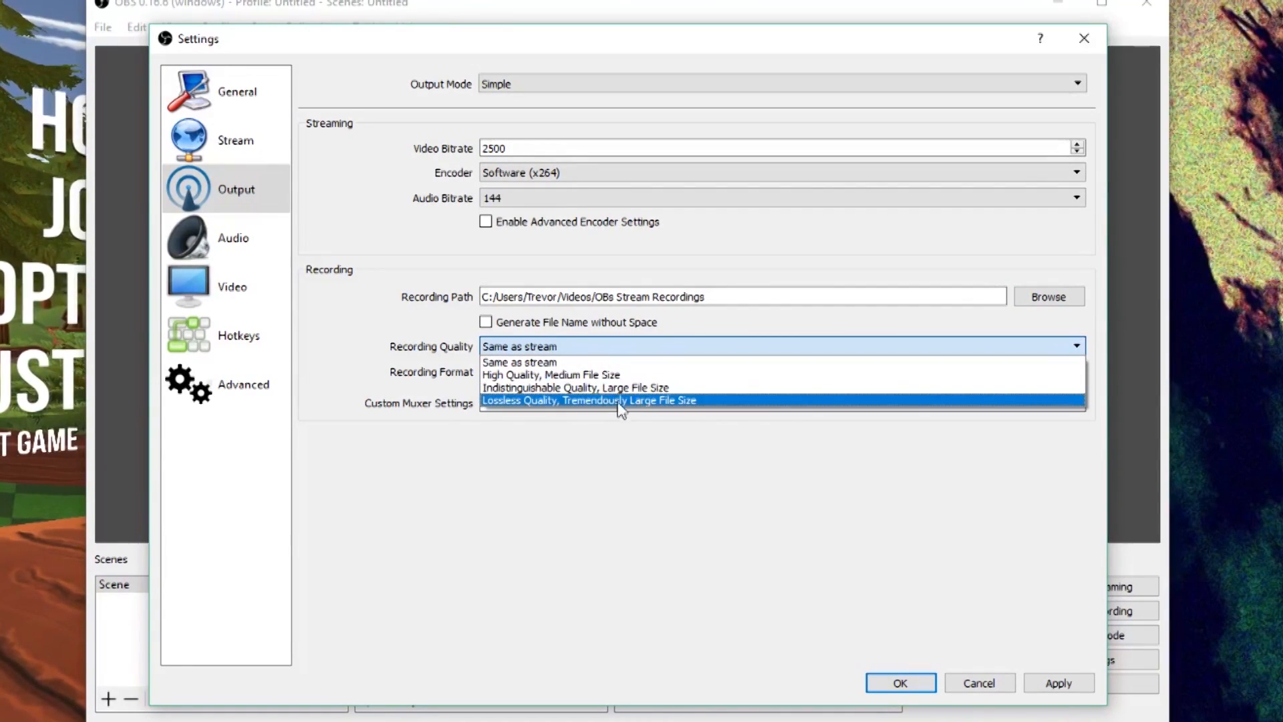
- Keep recording quality Same as stream with mp4 format, then apply and close
left_click(519, 362)
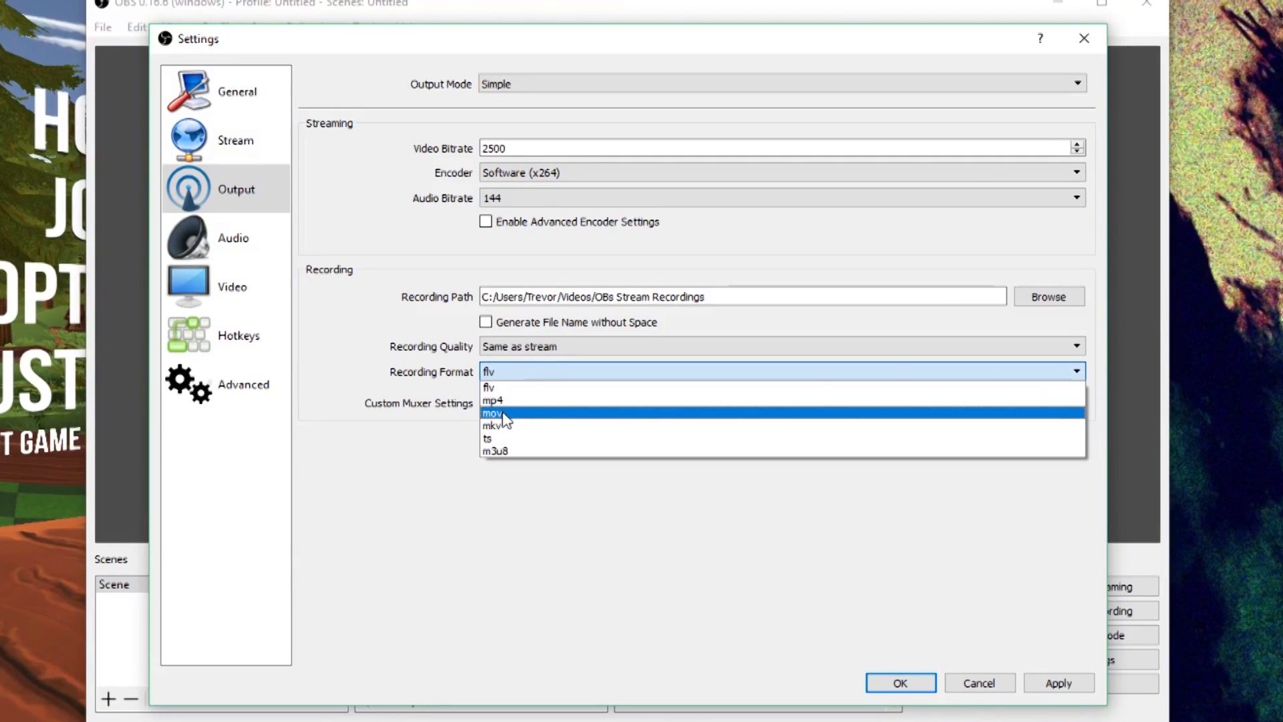
mouse_move(491, 400)
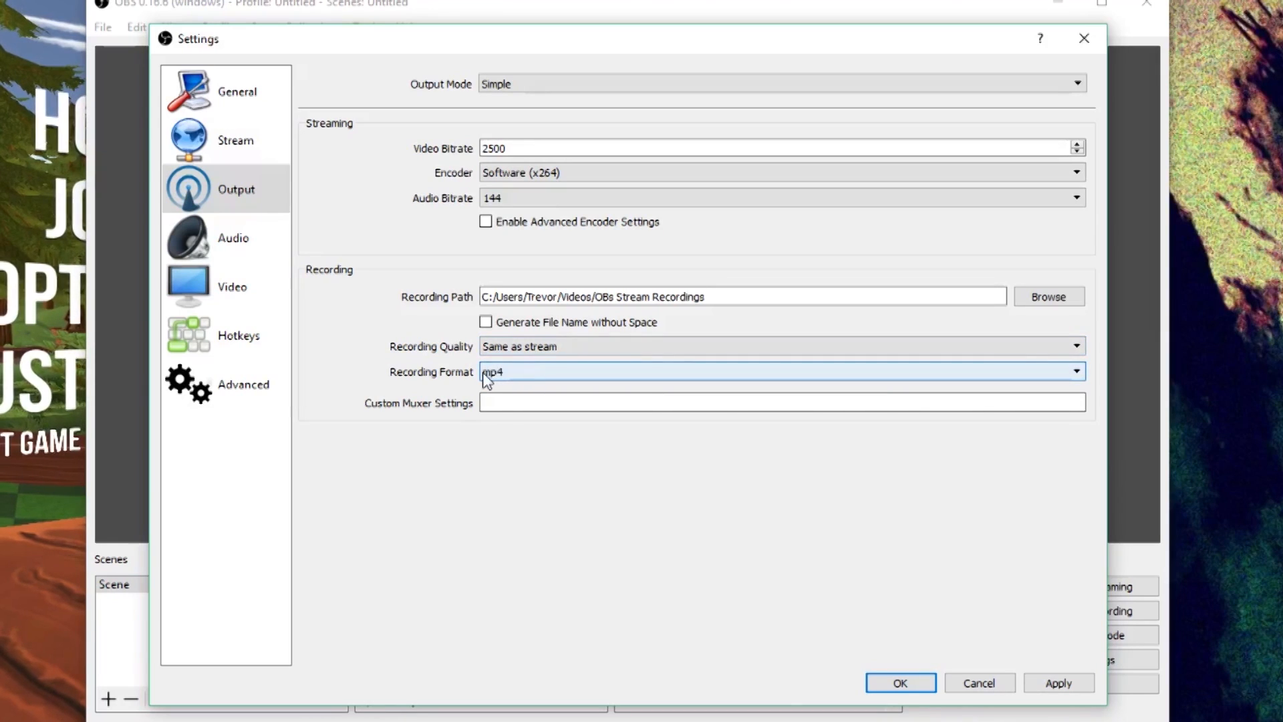
mouse_move(960, 615)
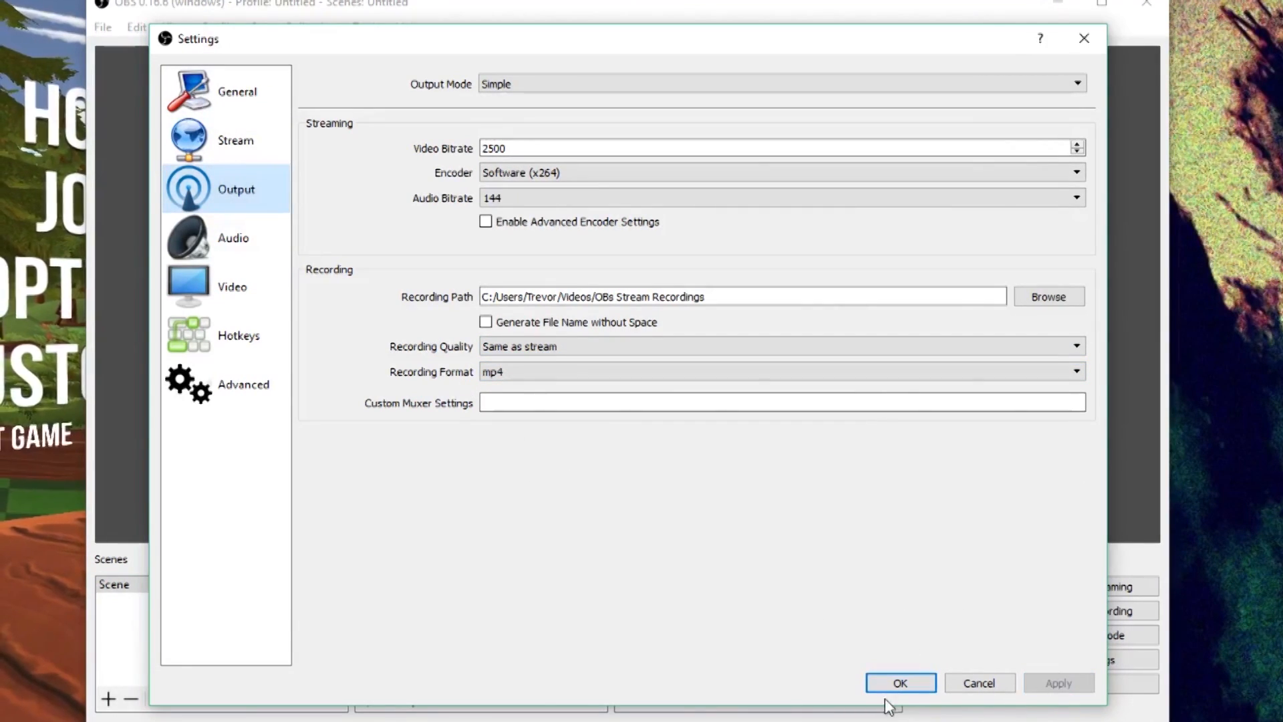
left_click(244, 384)
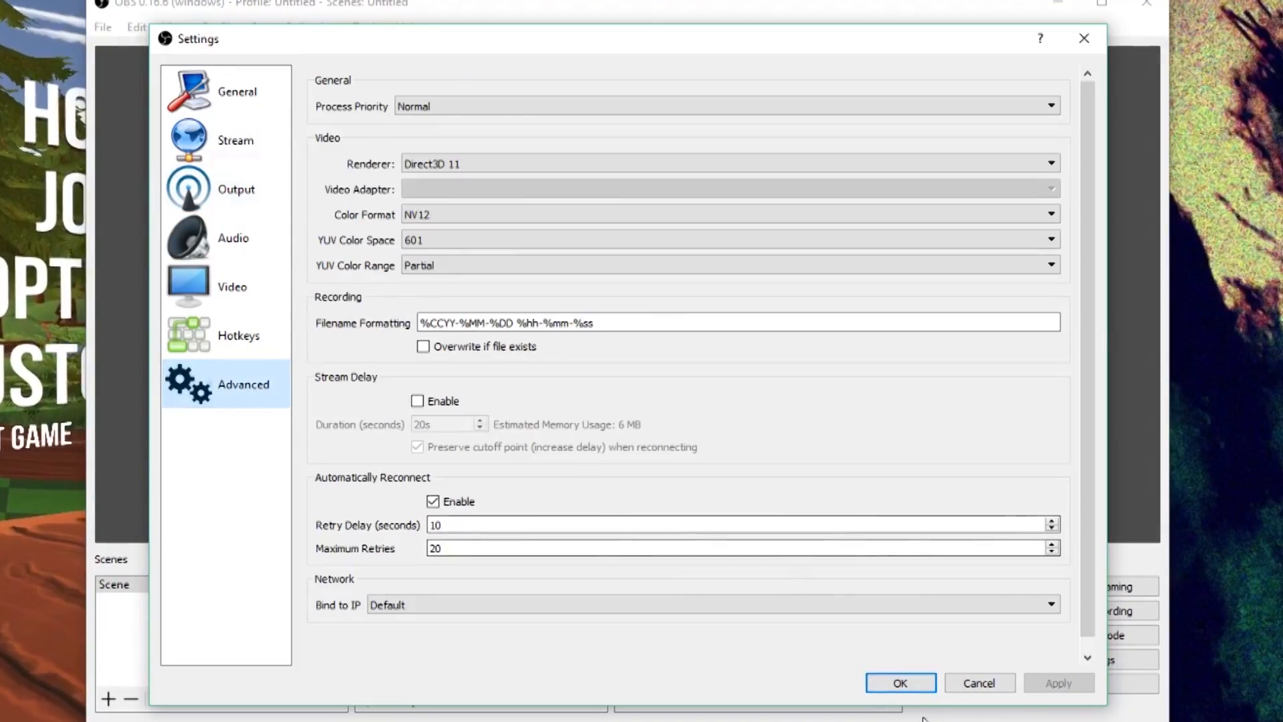
left_click(898, 682)
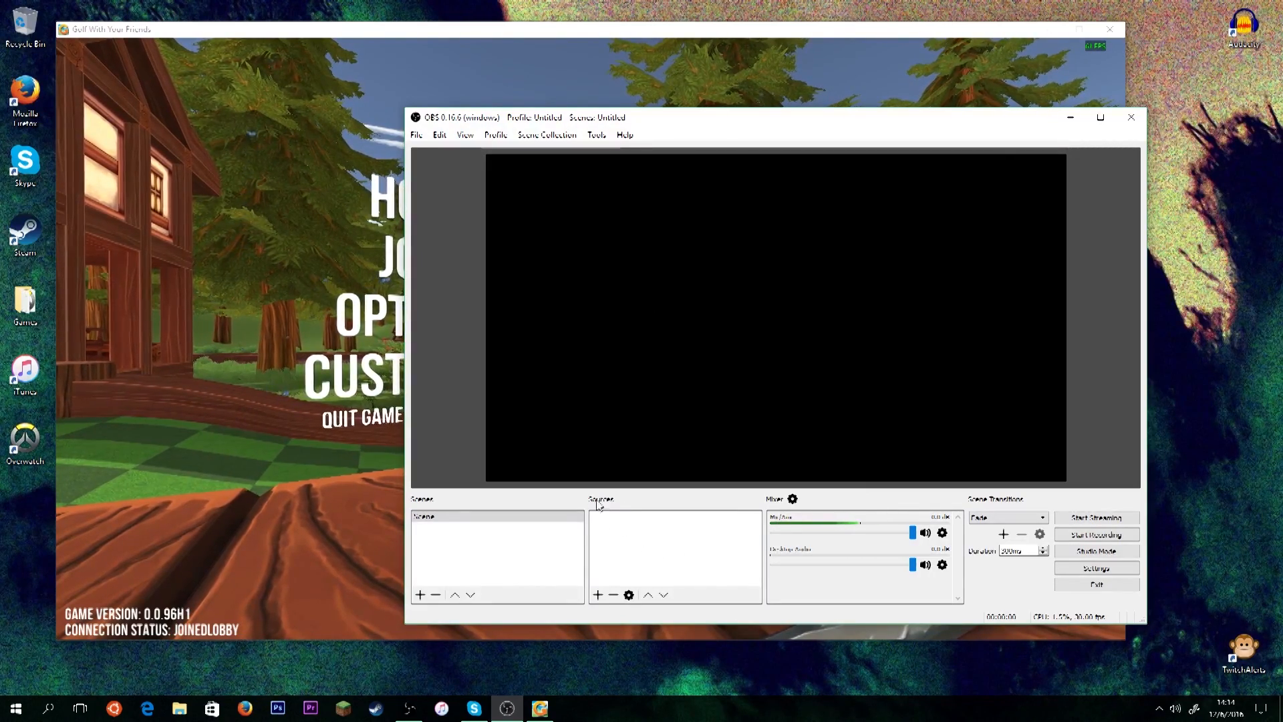
- Add a new Game Capture source named 'golf' through the Sources context menu
left_click(598, 594)
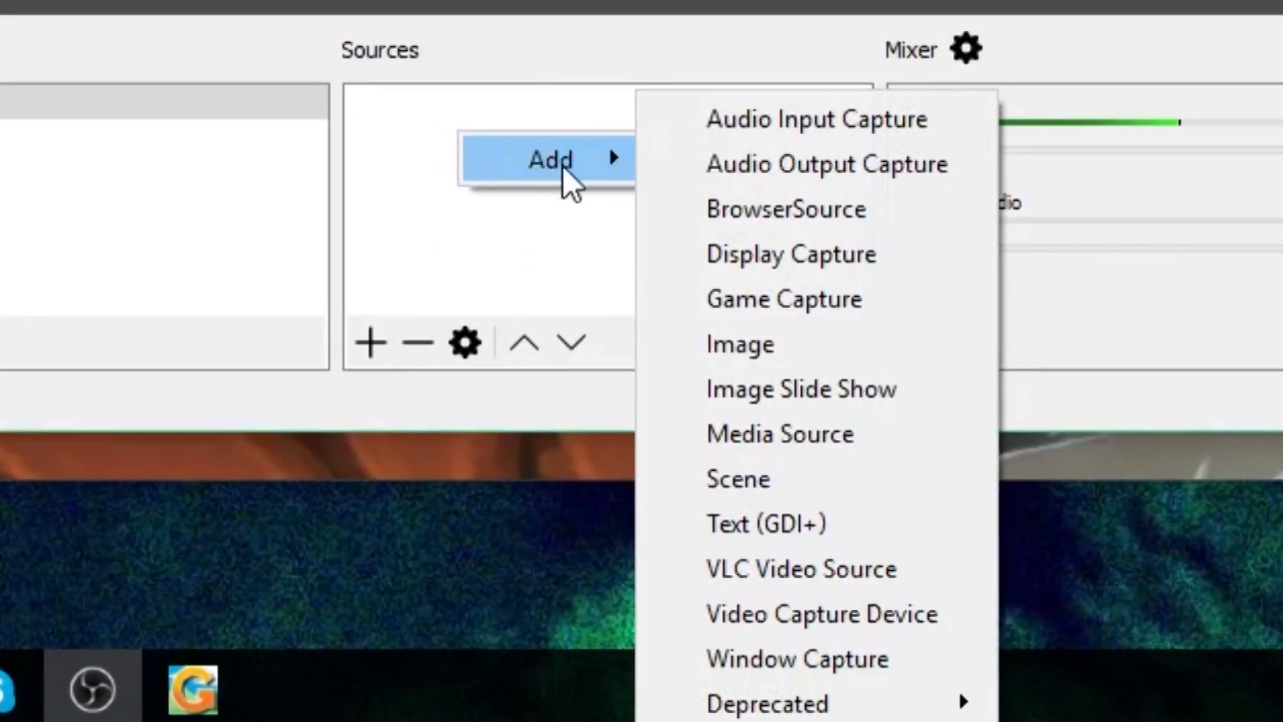
mouse_move(856, 321)
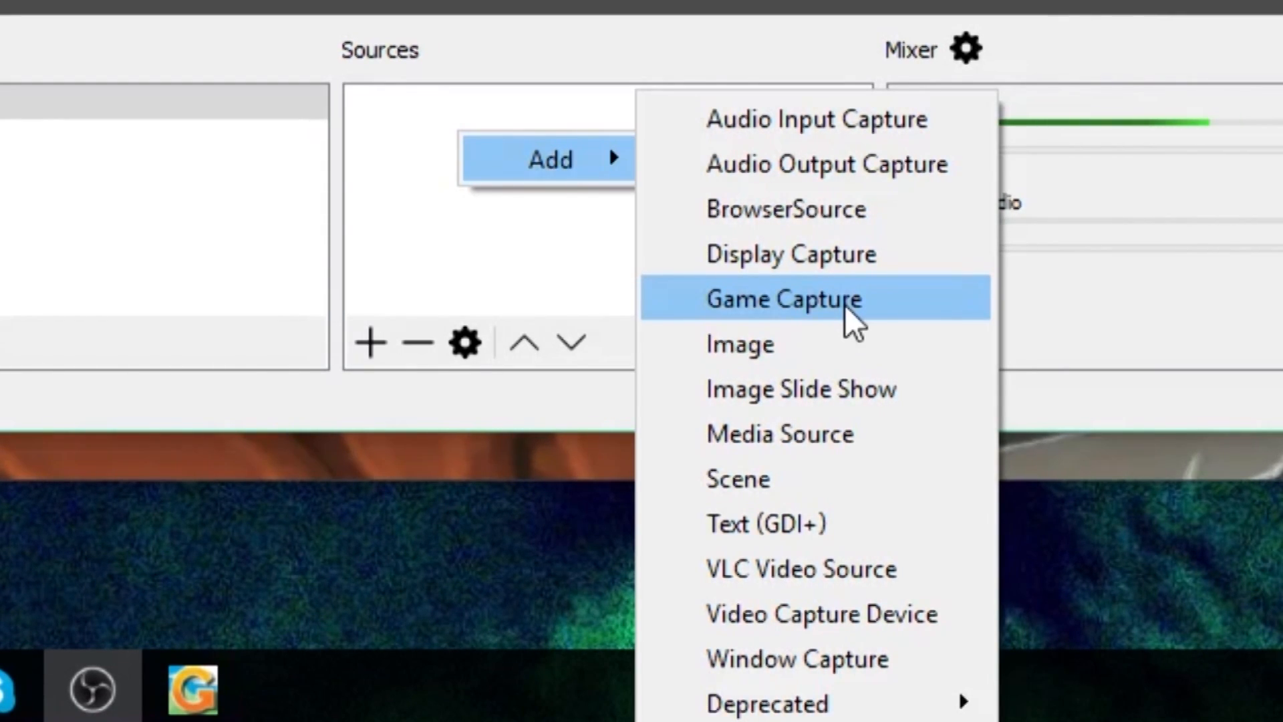
mouse_move(816, 481)
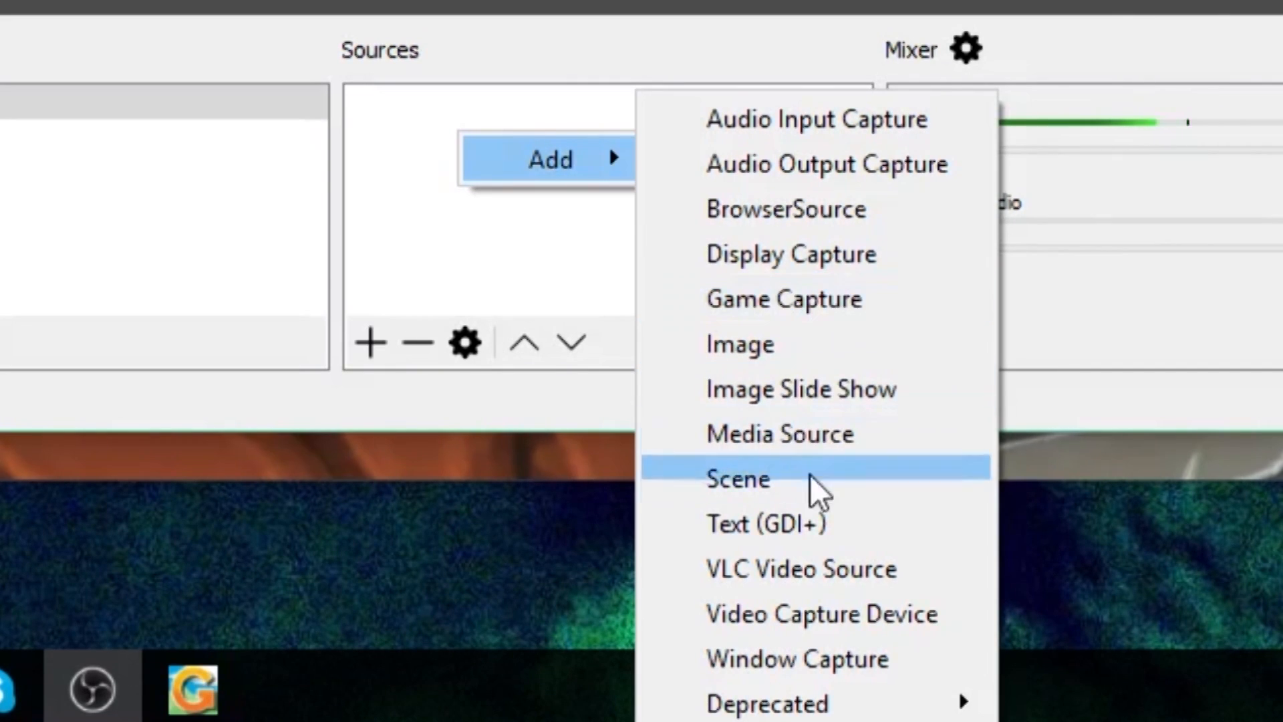
mouse_move(818, 659)
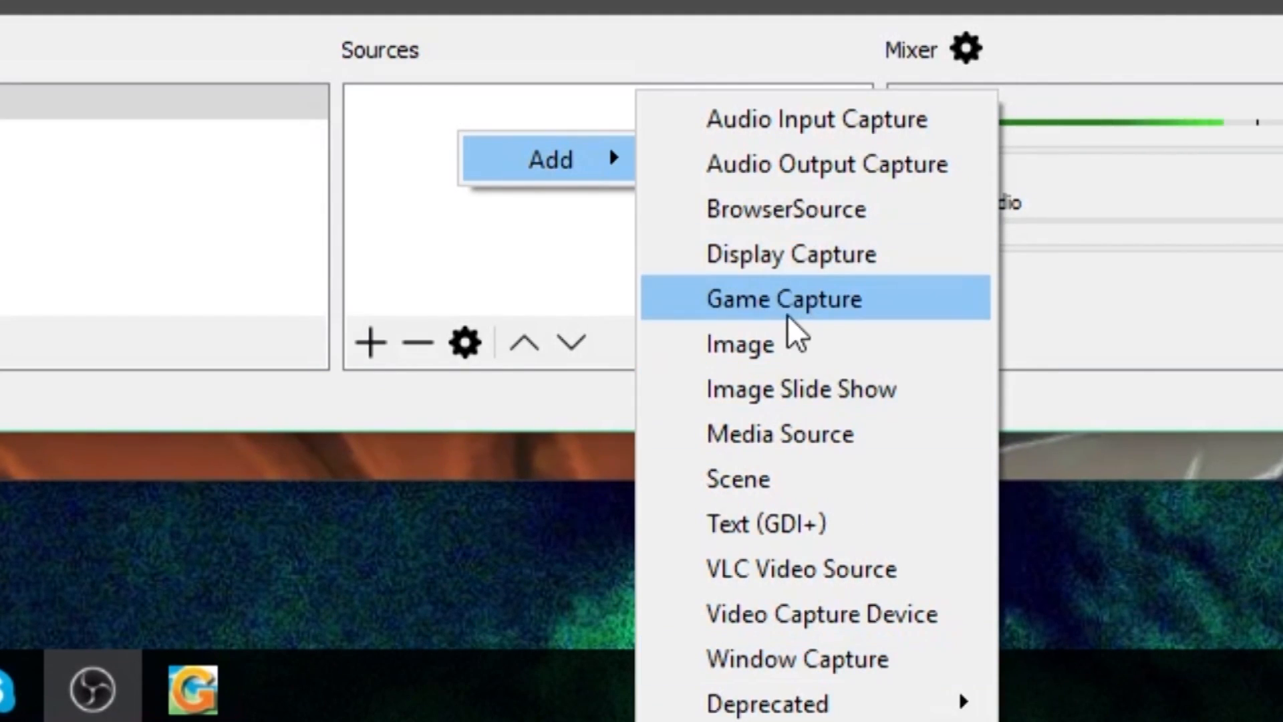
mouse_move(826, 314)
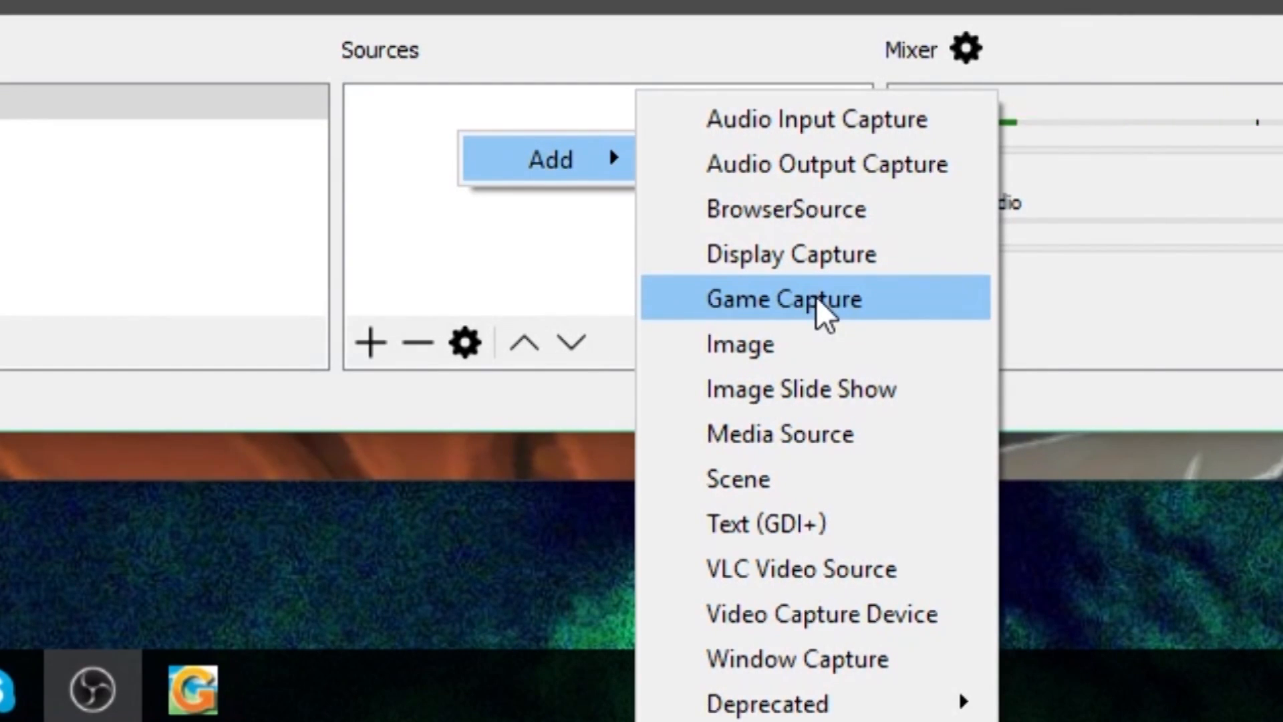
left_click(783, 298)
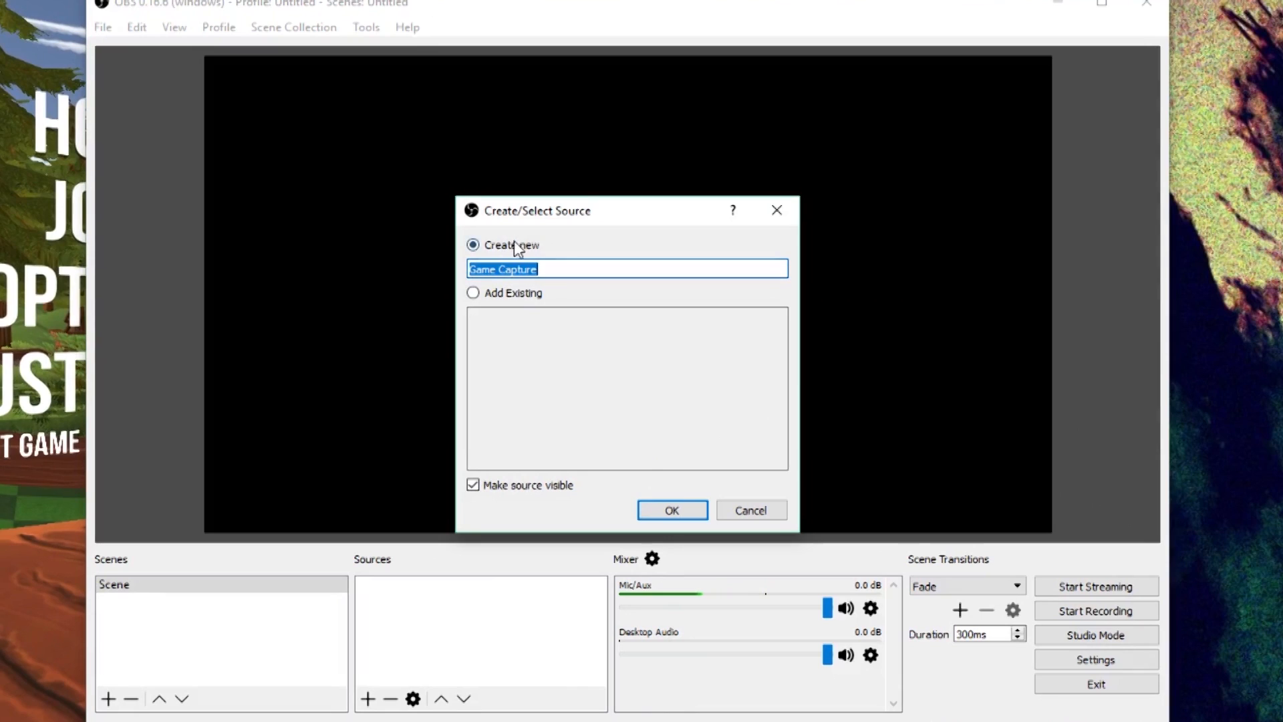
left_click(531, 269)
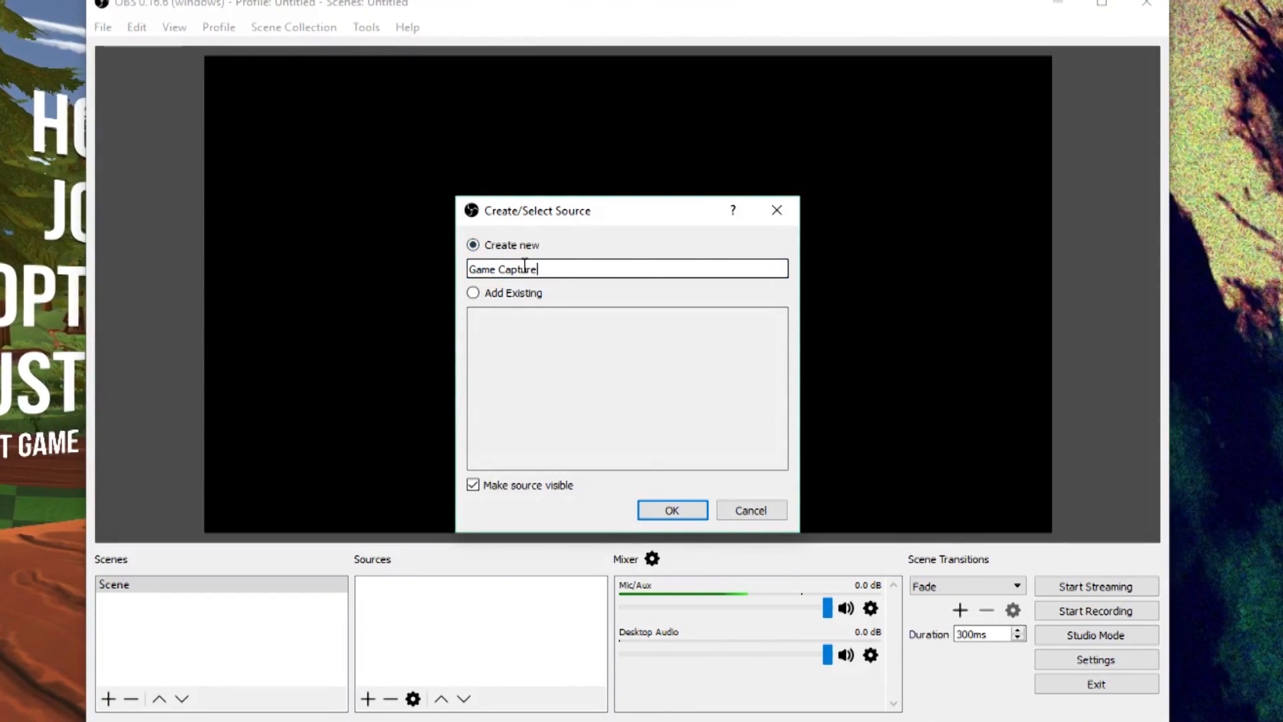
type("golf")
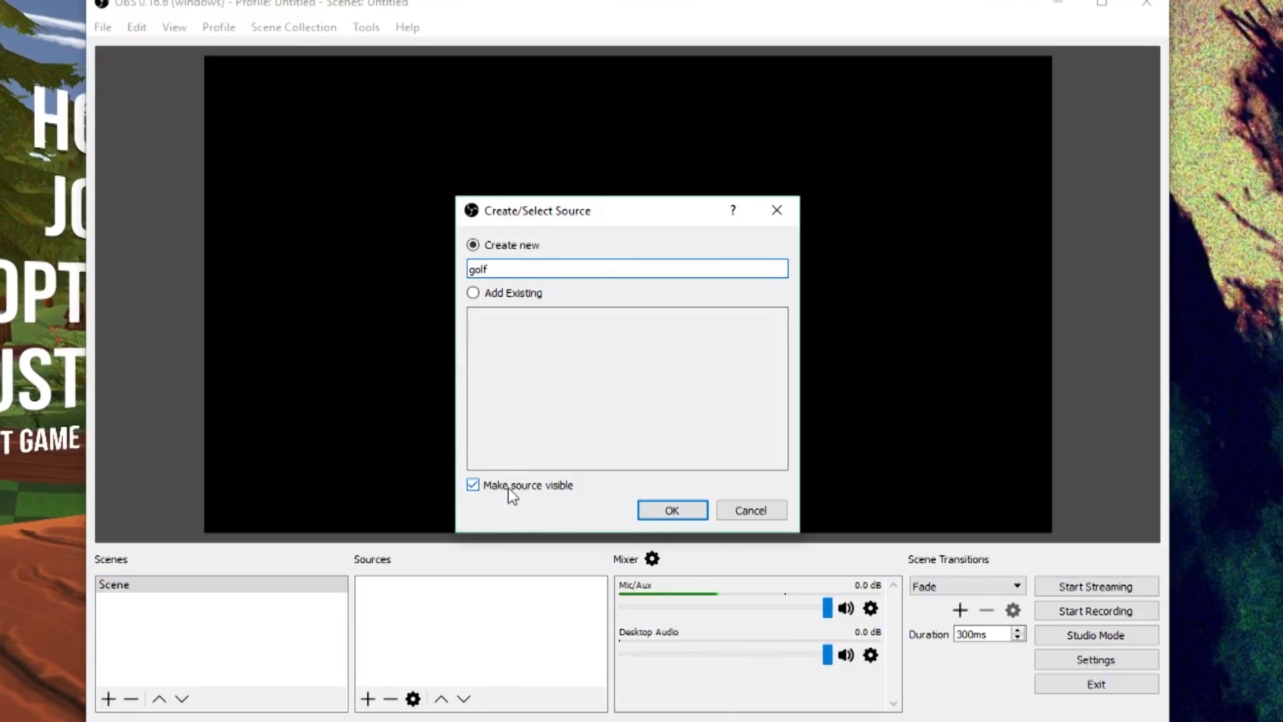
left_click(671, 510)
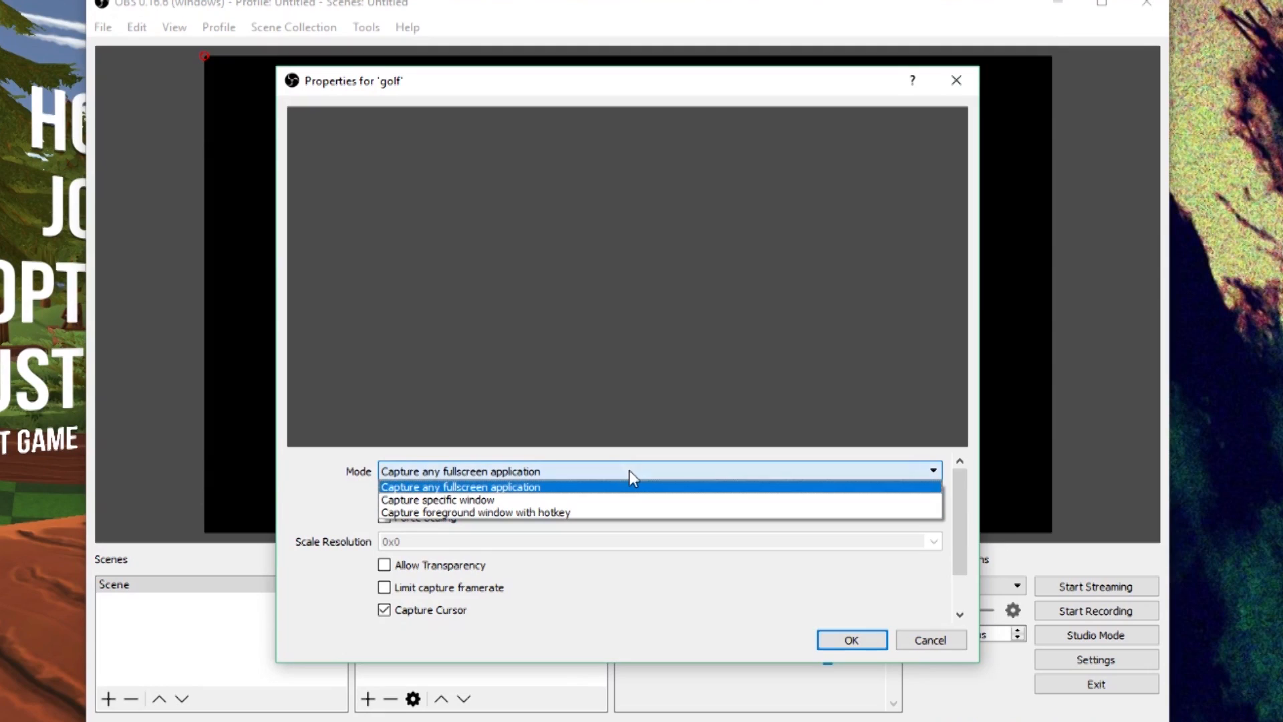
mouse_move(581, 481)
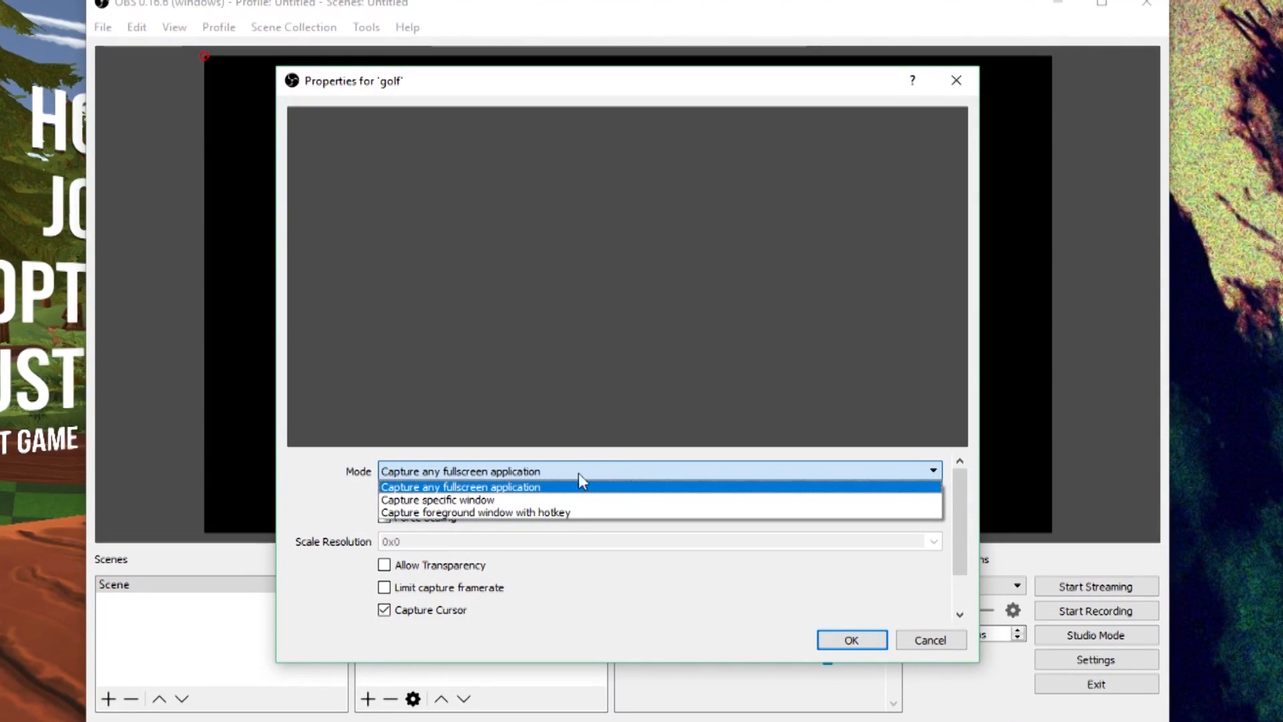
mouse_move(462, 499)
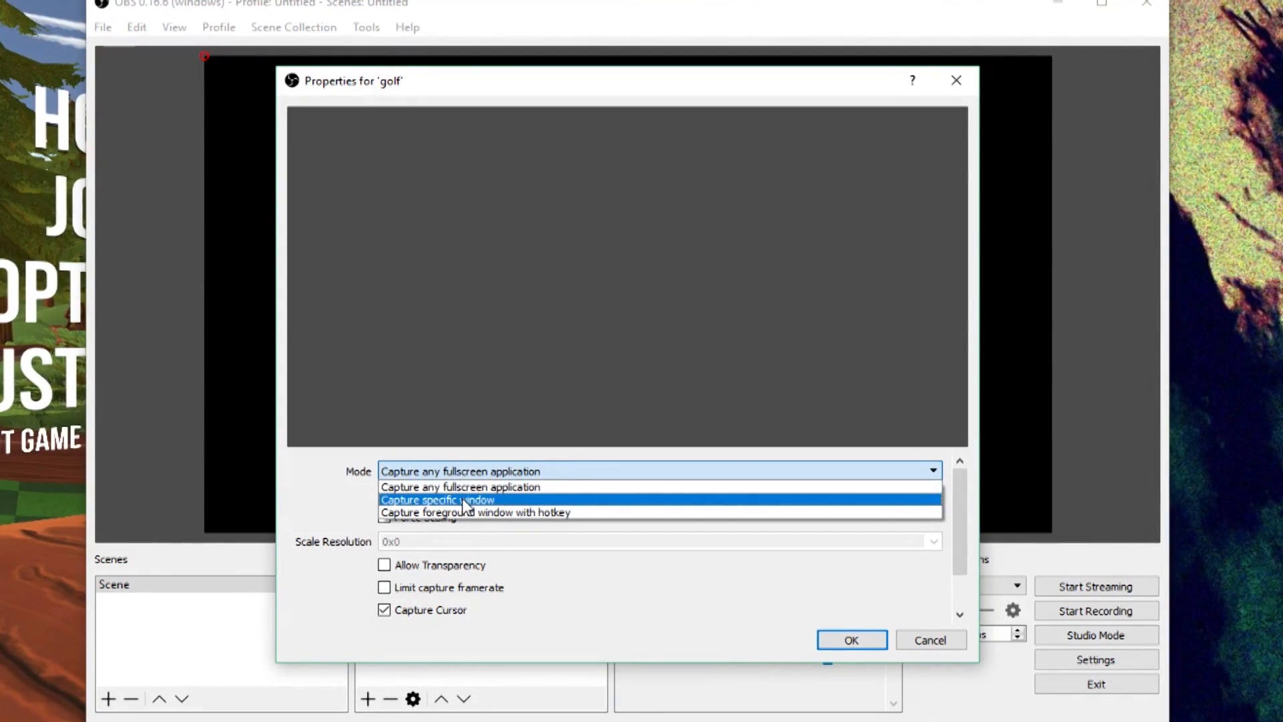
- Set the golf source to capture the specific window Golf With Your Friends.exe
left_click(437, 499)
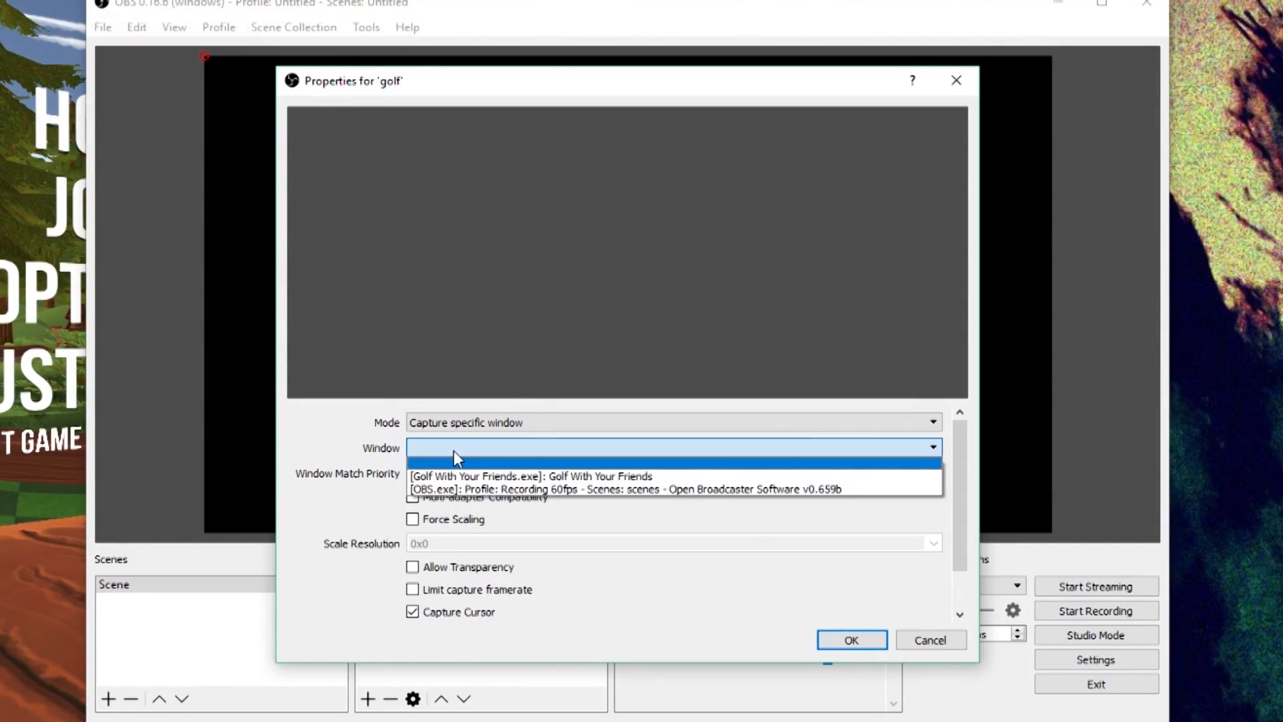
mouse_move(509, 460)
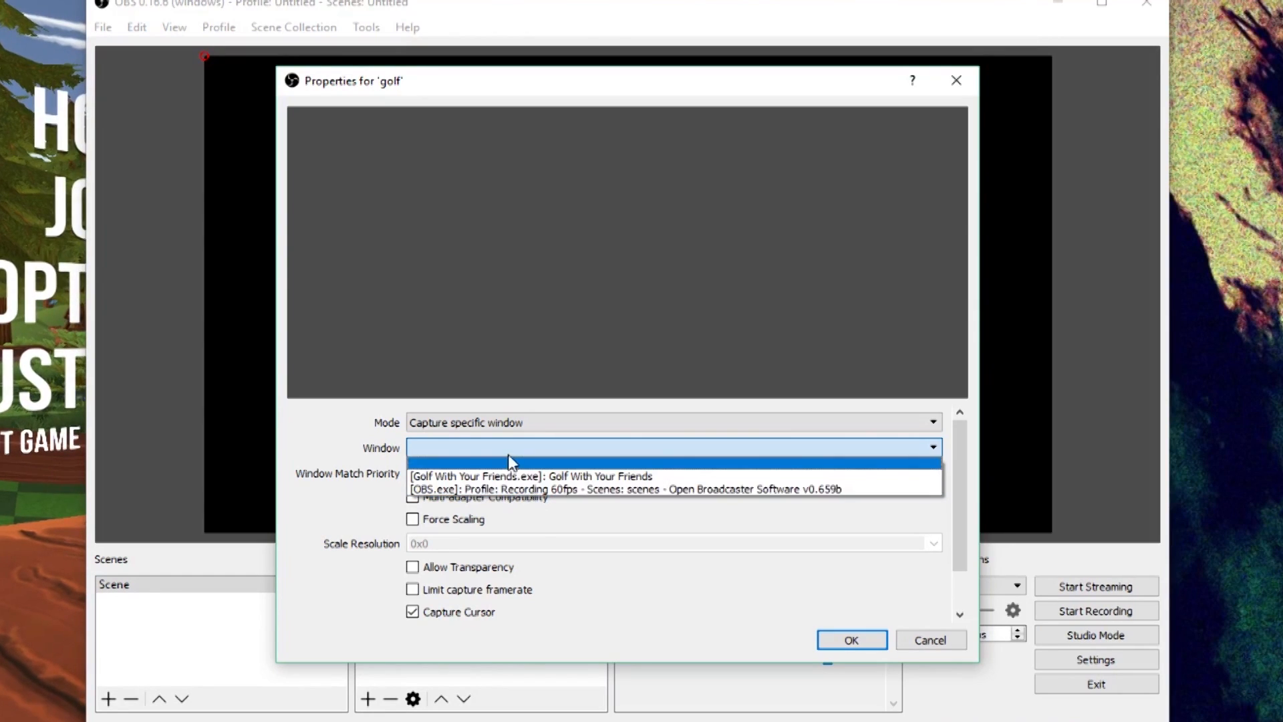
mouse_move(590, 499)
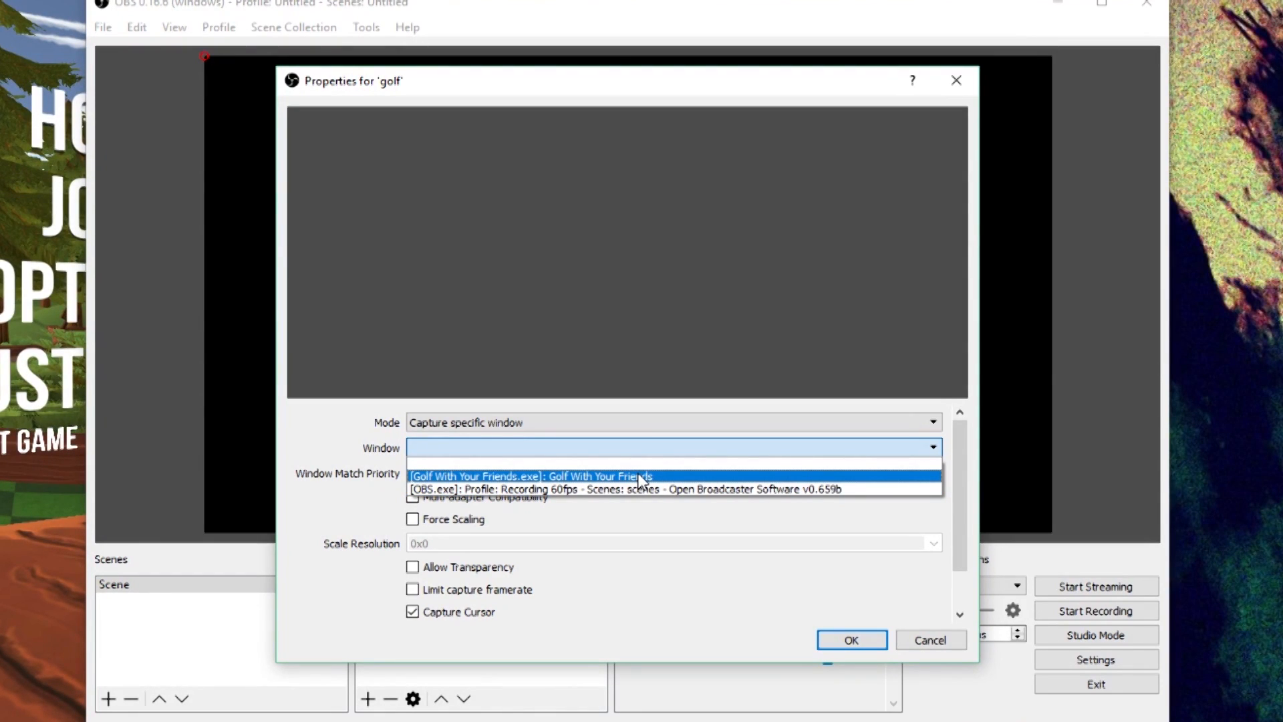
left_click(530, 475)
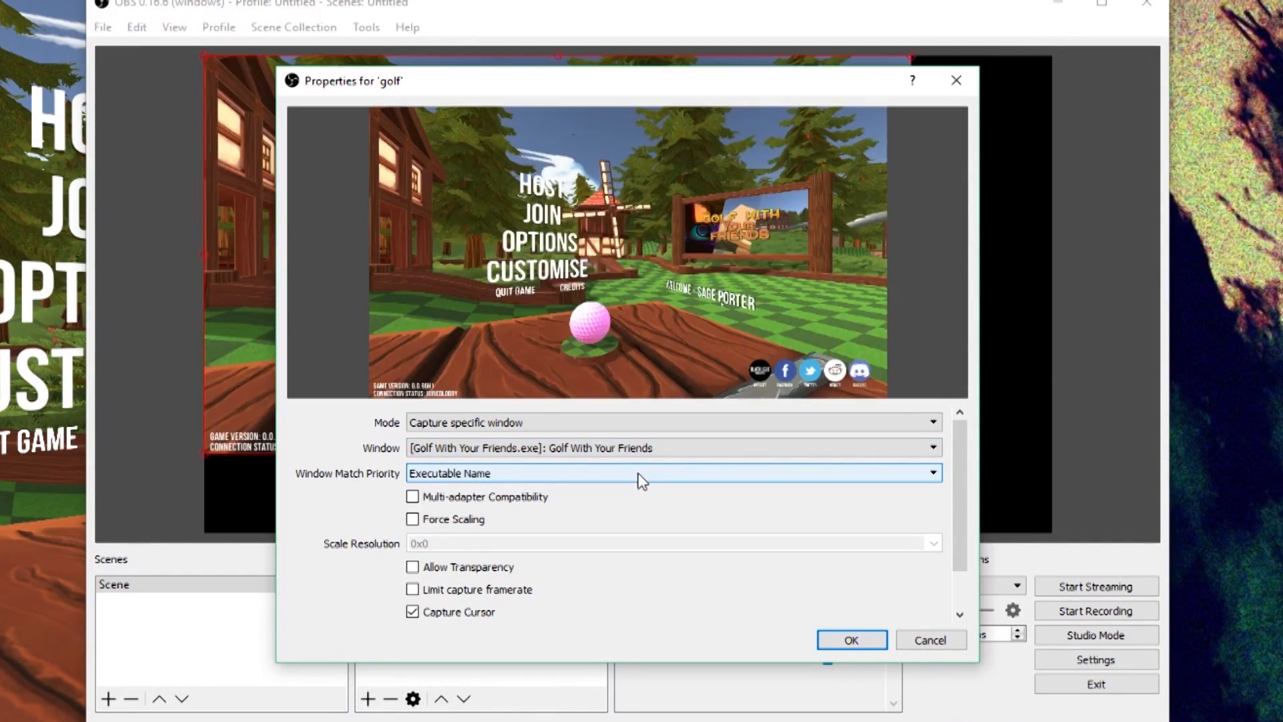
mouse_move(614, 121)
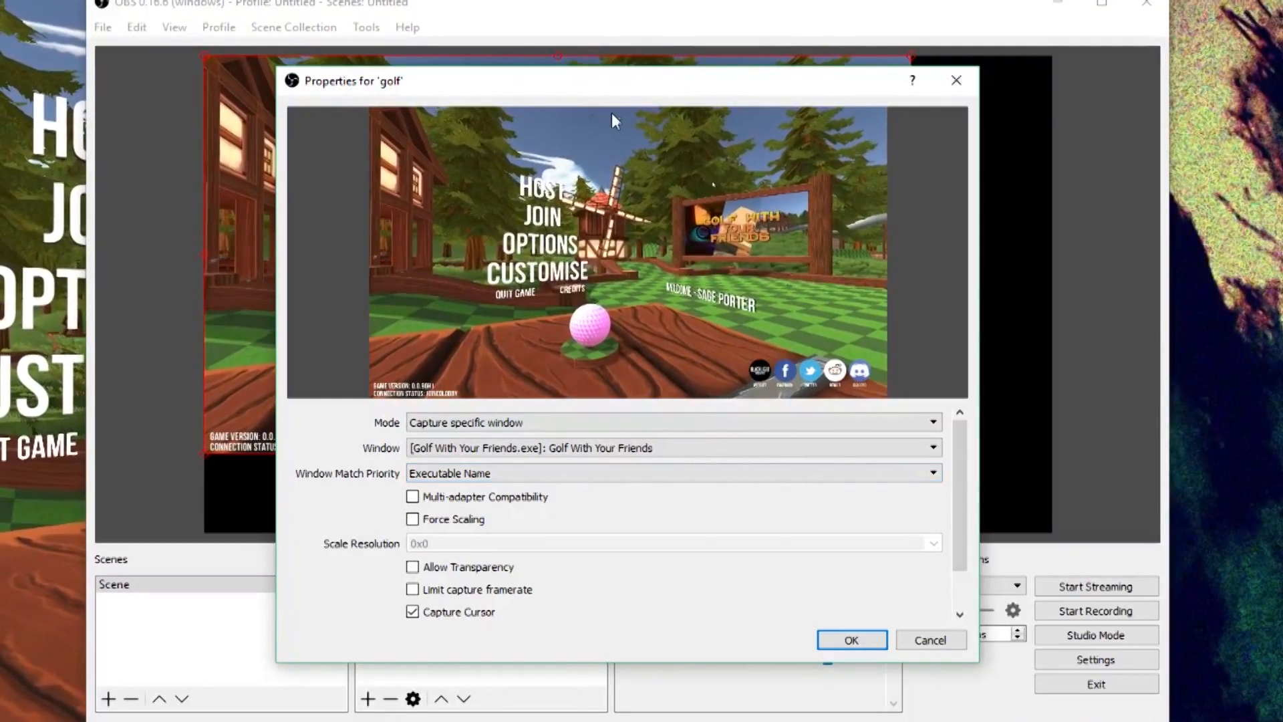
left_click_drag(556, 80, 556, 24)
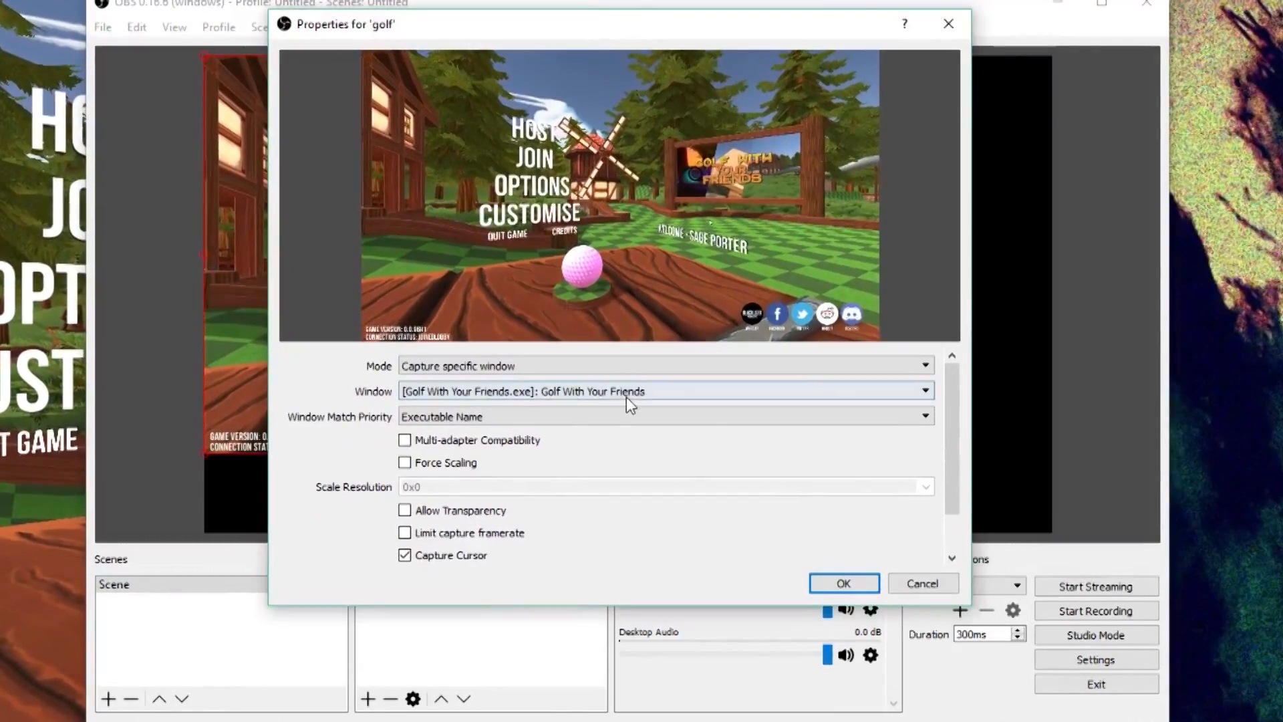
mouse_move(844, 583)
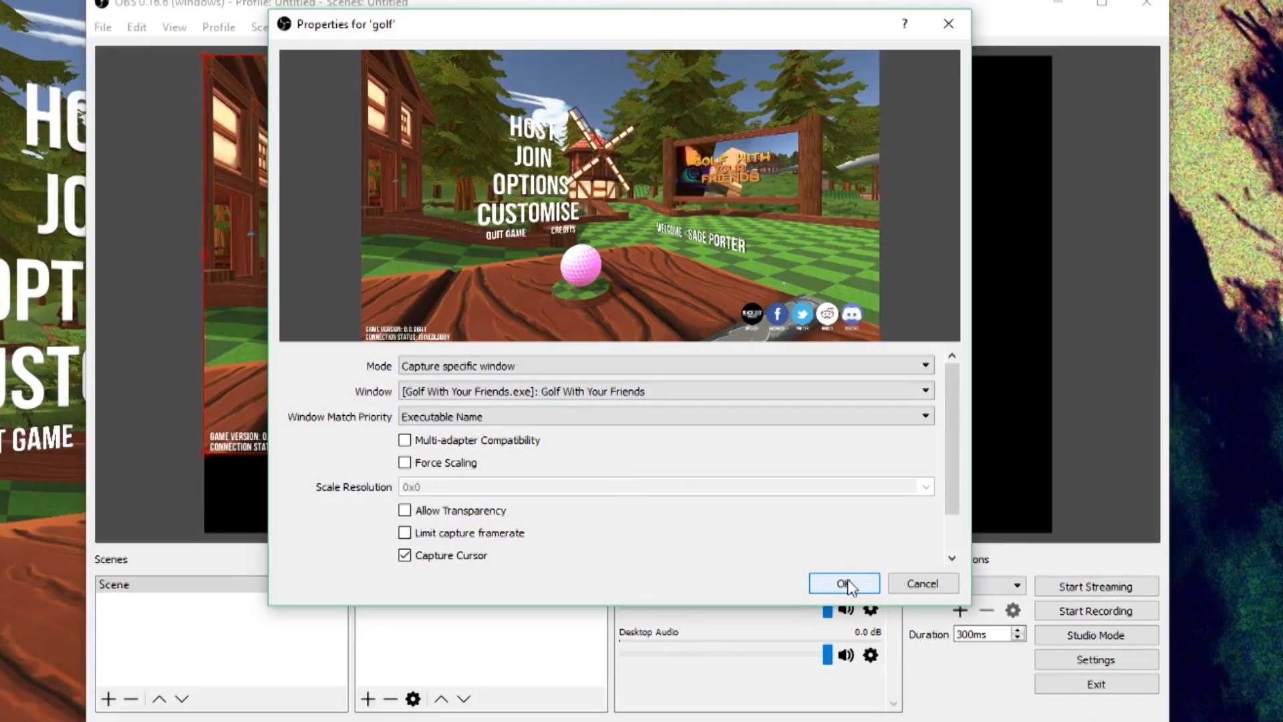
left_click(844, 583)
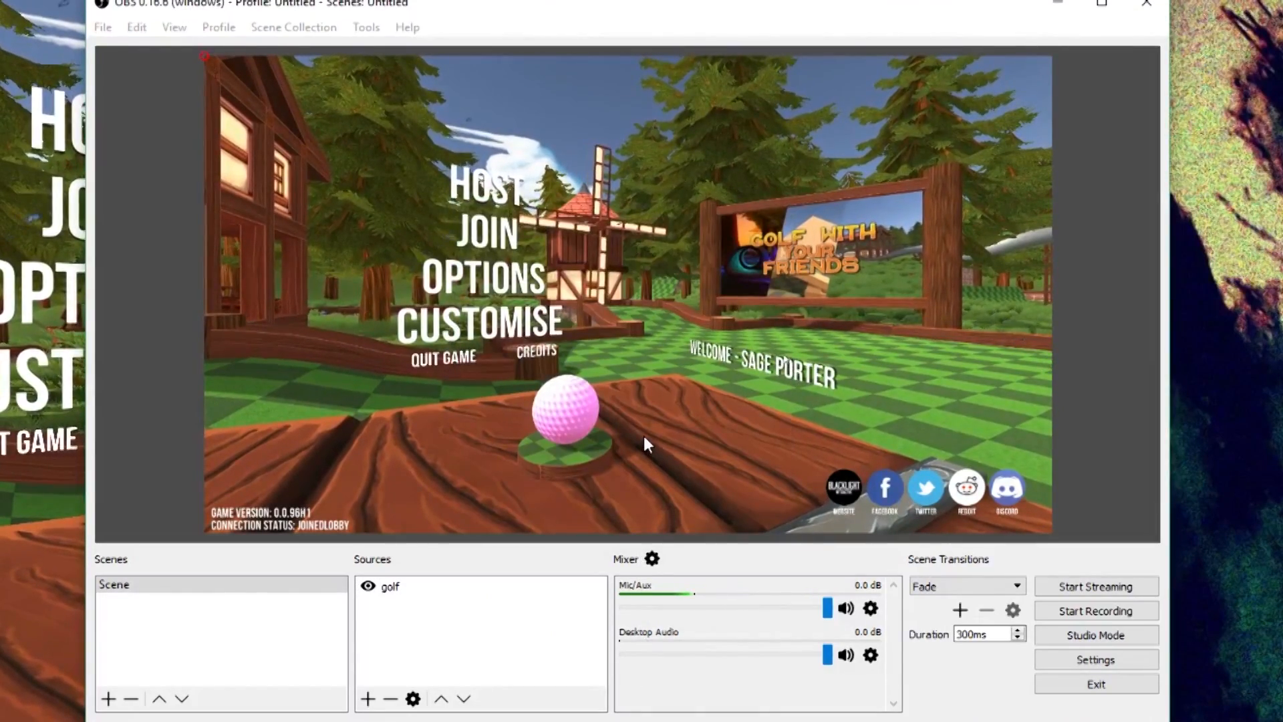
- Remove the Video Capture Device source from the scene's Sources list
left_click(367, 698)
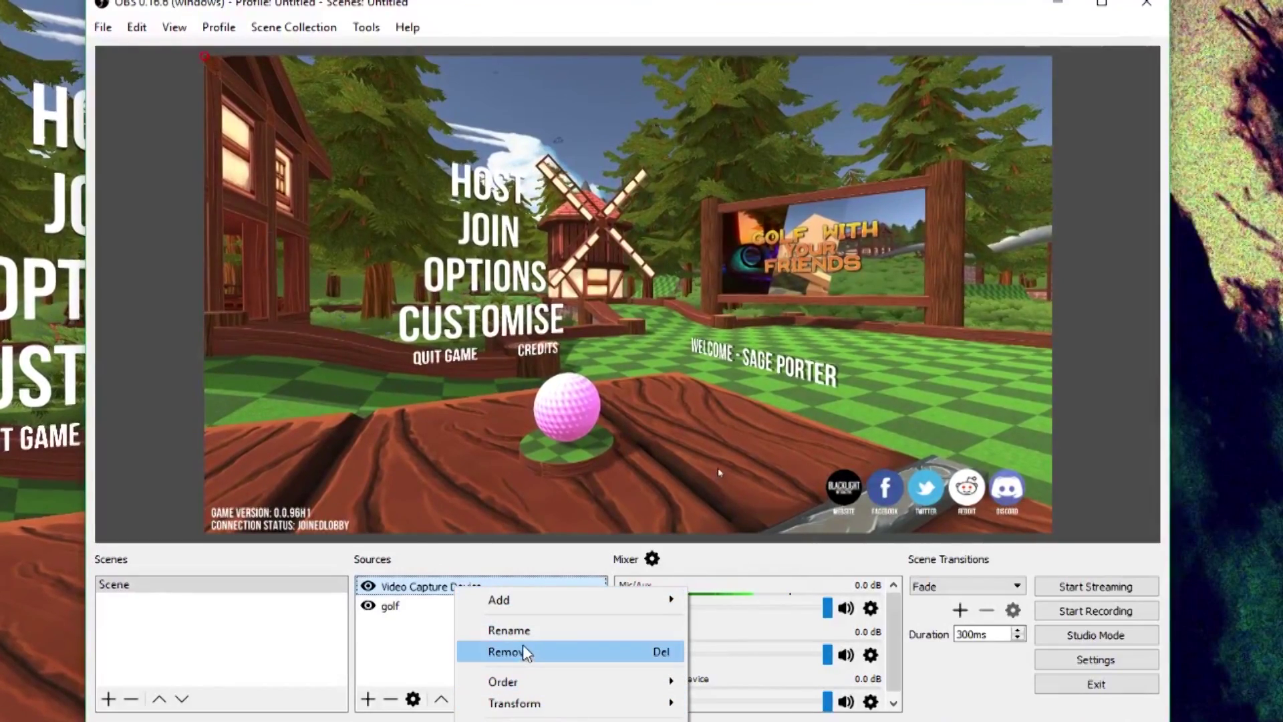
left_click(507, 652)
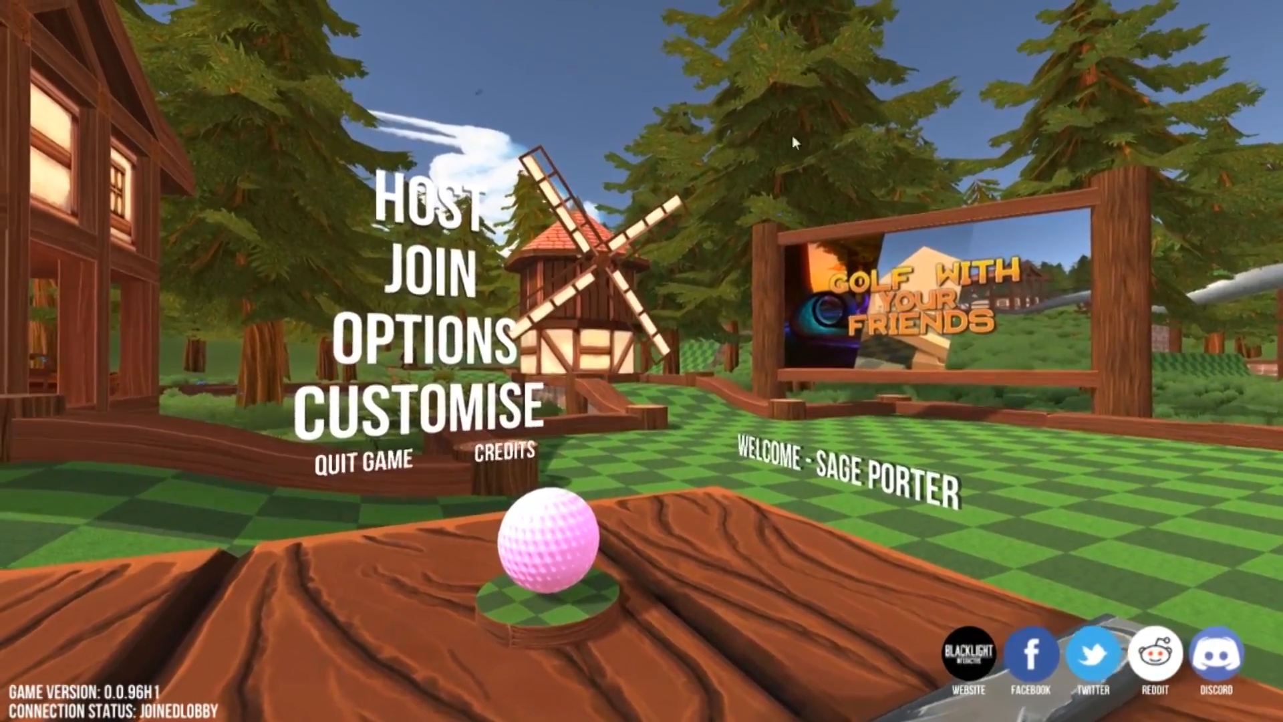
- Stop the running recording, record a short new clip of the golf menu, then stop it
left_click(1094, 610)
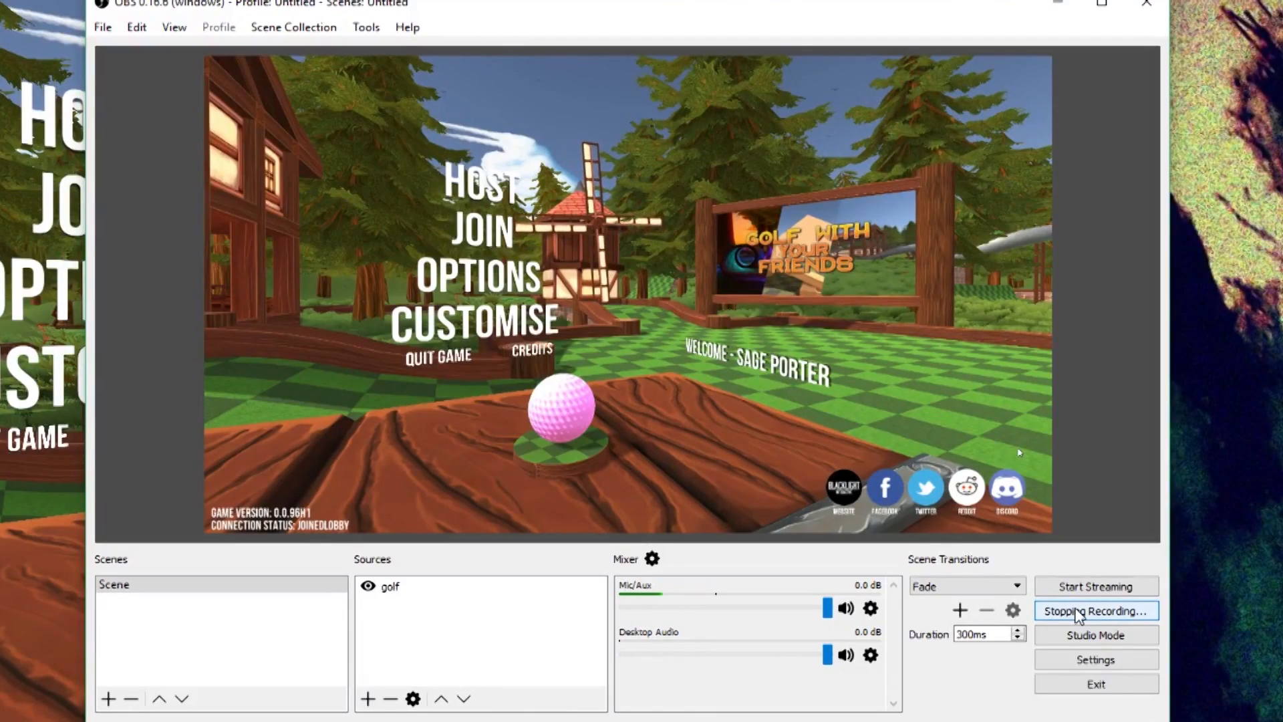
left_click(1095, 610)
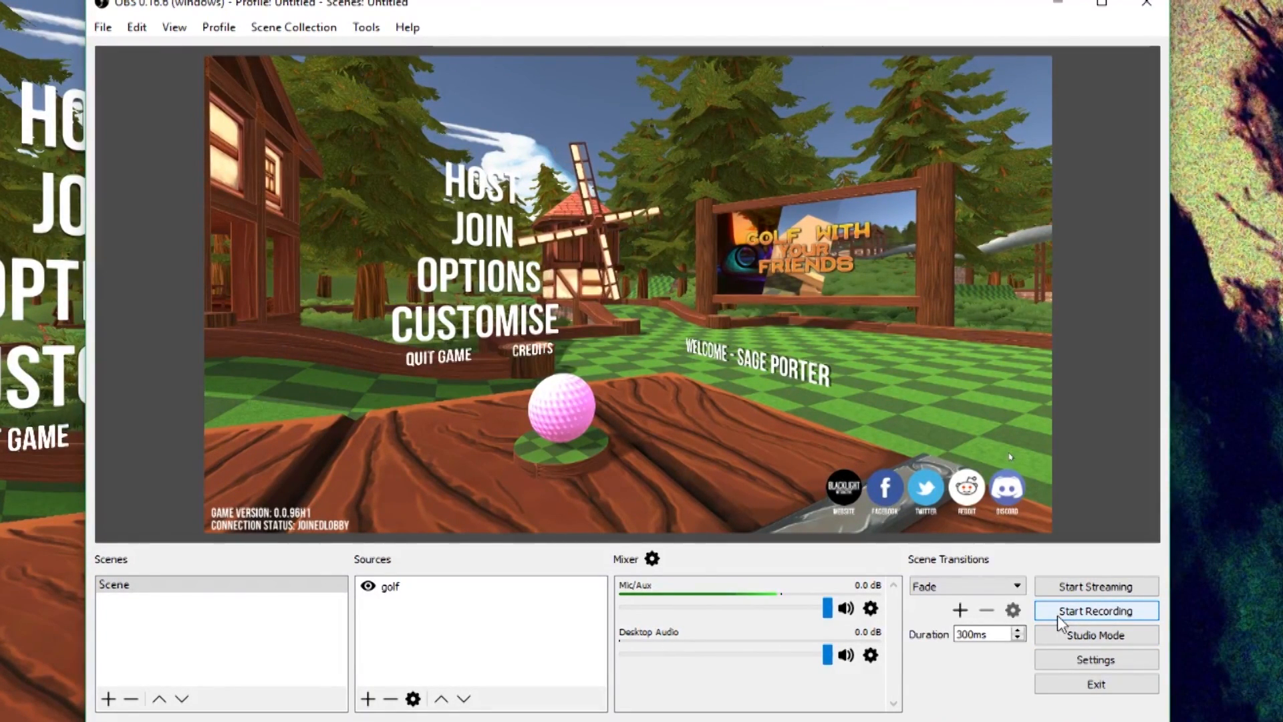
left_click(1095, 610)
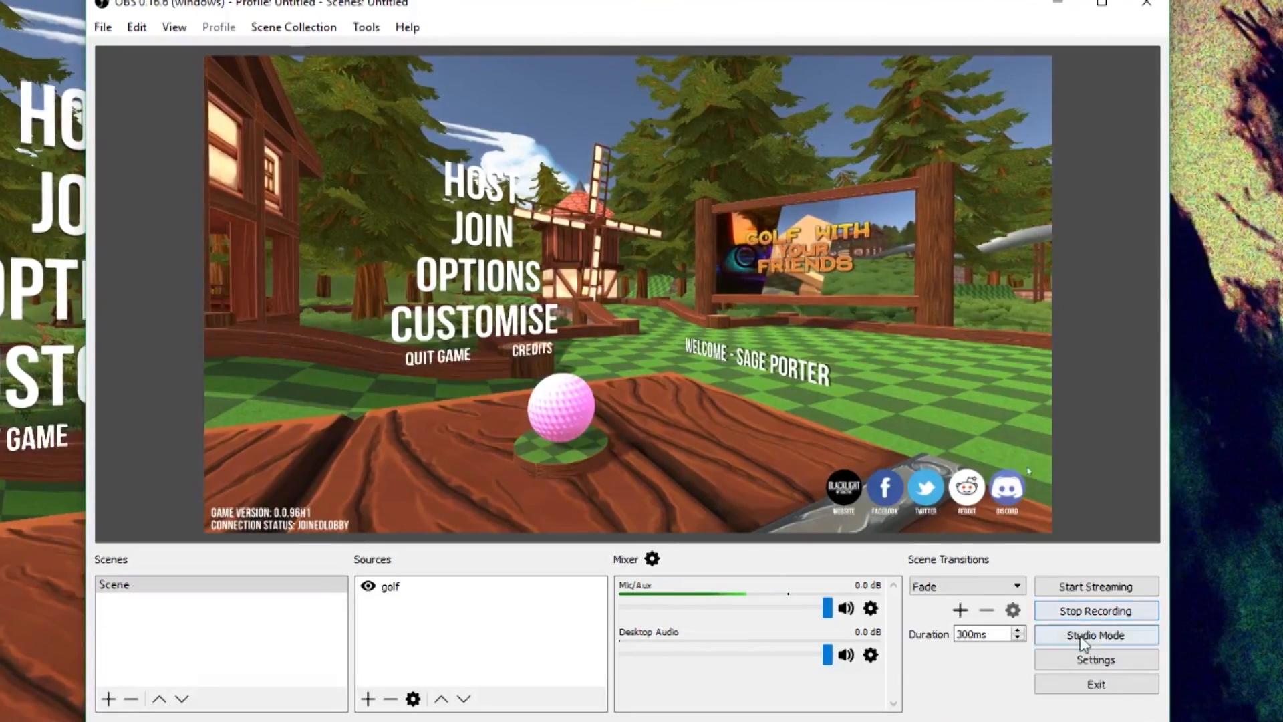
left_click(1095, 610)
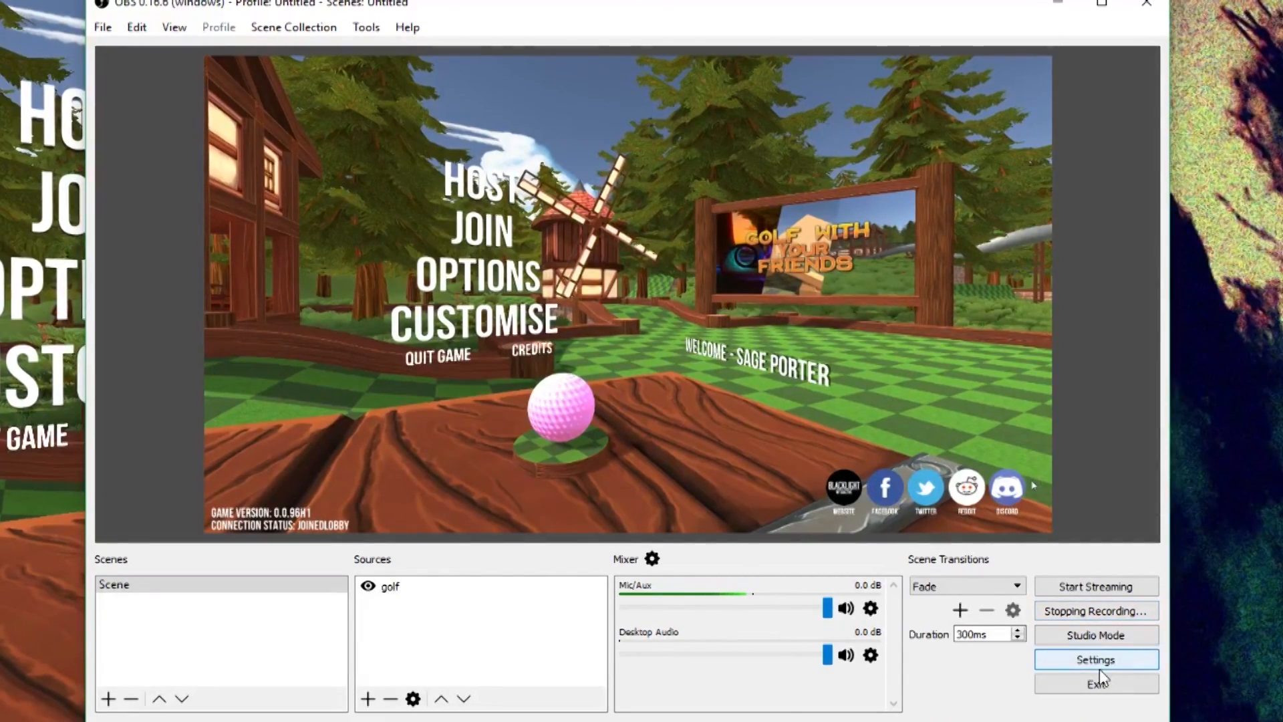
left_click(1094, 610)
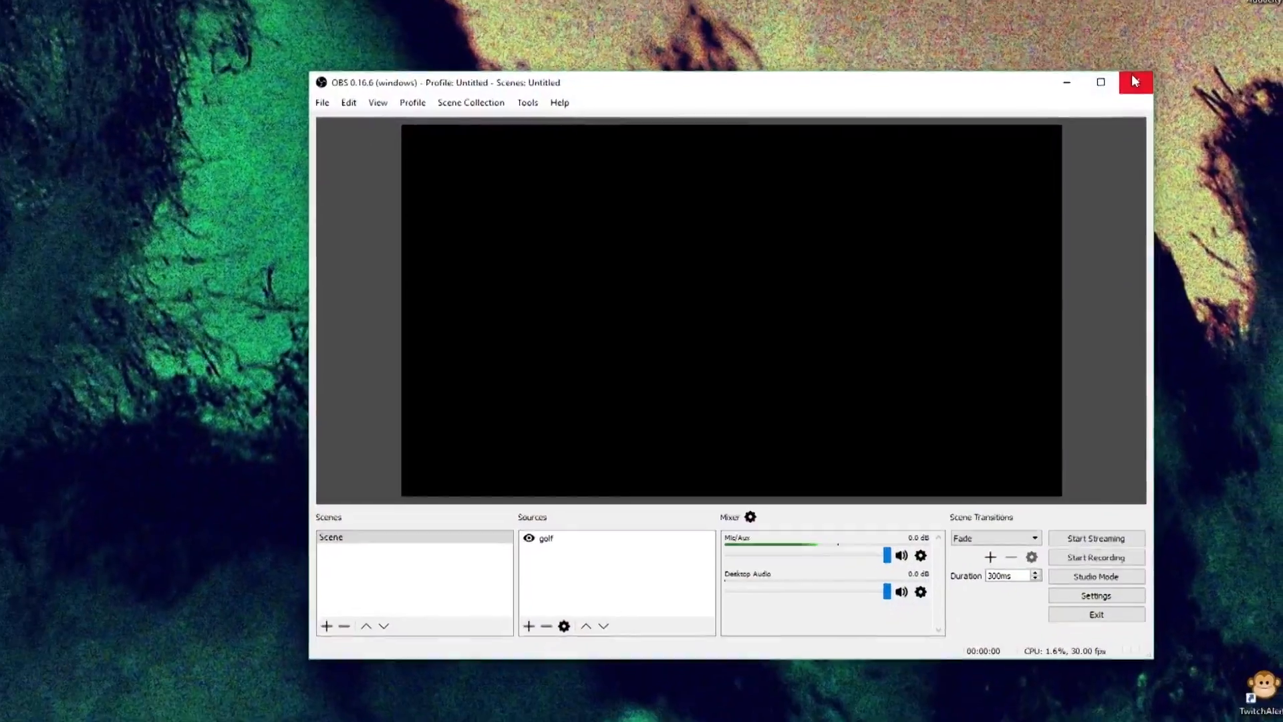
- Close OBS and open the Videos folder in File Explorer
left_click(1135, 81)
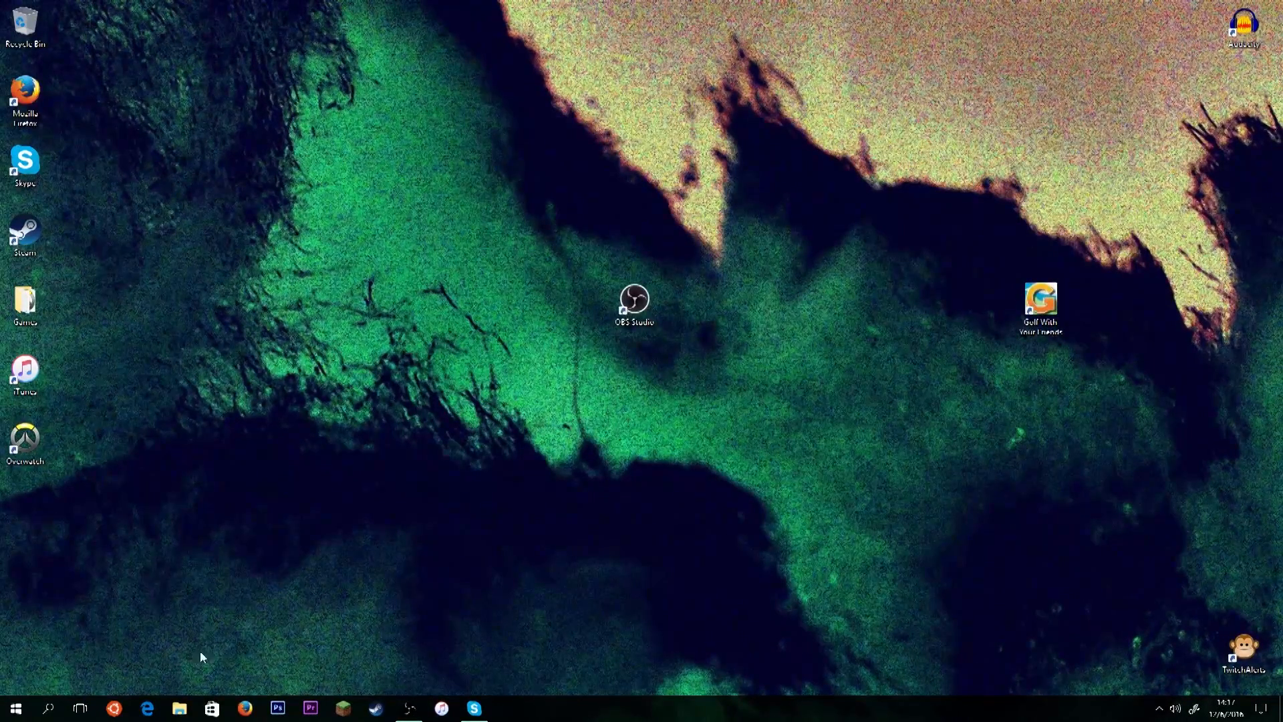
left_click(179, 707)
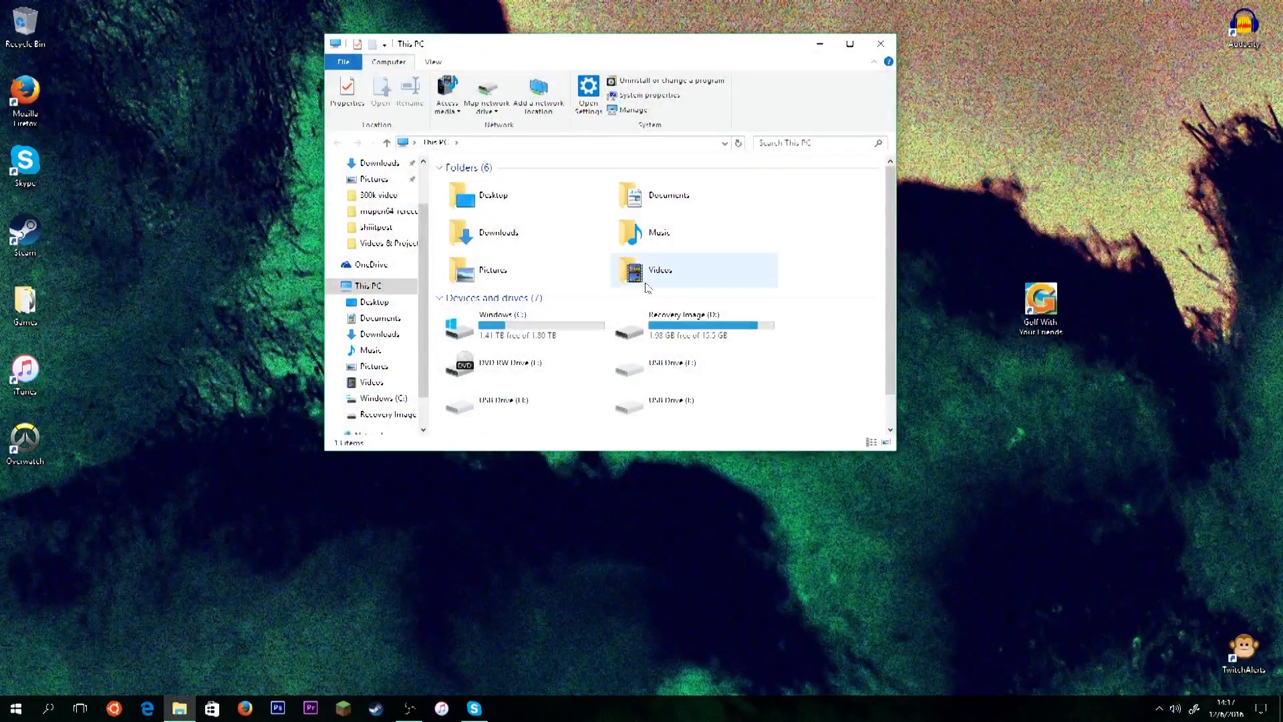
double_click(659, 270)
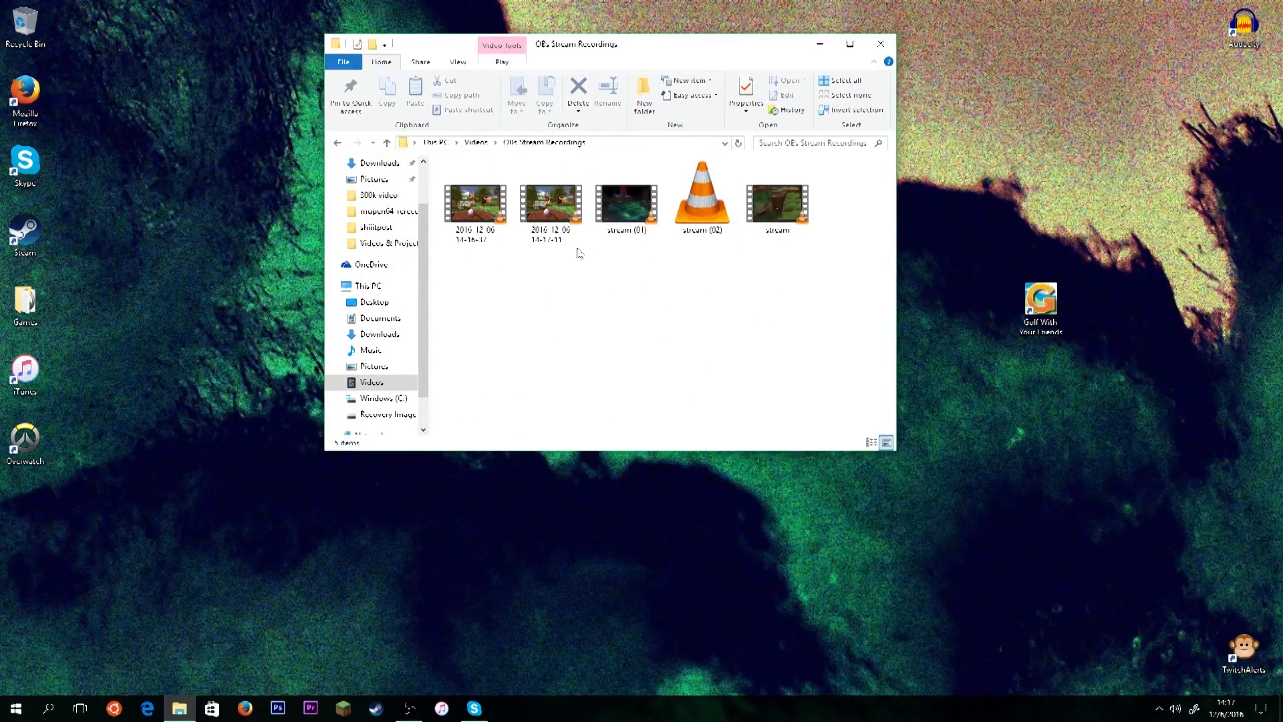
left_click(474, 201)
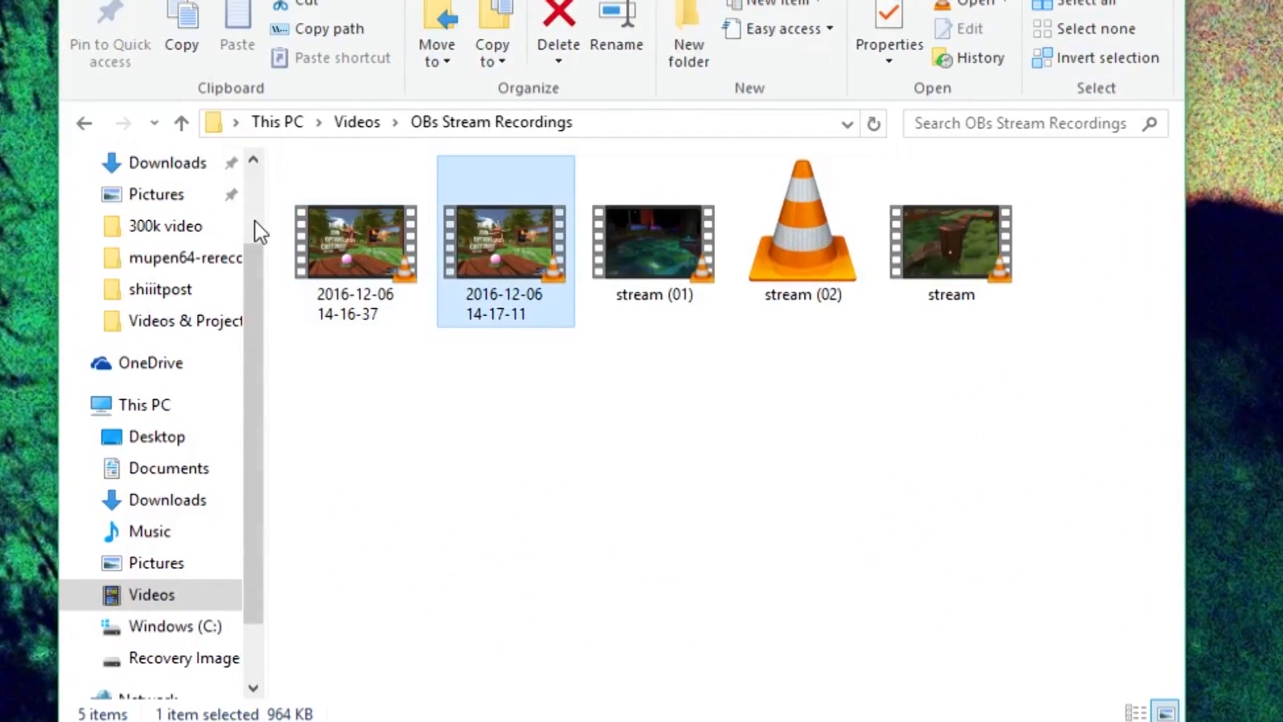
left_click(355, 241)
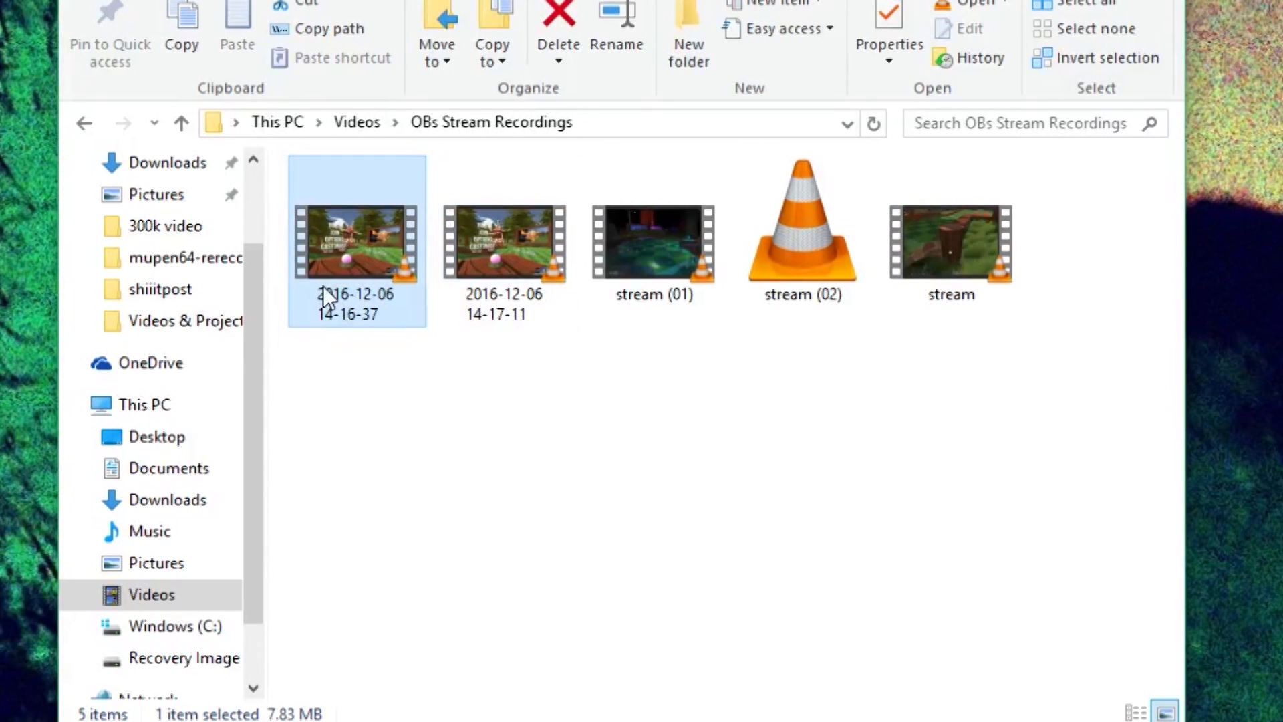
mouse_move(375, 299)
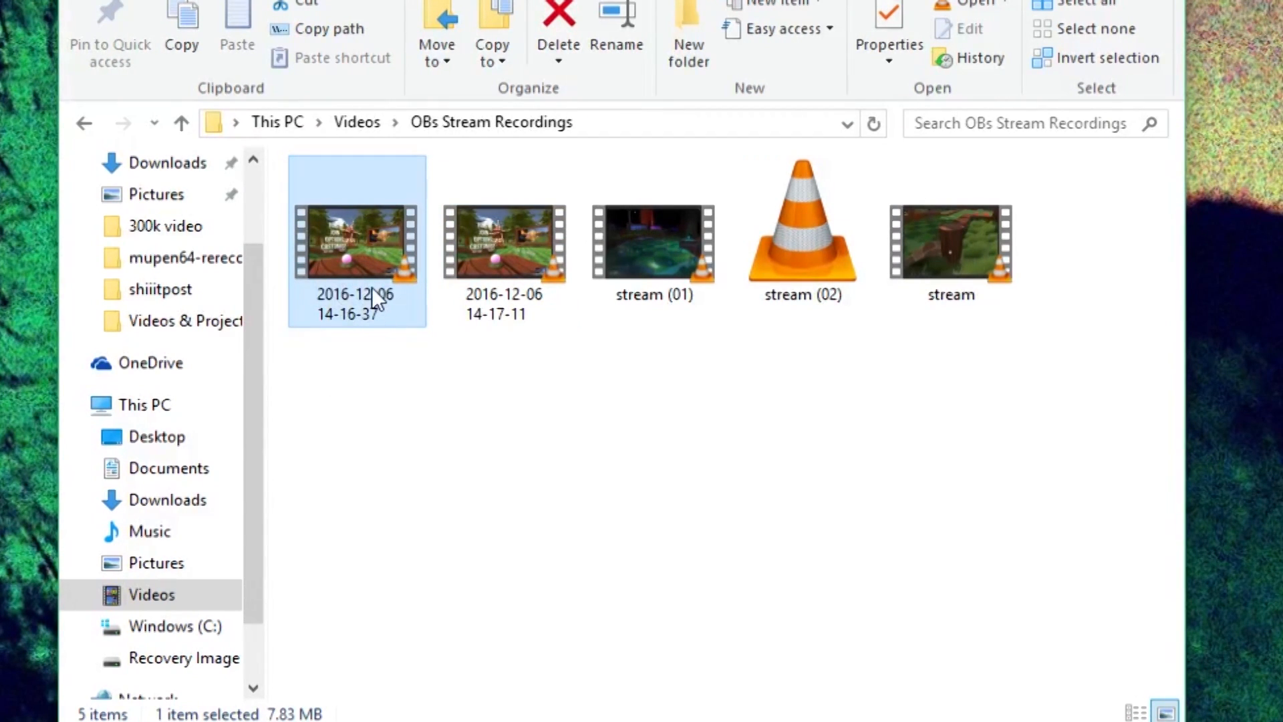
mouse_move(357, 333)
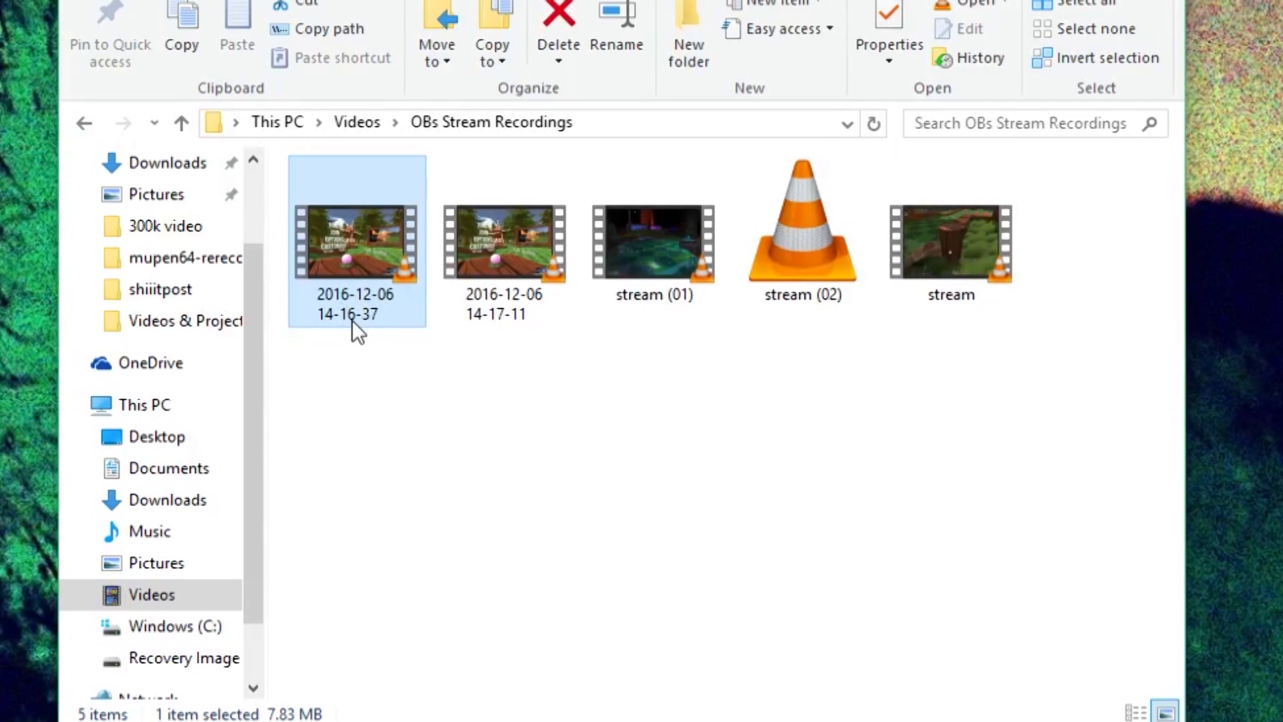
mouse_move(410, 314)
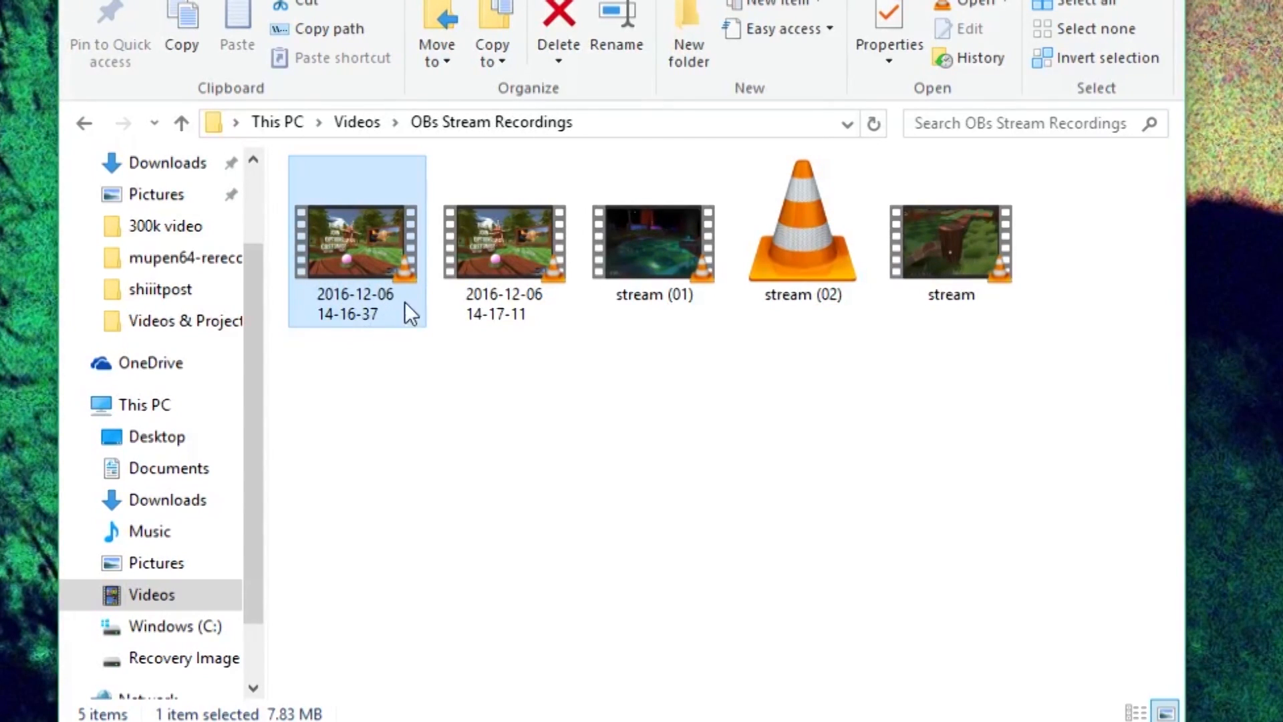
left_click(505, 241)
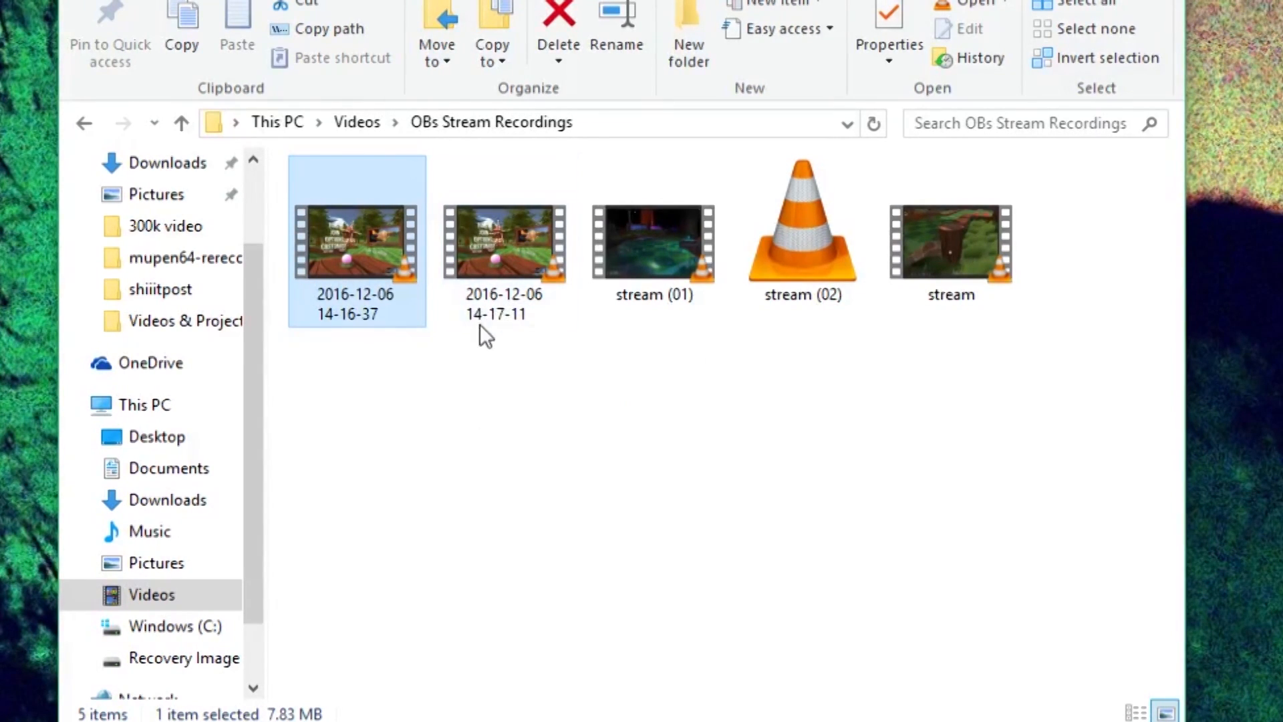
left_click(506, 241)
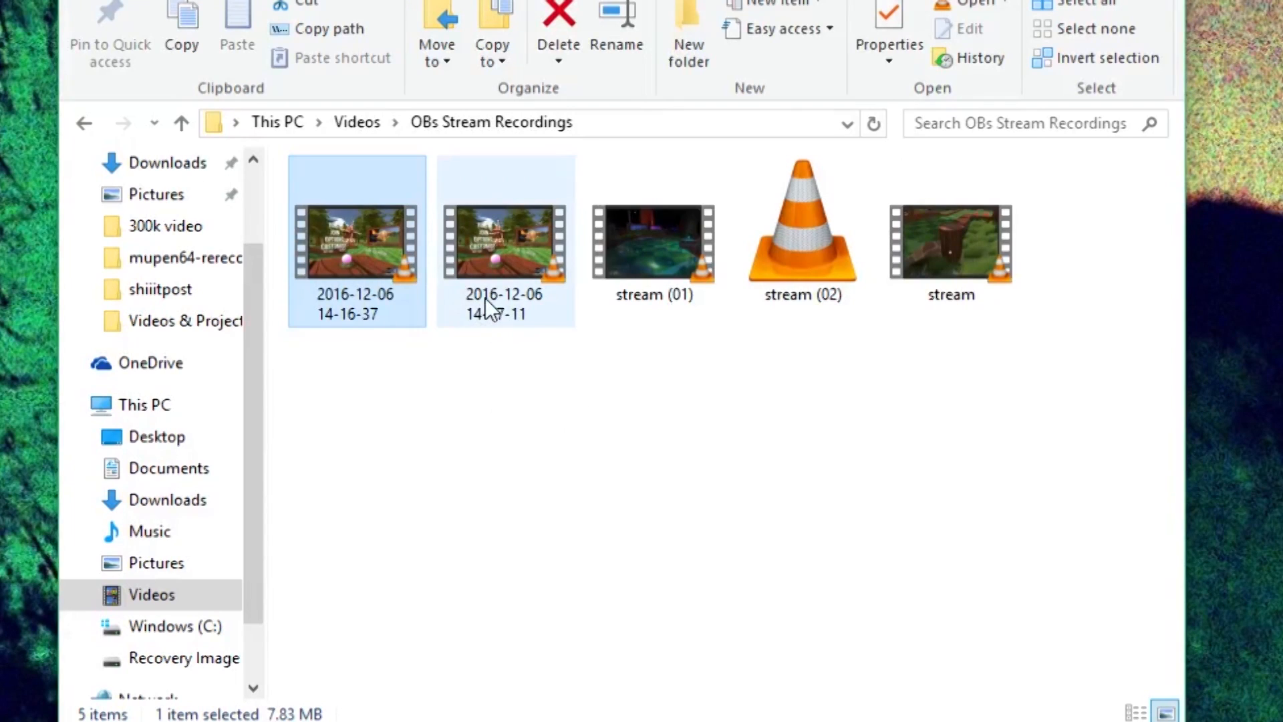
mouse_move(499, 302)
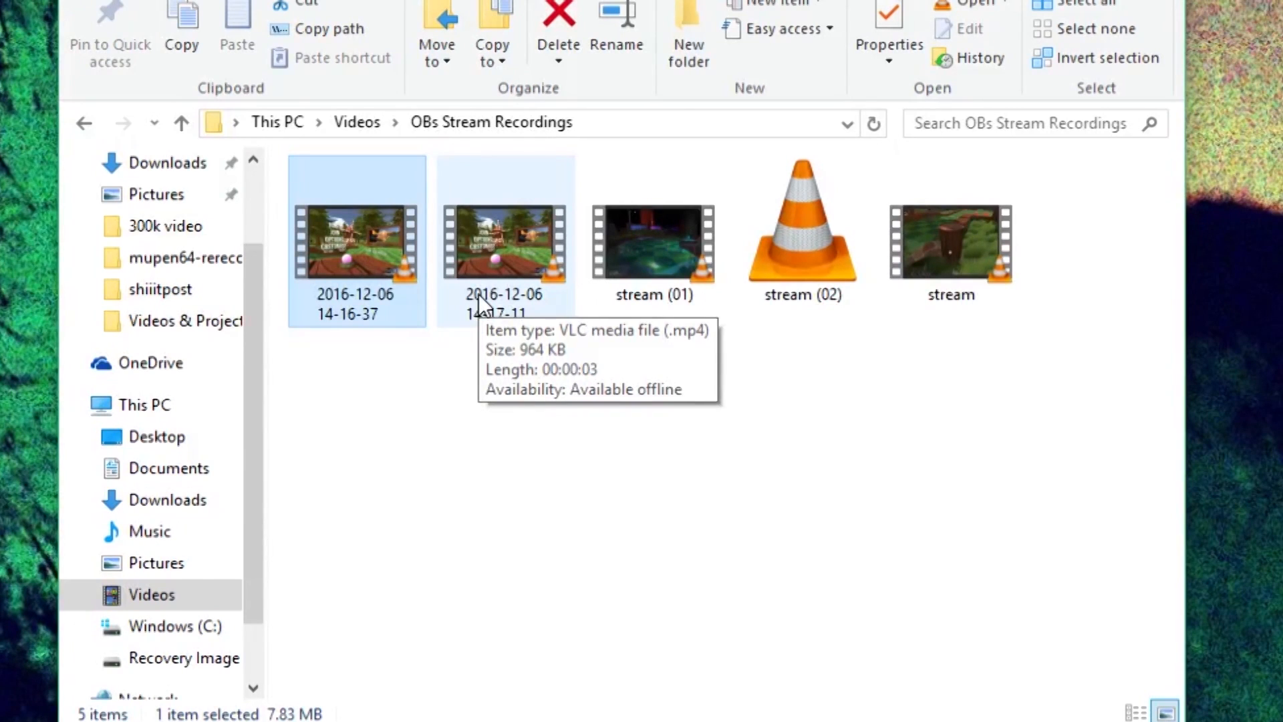
left_click(505, 242)
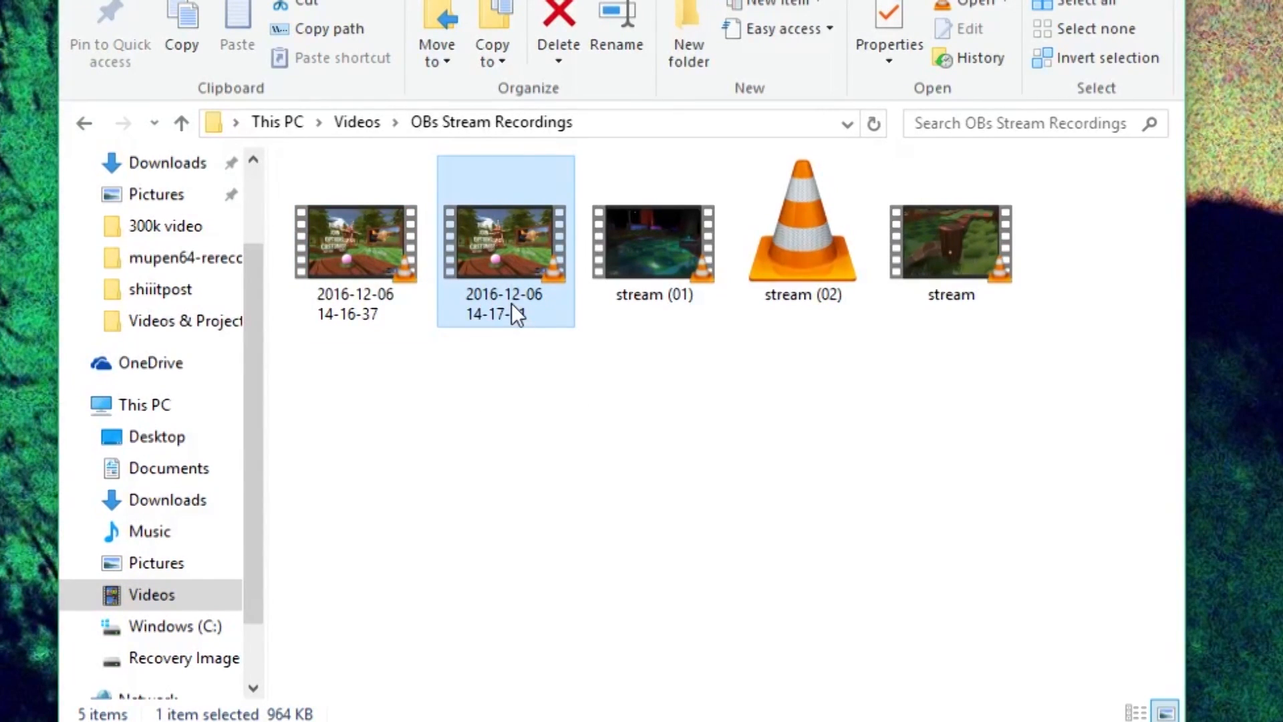
left_click(355, 241)
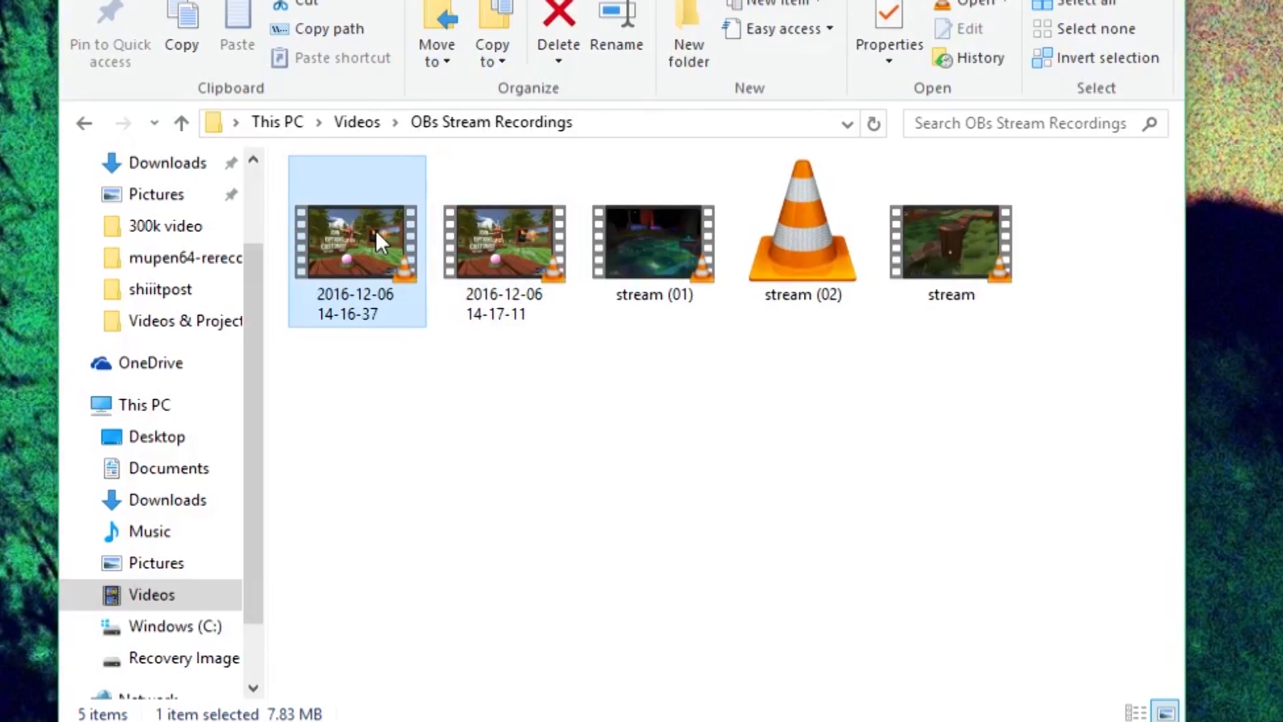
mouse_move(389, 234)
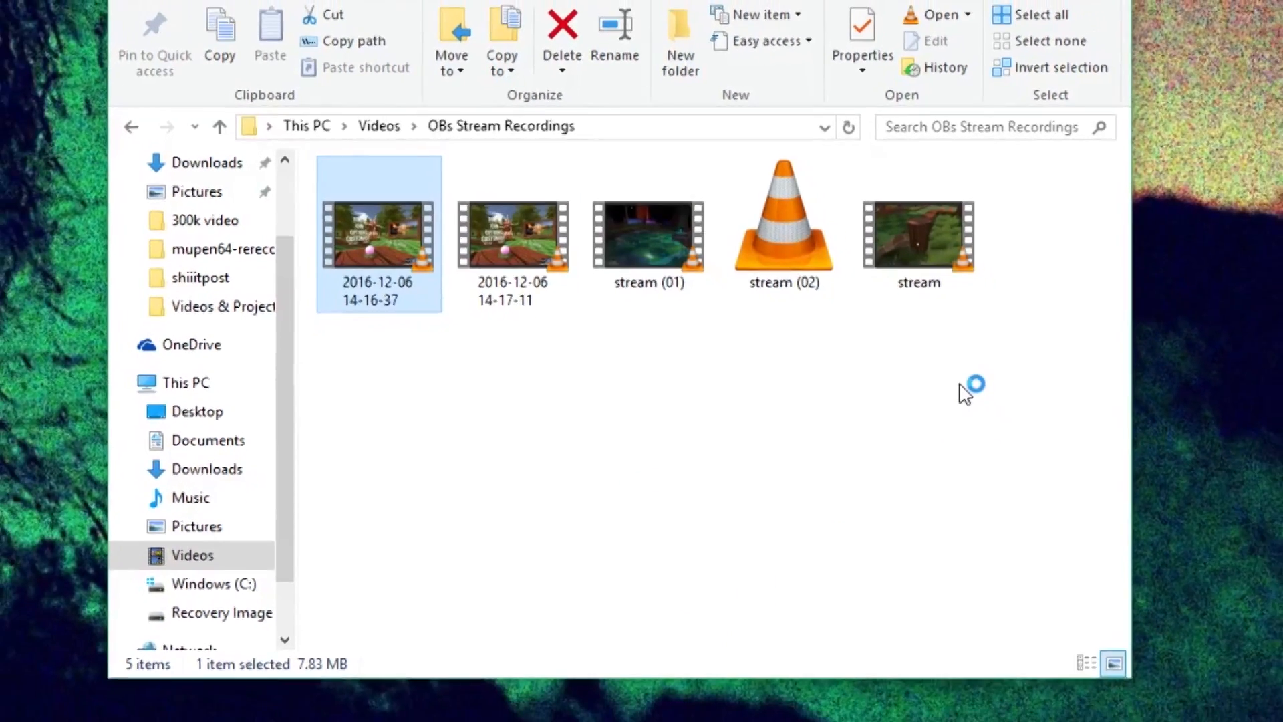
double_click(377, 233)
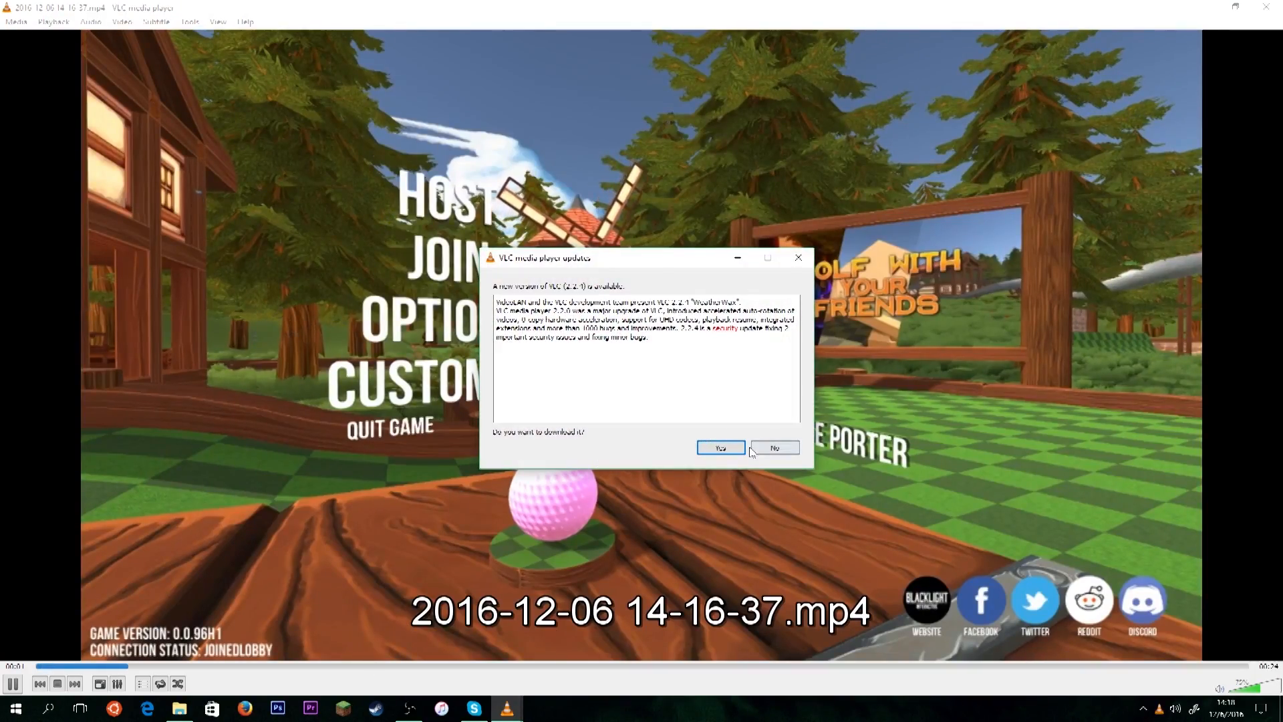
left_click(774, 447)
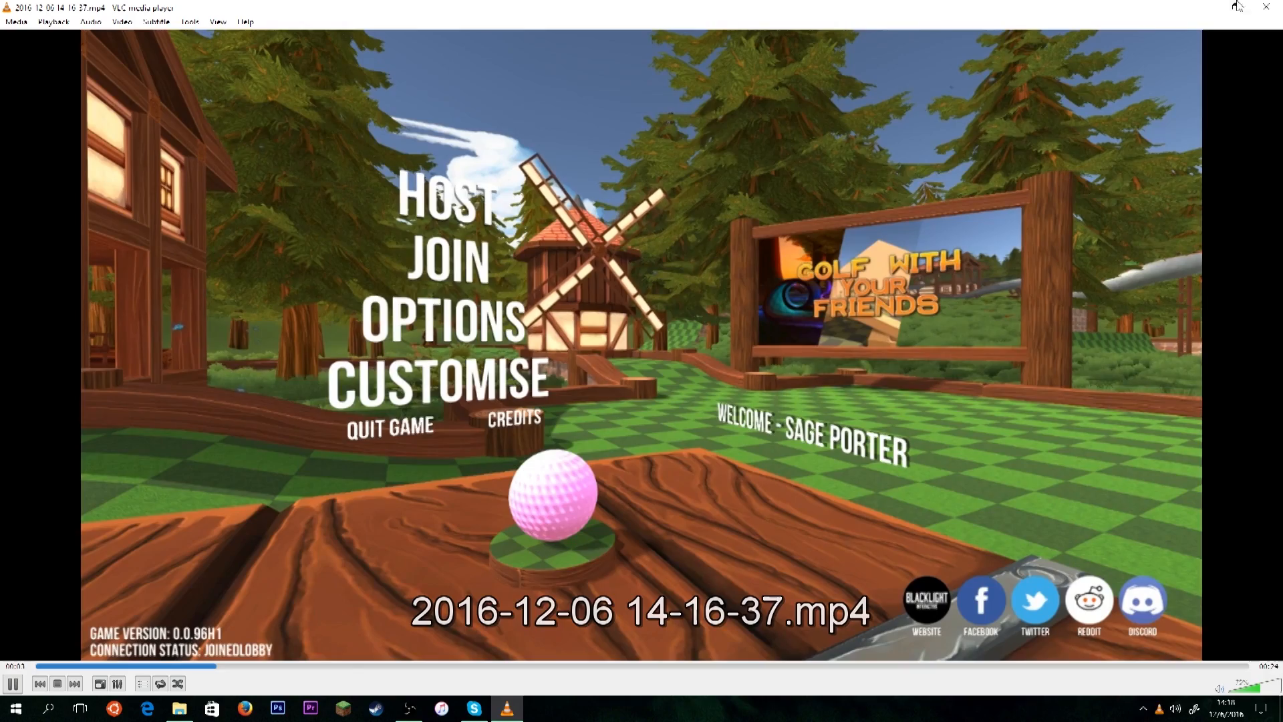